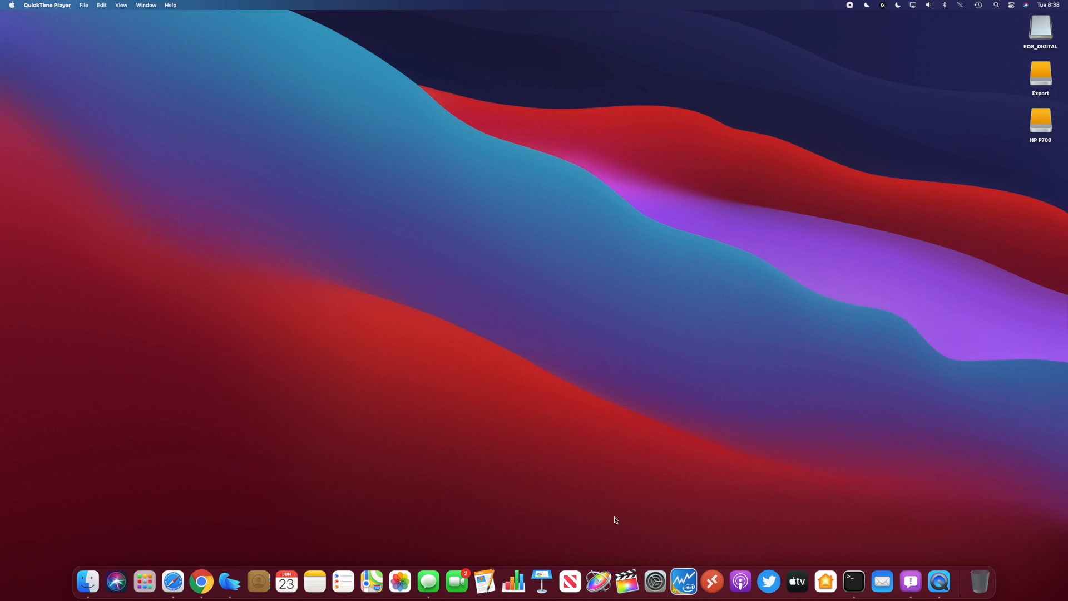
pyautogui.moveTo(486, 134)
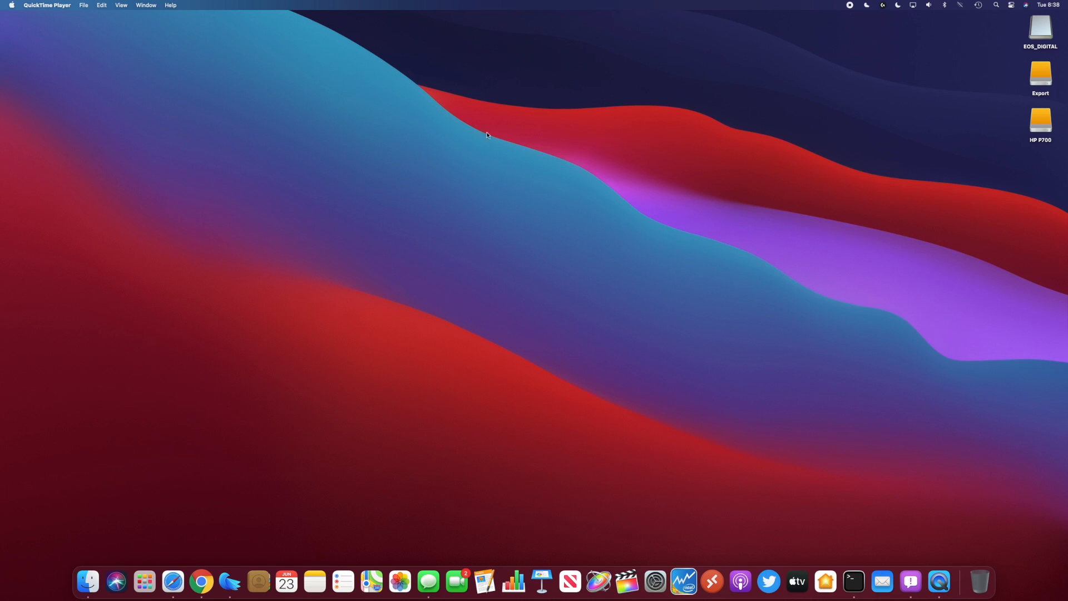
pyautogui.moveTo(489, 245)
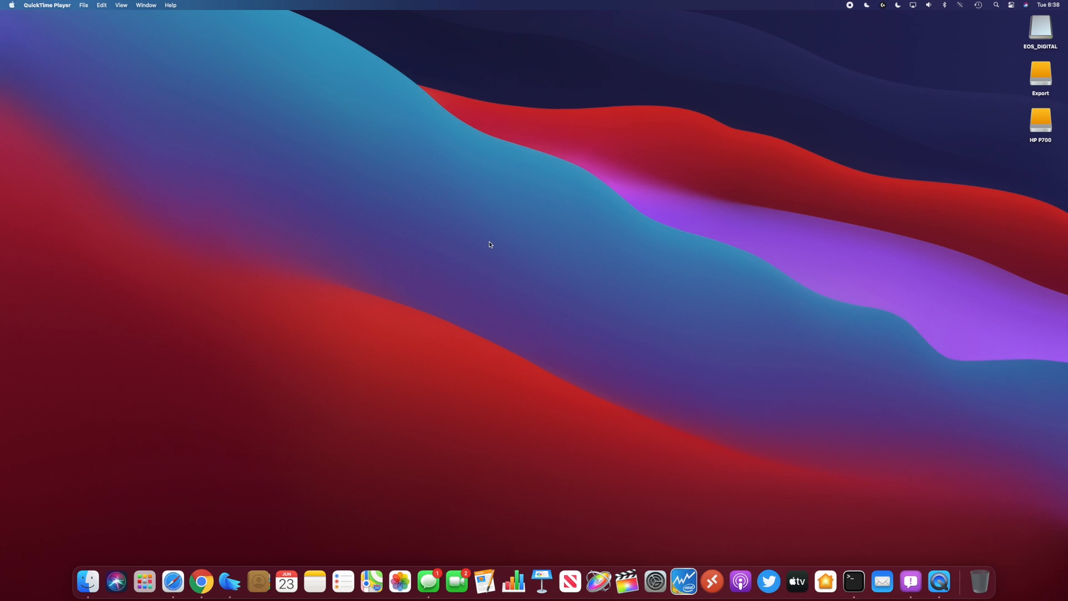
# Check the About This Mac overview, close it, then show the Launchpad grid of all installed apps.
pyautogui.click(11, 5)
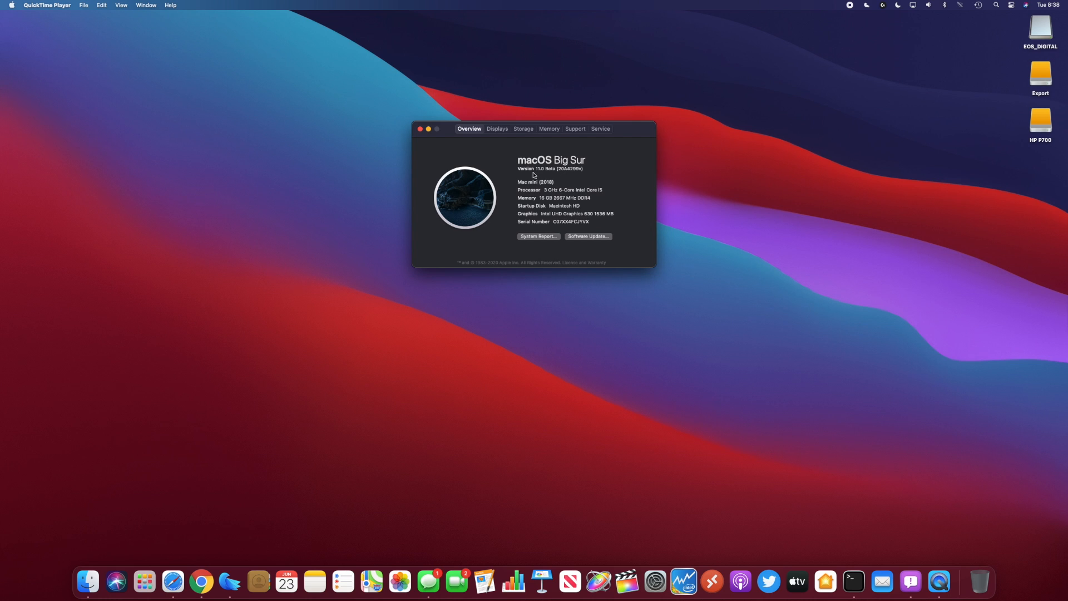
pyautogui.moveTo(504, 143)
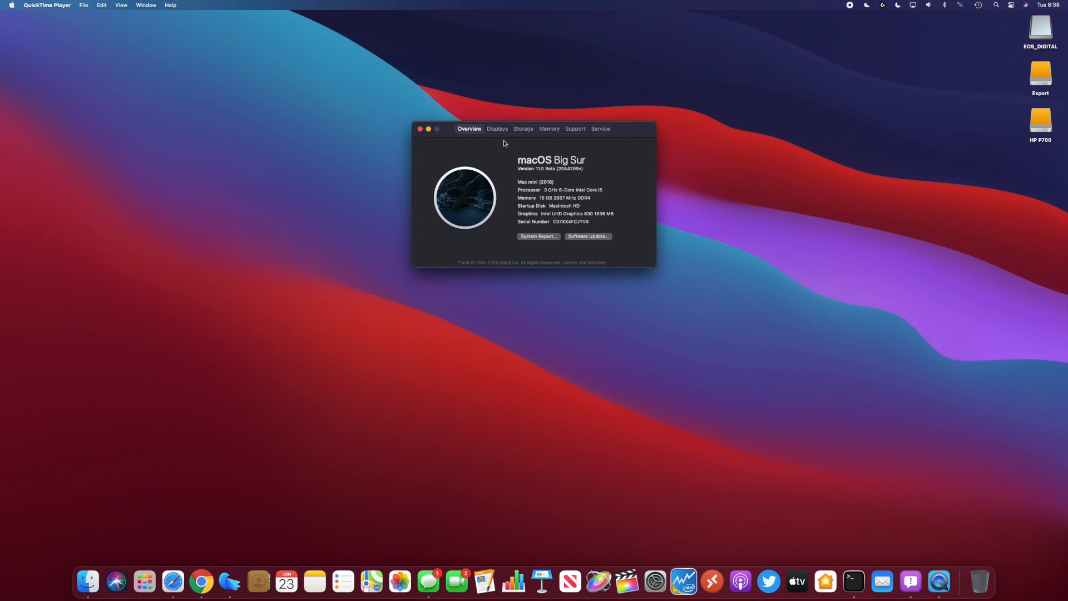
pyautogui.click(421, 130)
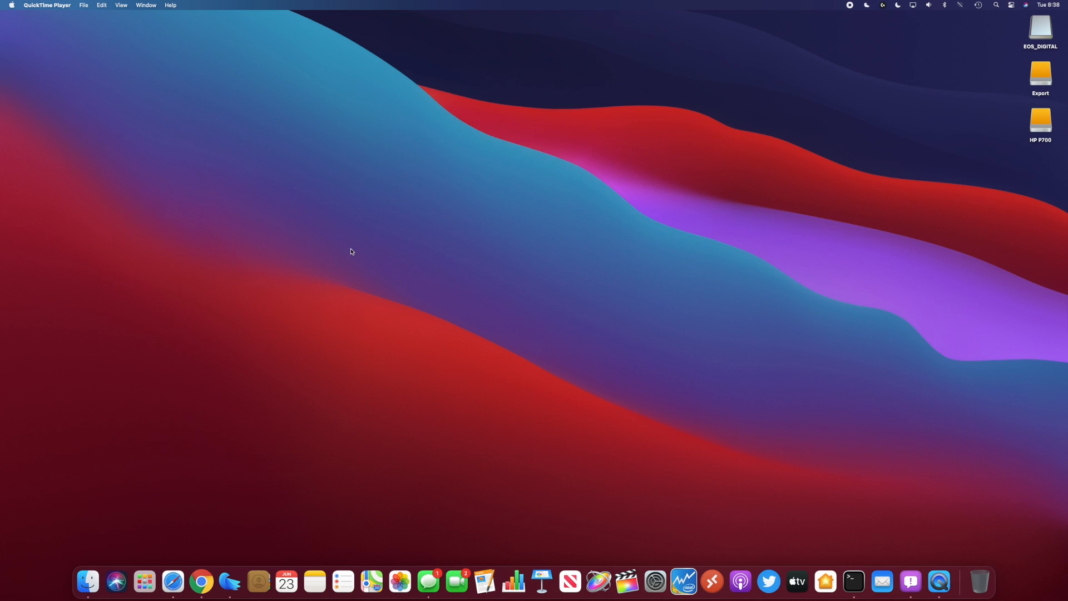
pyautogui.moveTo(348, 248)
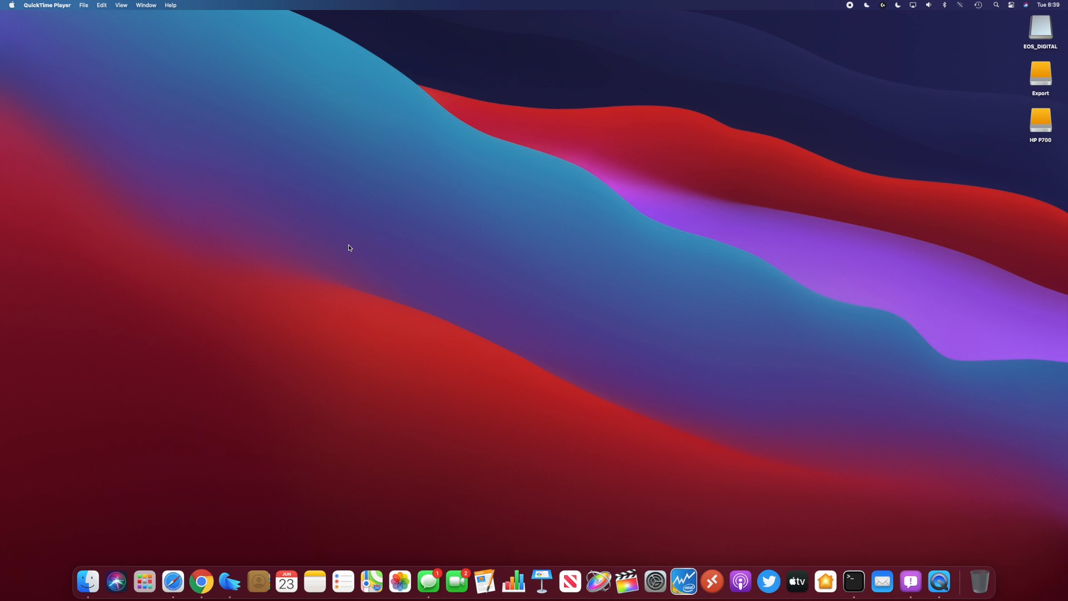
pyautogui.moveTo(285, 583)
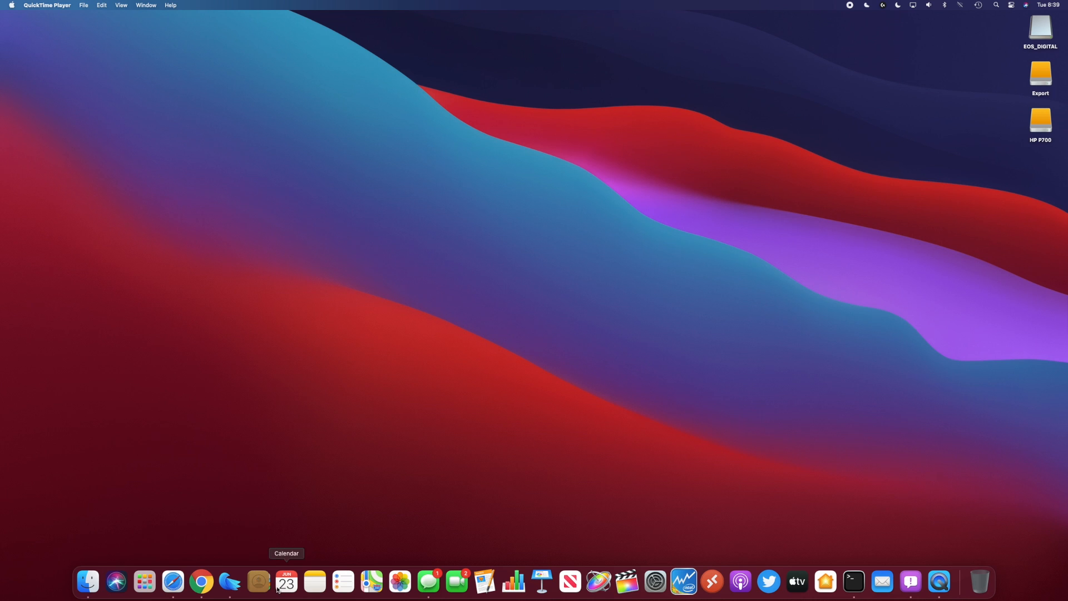
pyautogui.moveTo(570, 581)
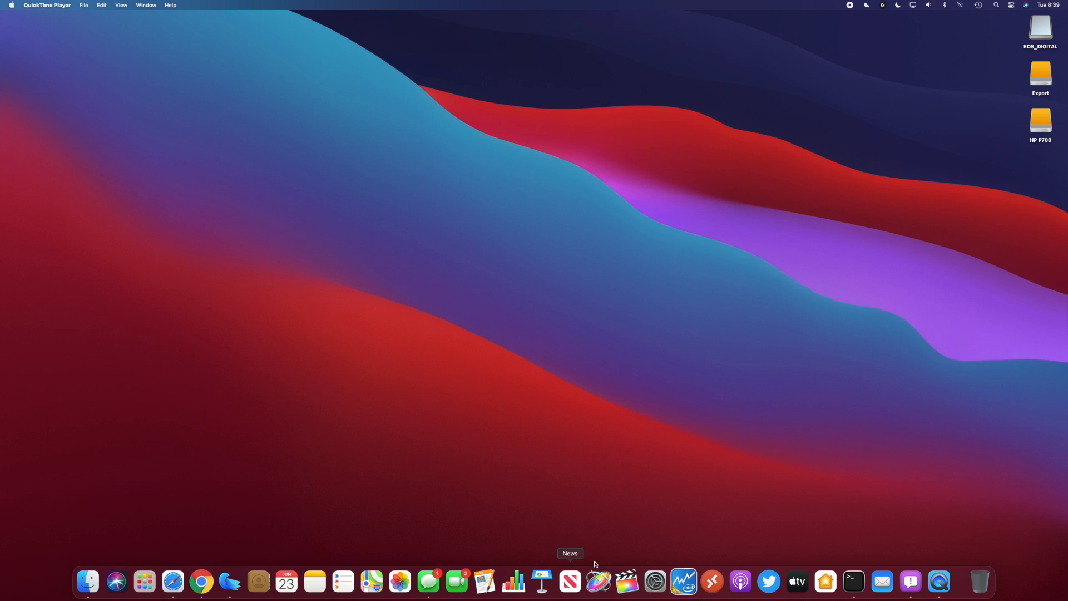
pyautogui.moveTo(258, 581)
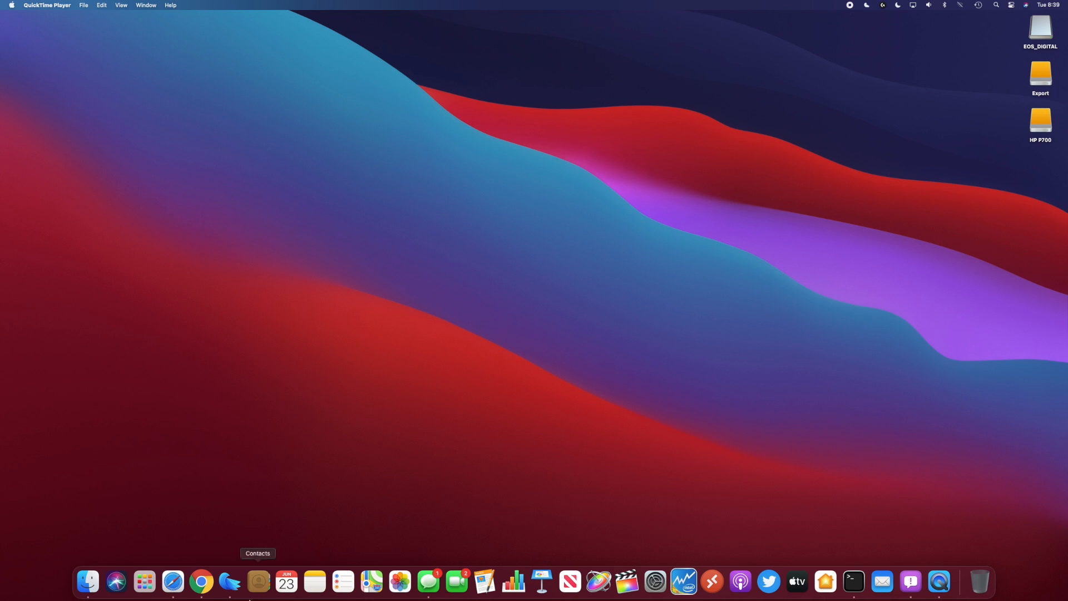
pyautogui.moveTo(740, 581)
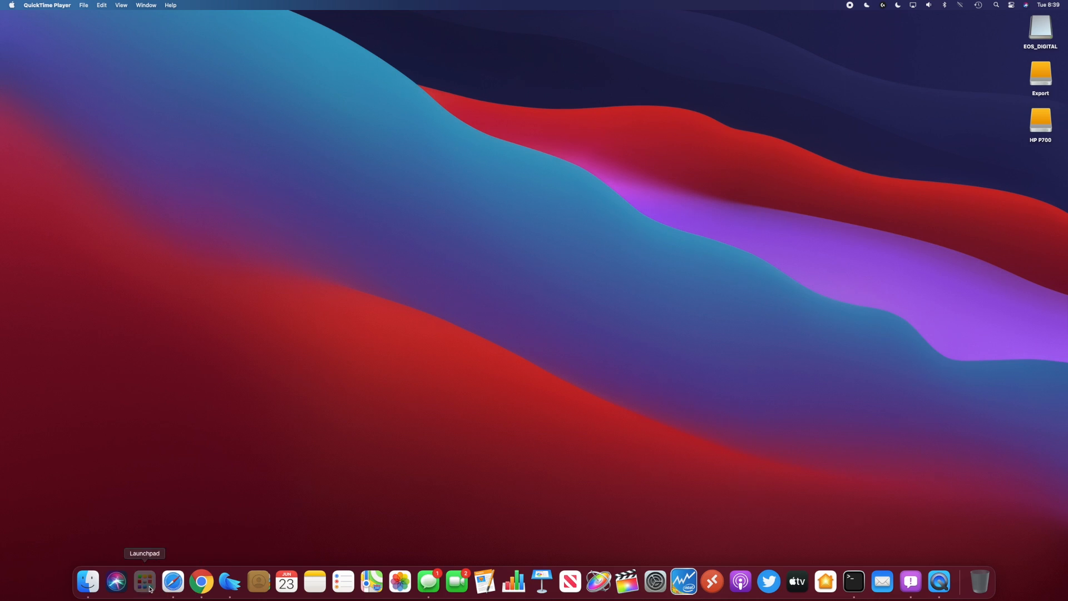
pyautogui.click(143, 581)
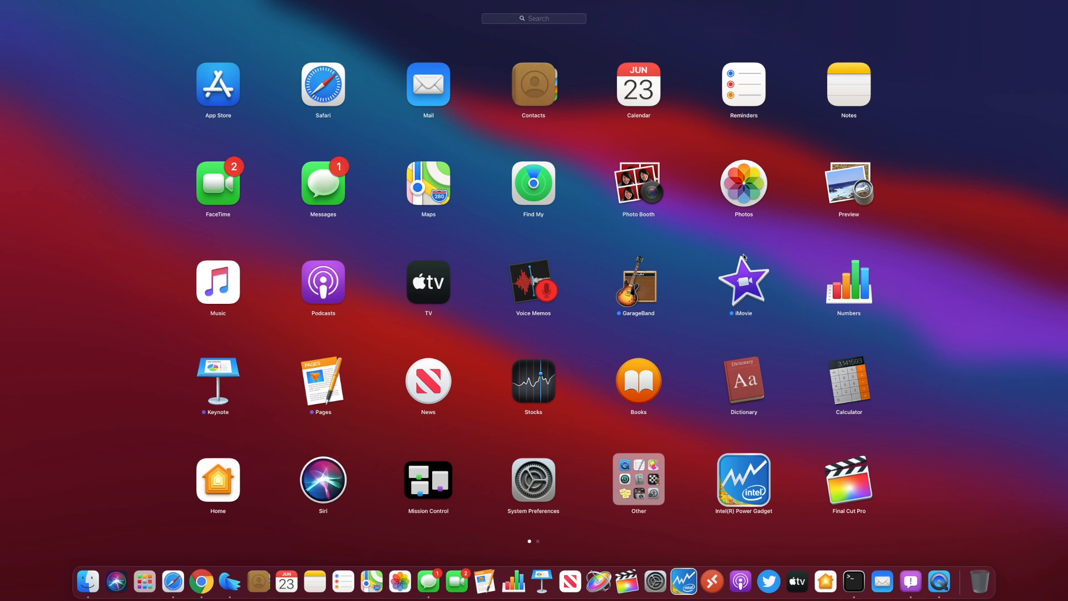
pyautogui.moveTo(600, 255)
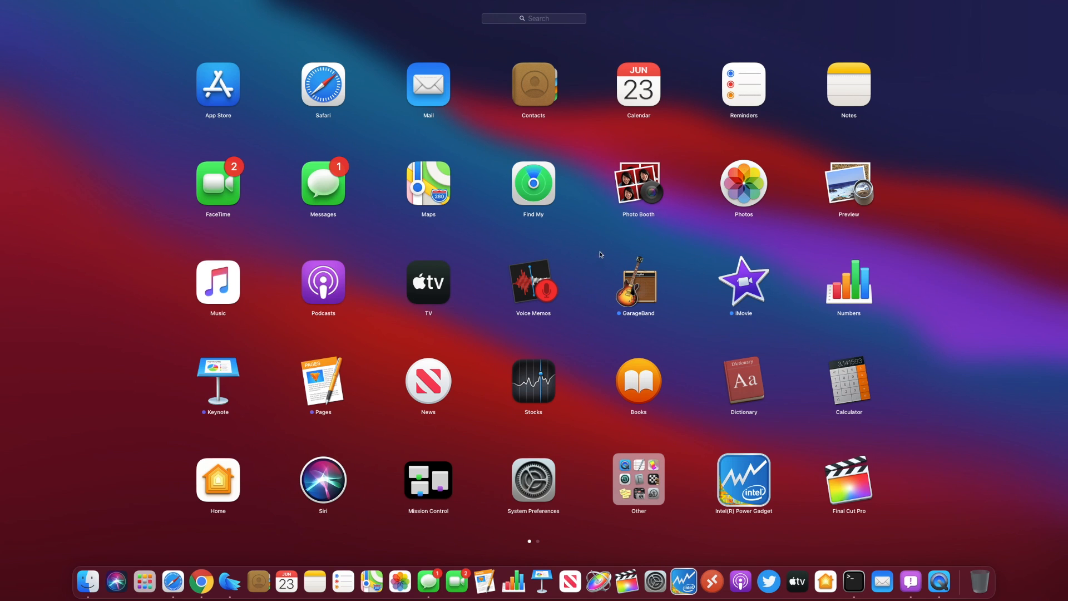
pyautogui.moveTo(762, 252)
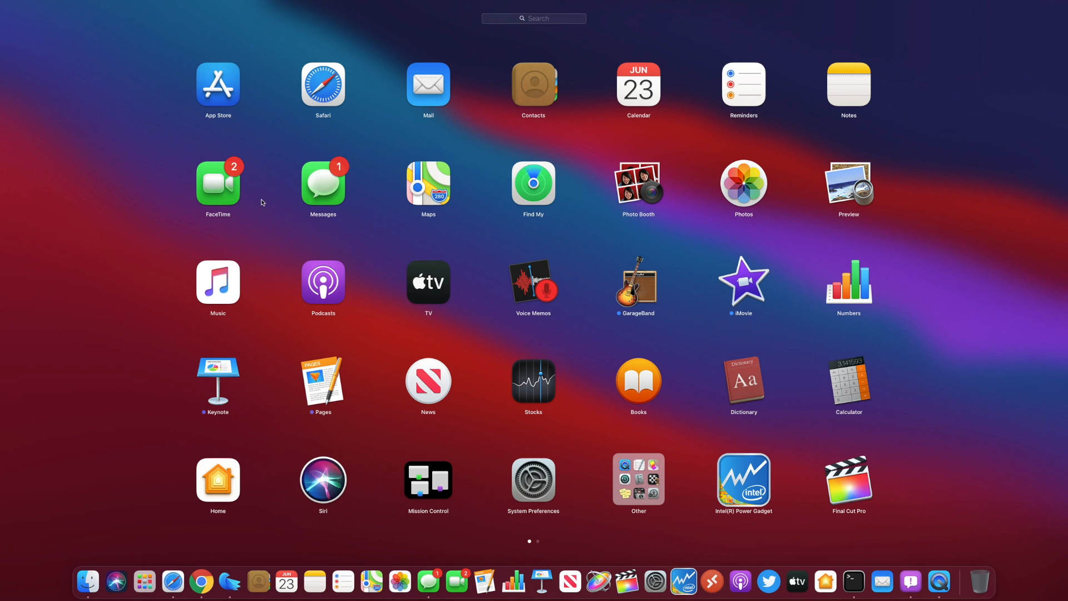
pyautogui.moveTo(196, 81)
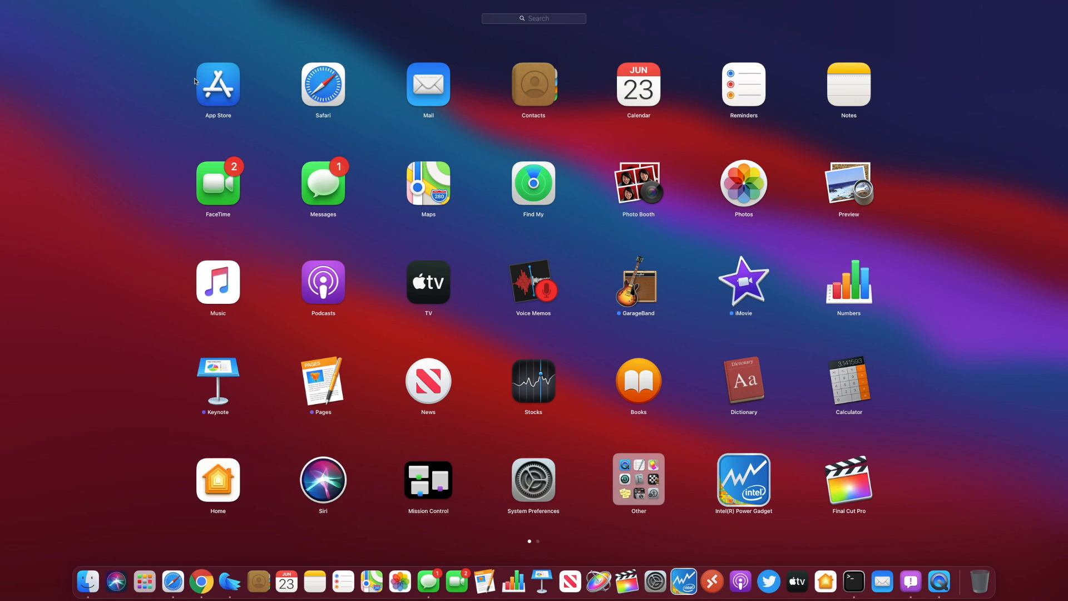
pyautogui.moveTo(691, 73)
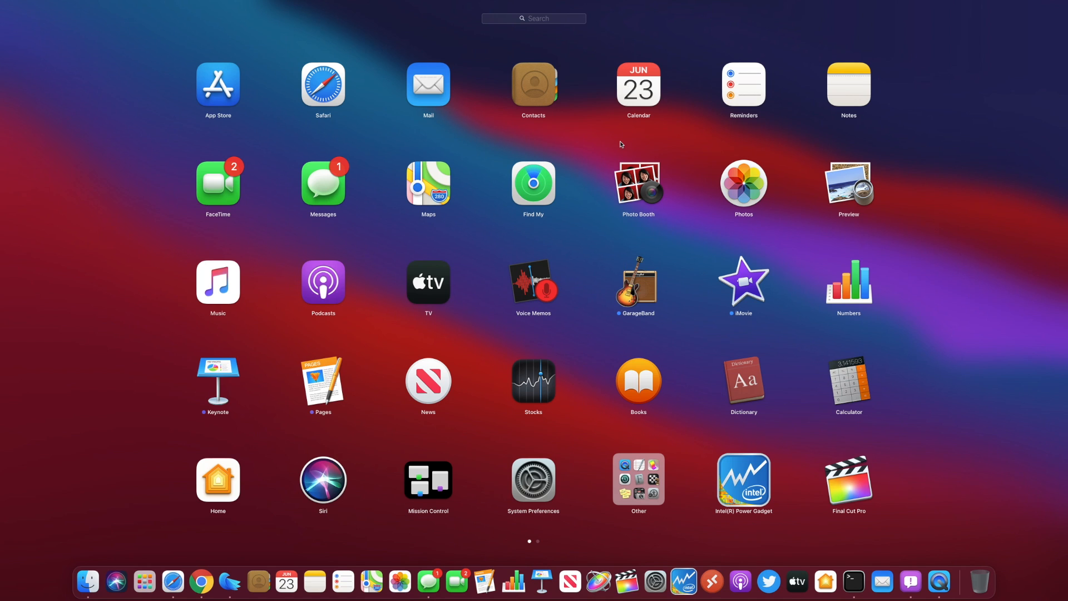
pyautogui.moveTo(345, 230)
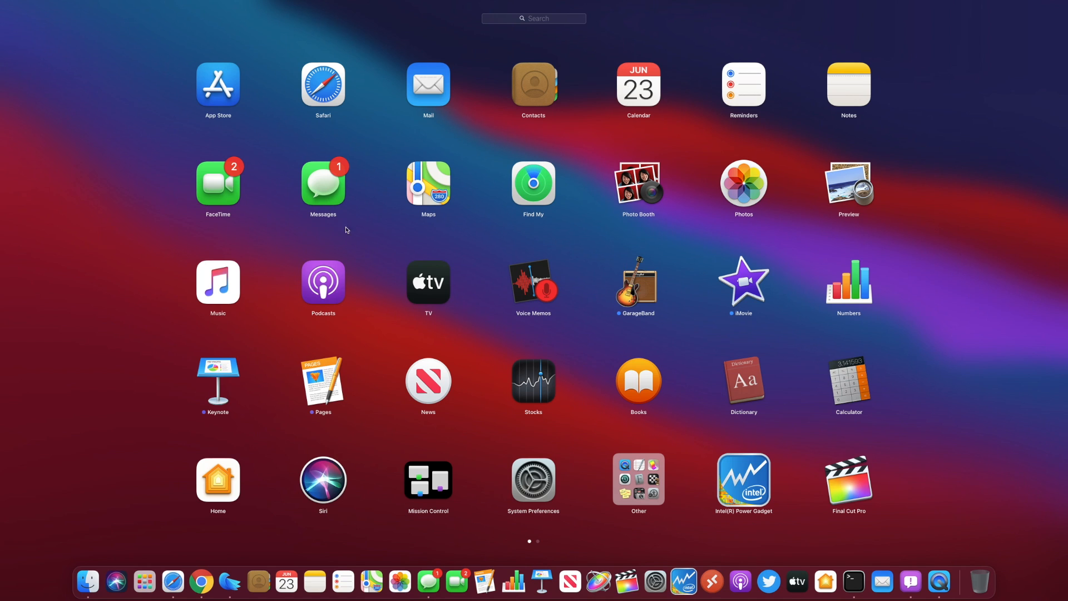
pyautogui.moveTo(172, 189)
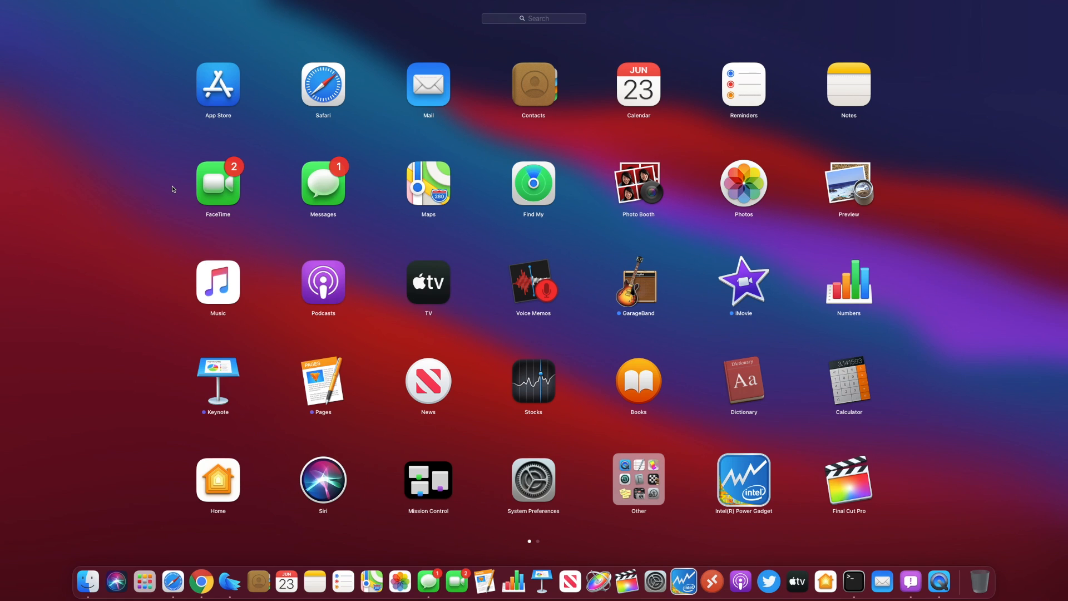
pyautogui.moveTo(323, 191)
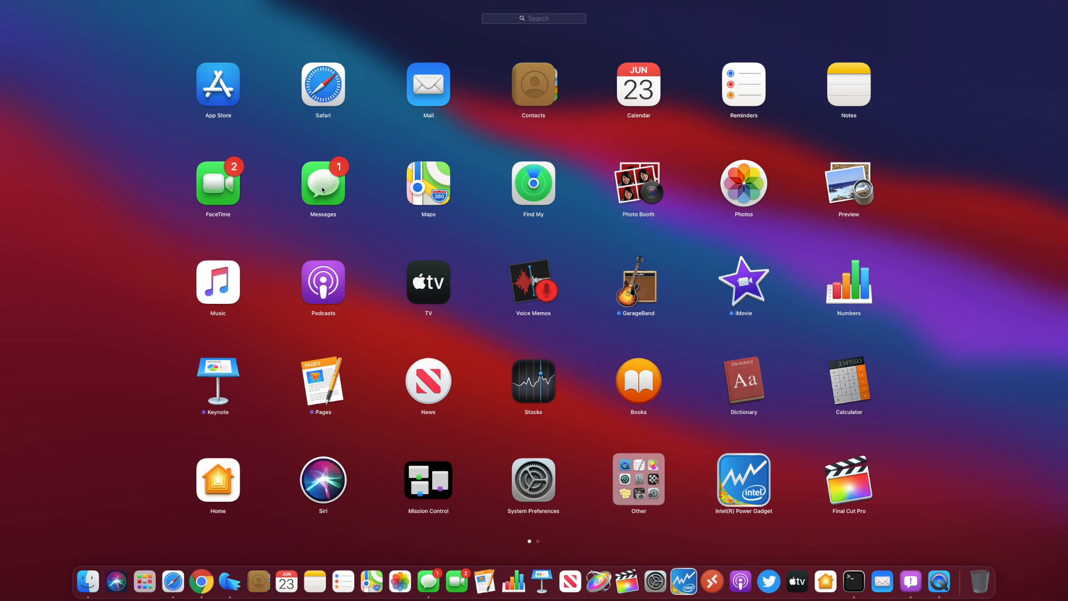
pyautogui.moveTo(246, 194)
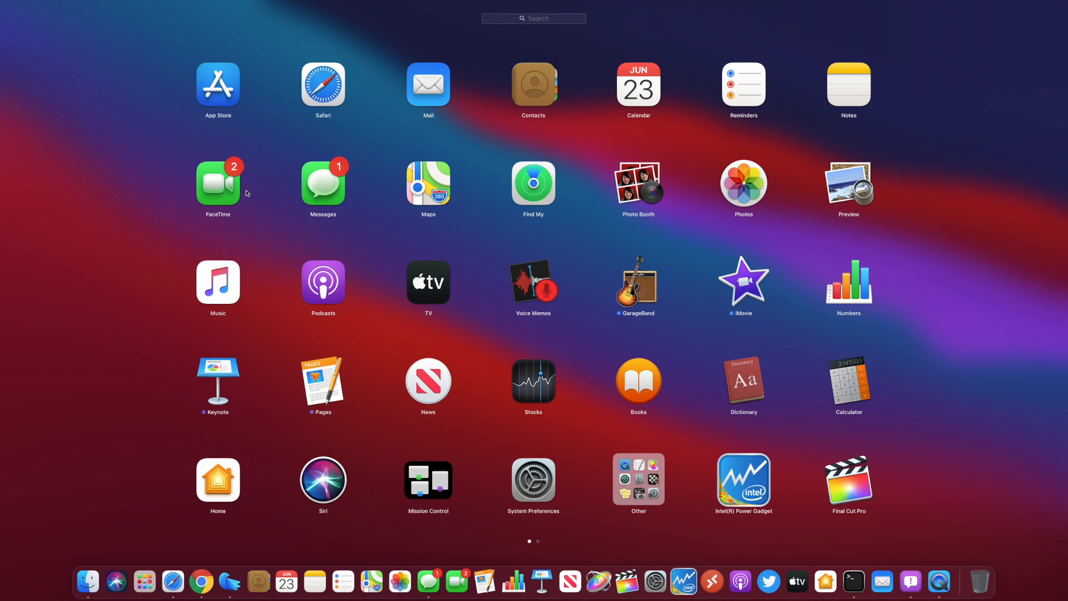
pyautogui.moveTo(178, 166)
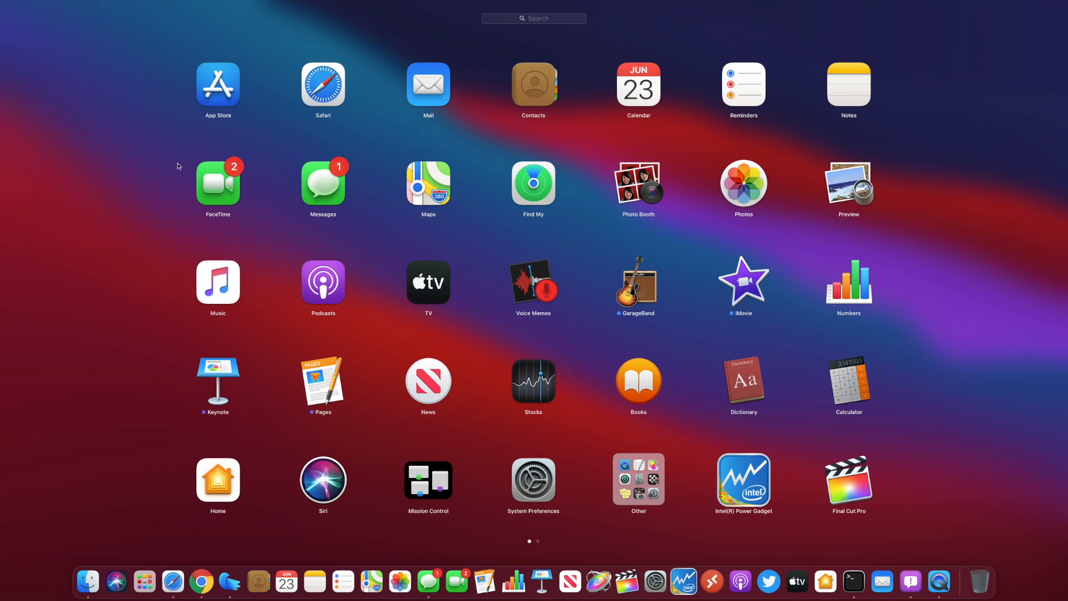
pyautogui.moveTo(156, 268)
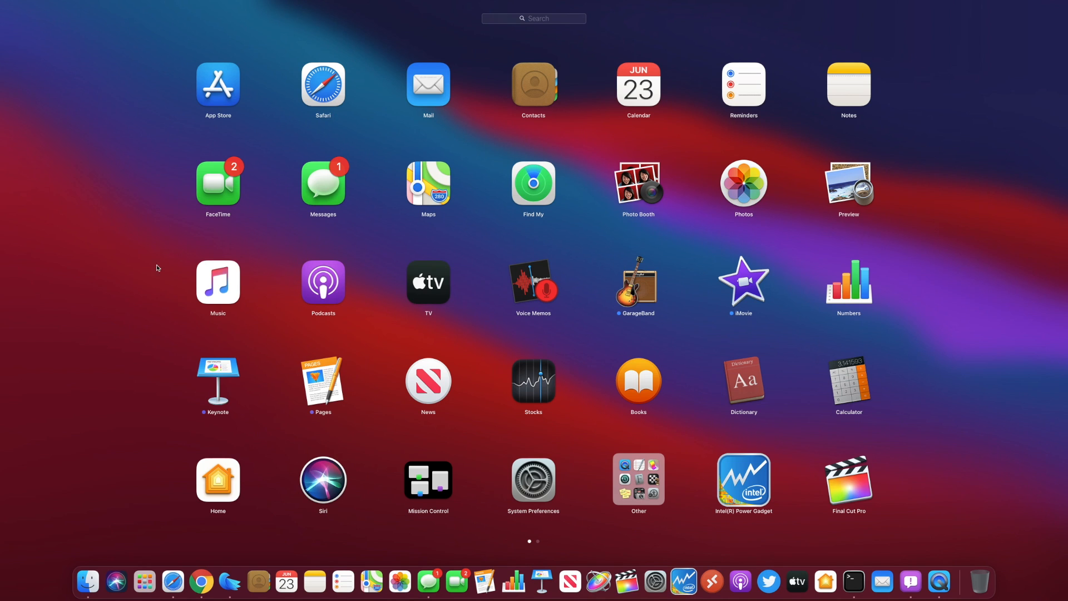
pyautogui.moveTo(323, 247)
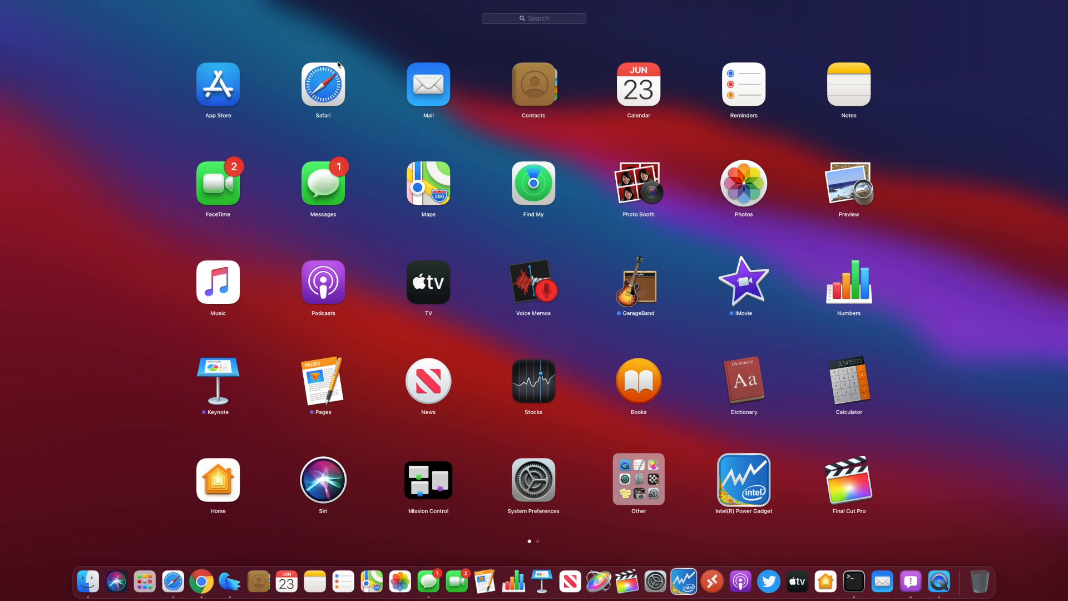
pyautogui.moveTo(270, 191)
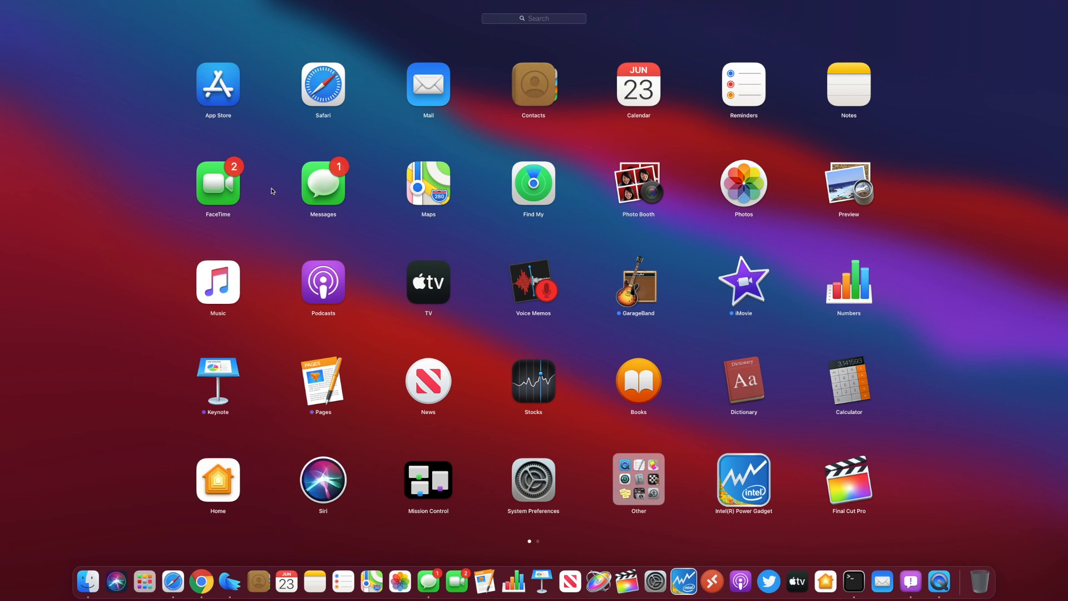
pyautogui.moveTo(765, 249)
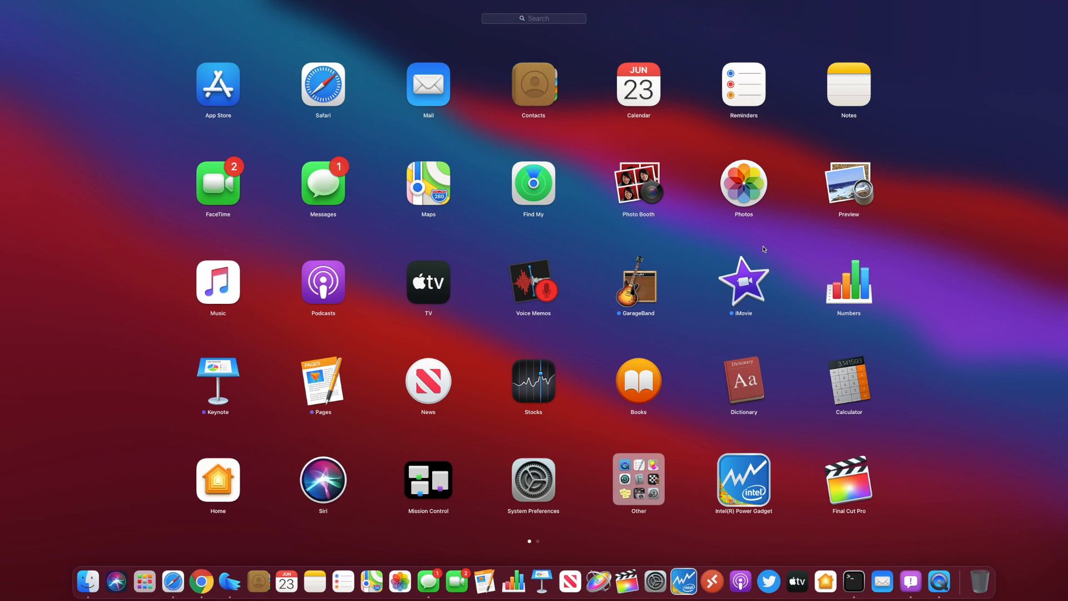
# Open the Other folder in Launchpad to reveal utilities like Terminal, TextEdit and Disk Utility.
pyautogui.click(638, 479)
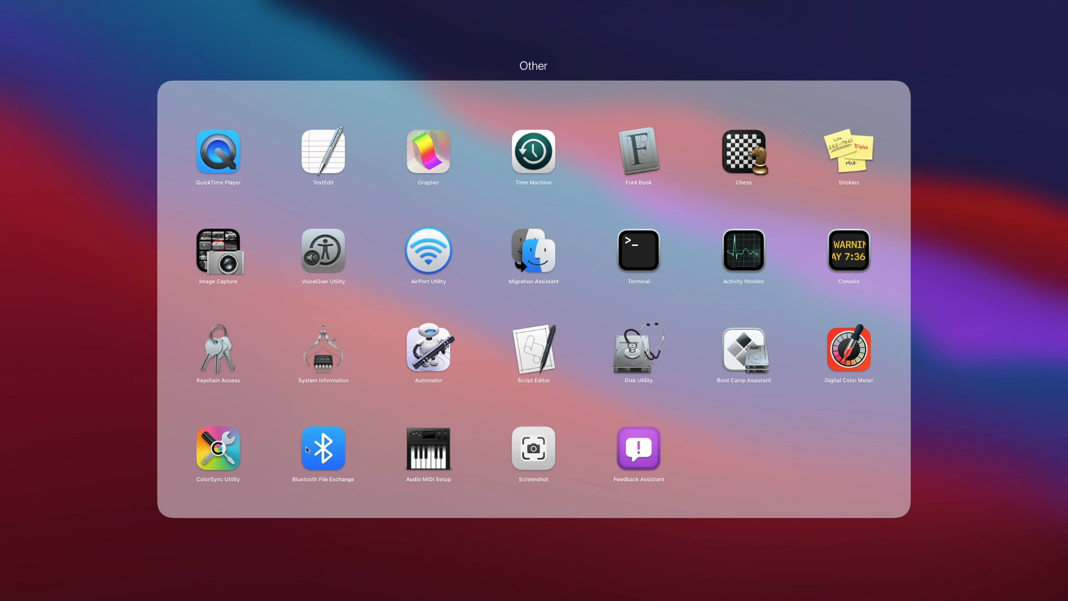
pyautogui.moveTo(142, 215)
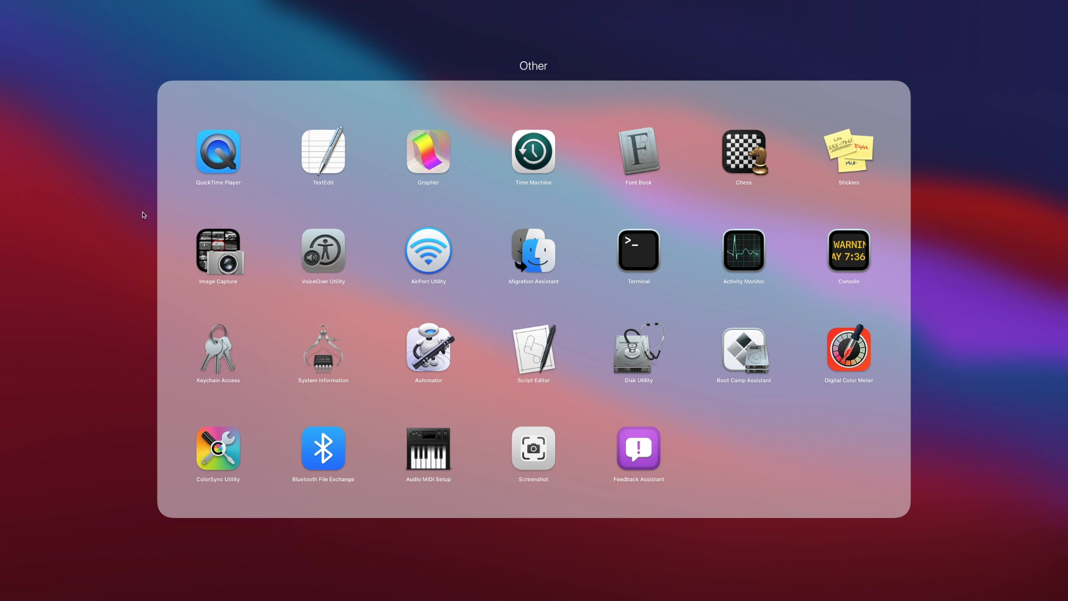
pyautogui.moveTo(12, 359)
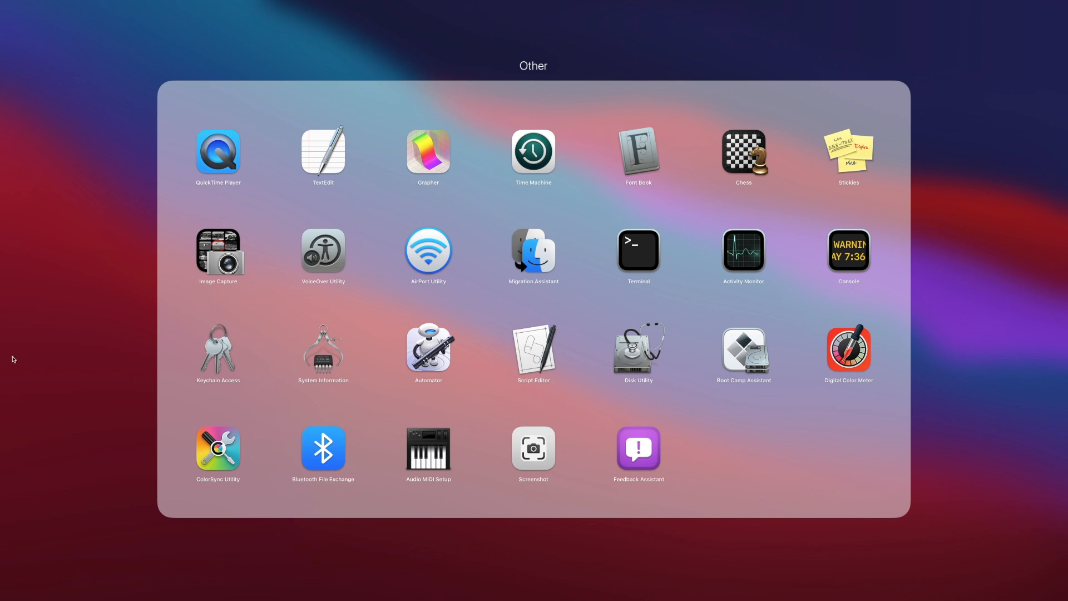
pyautogui.moveTo(93, 265)
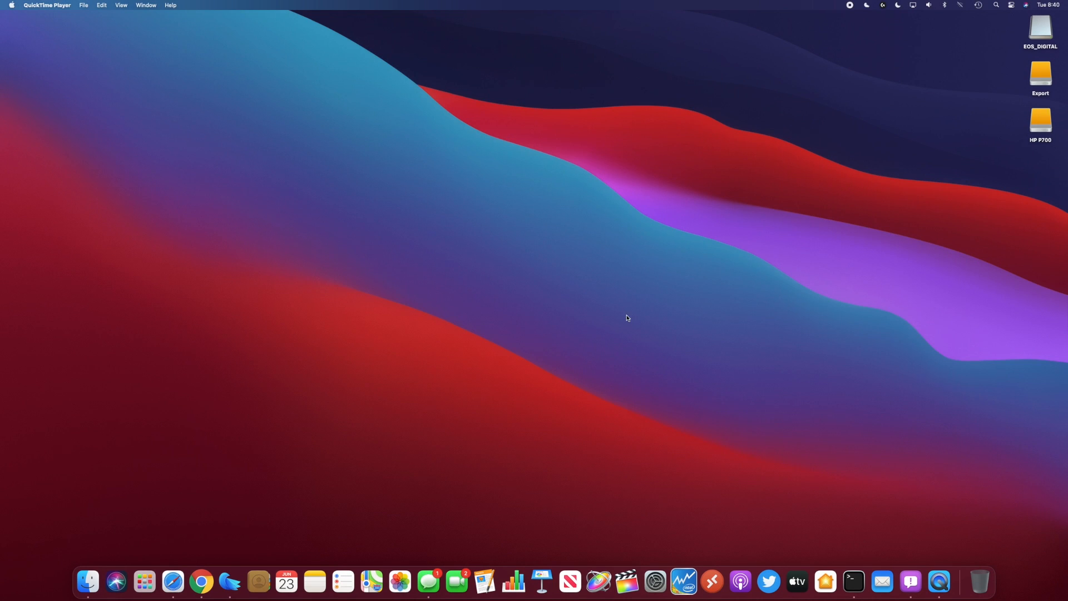
pyautogui.moveTo(789, 133)
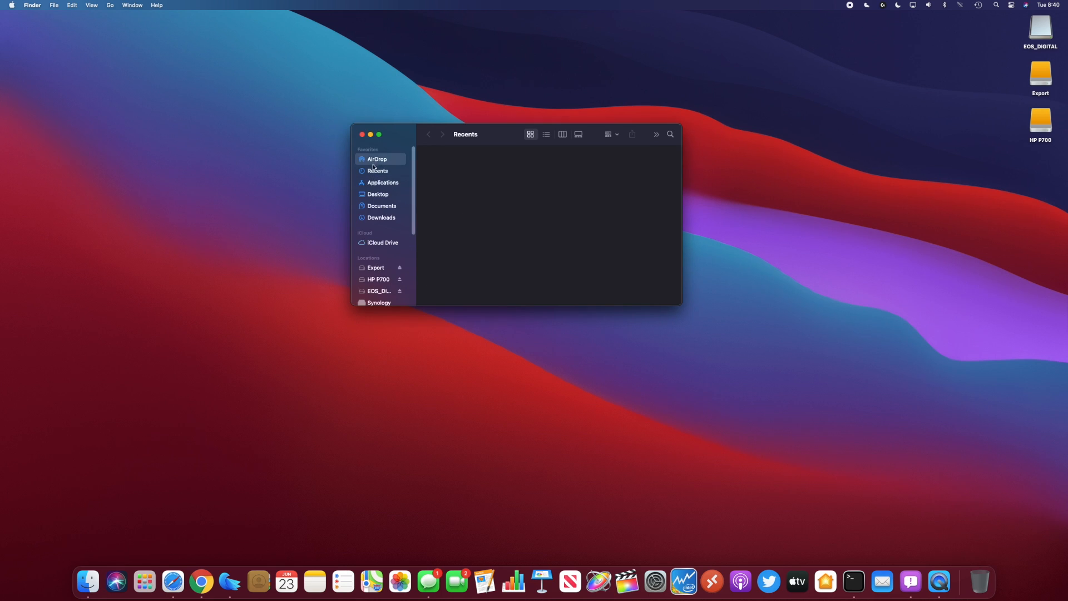
# Browse from Applications to the Documents folder with the Arduino folder and gcode files.
pyautogui.click(382, 182)
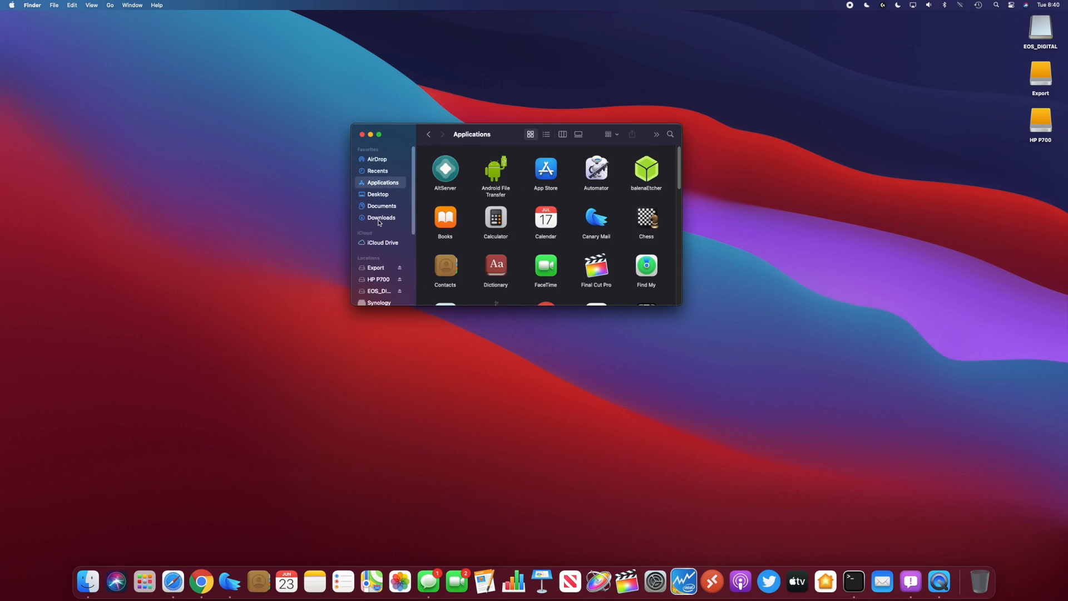
pyautogui.click(382, 206)
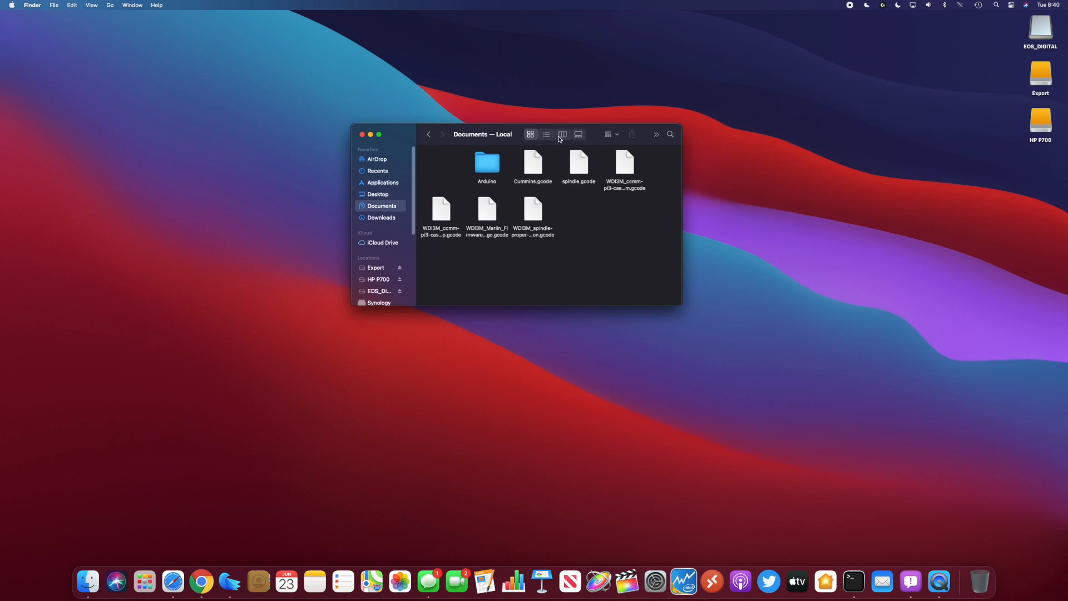
pyautogui.click(362, 134)
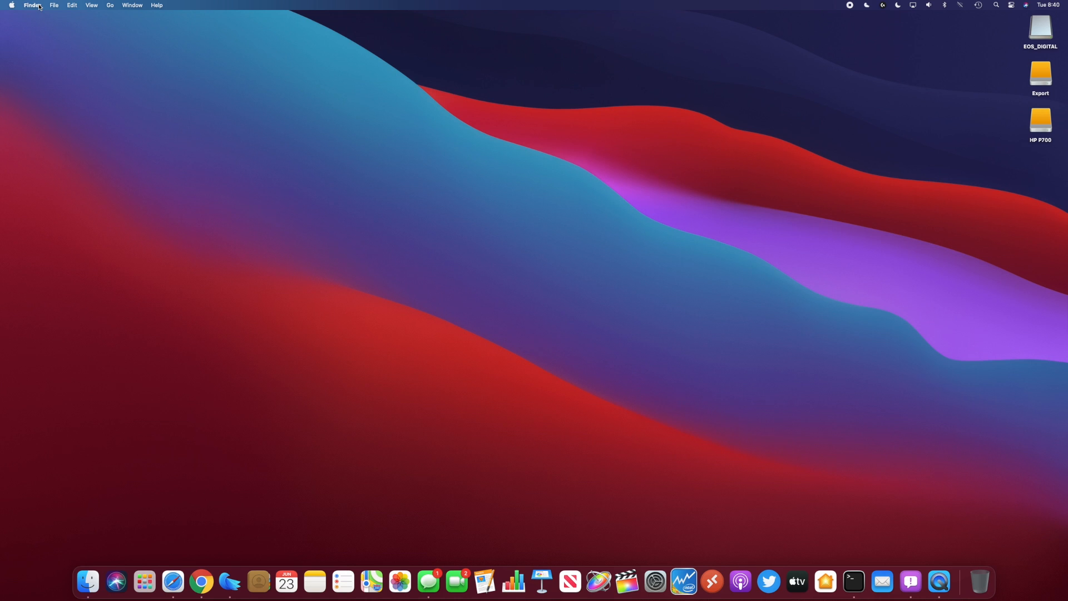
pyautogui.click(32, 5)
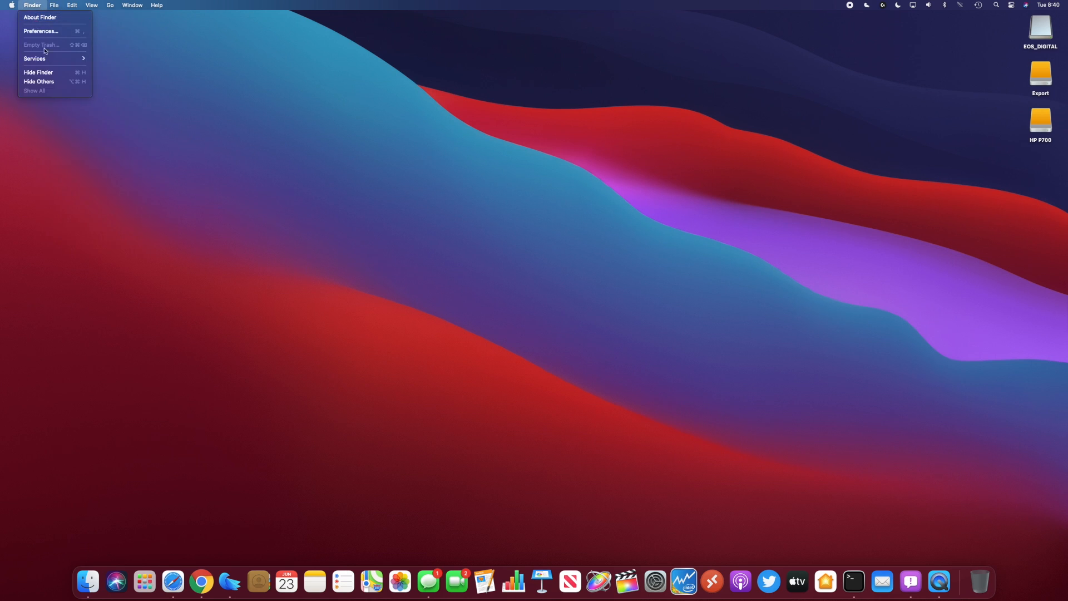
pyautogui.moveTo(277, 78)
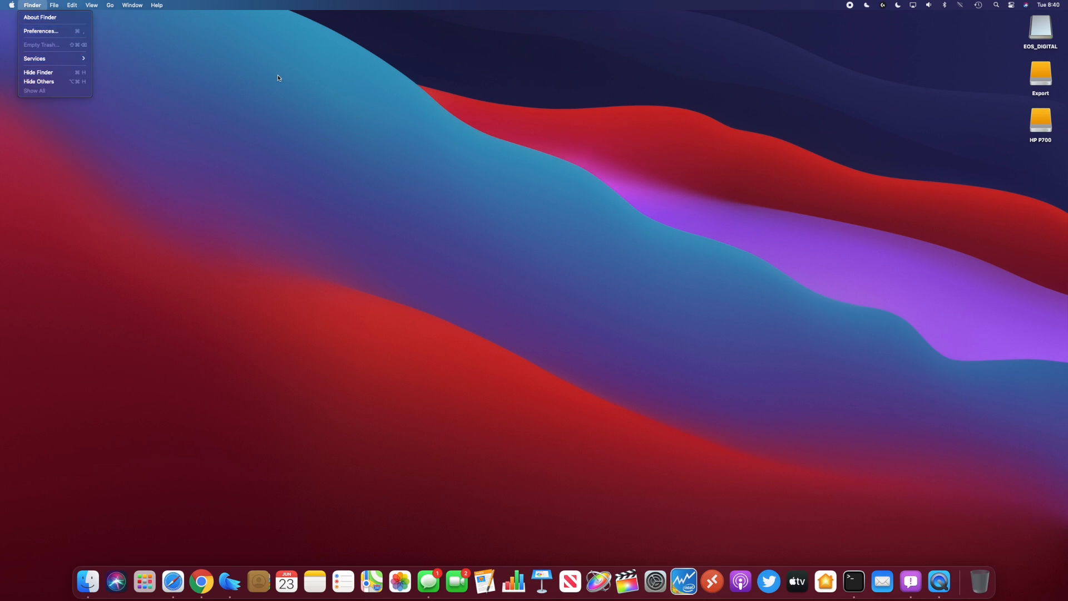
pyautogui.click(891, 103)
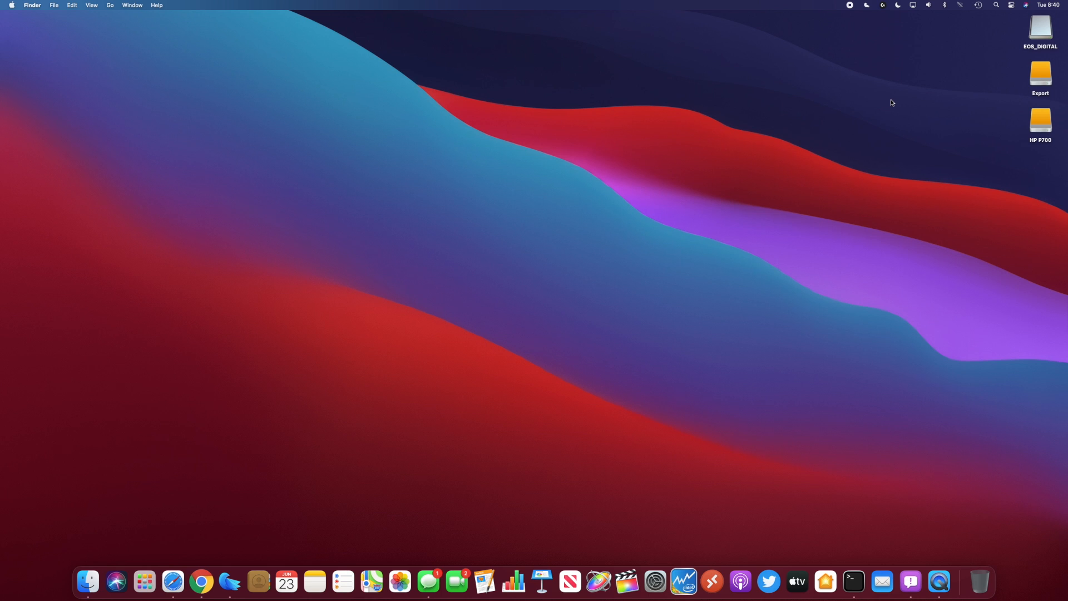
pyautogui.moveTo(895, 9)
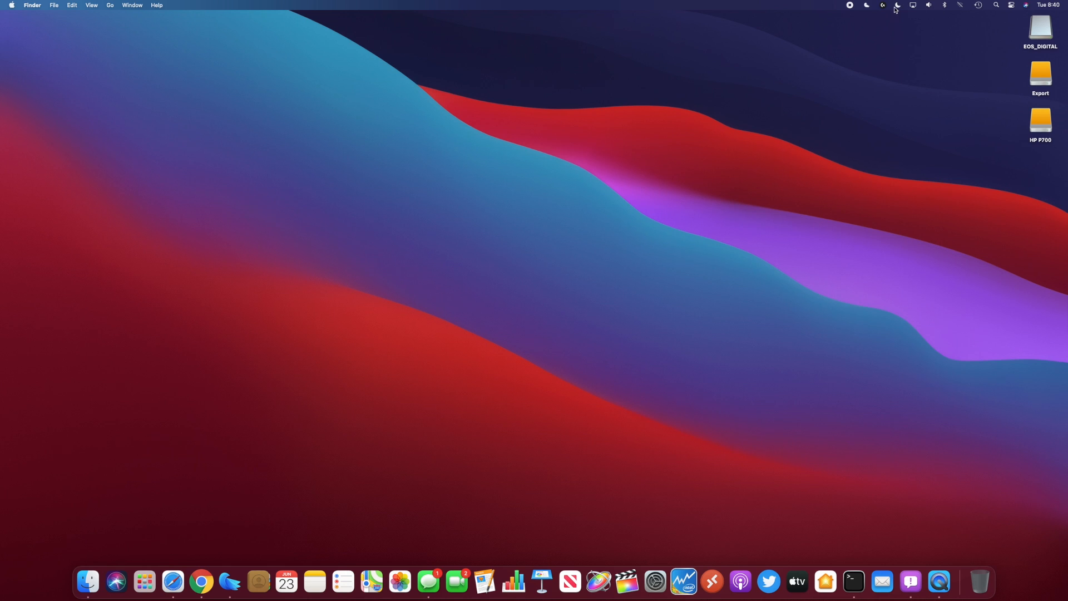
pyautogui.moveTo(993, 9)
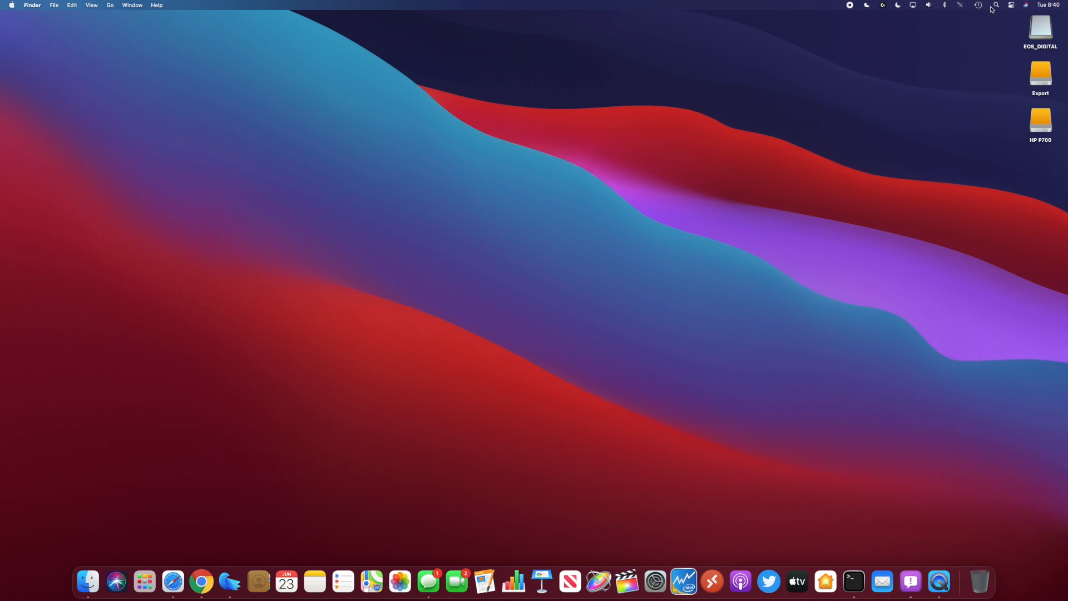
pyautogui.click(1011, 5)
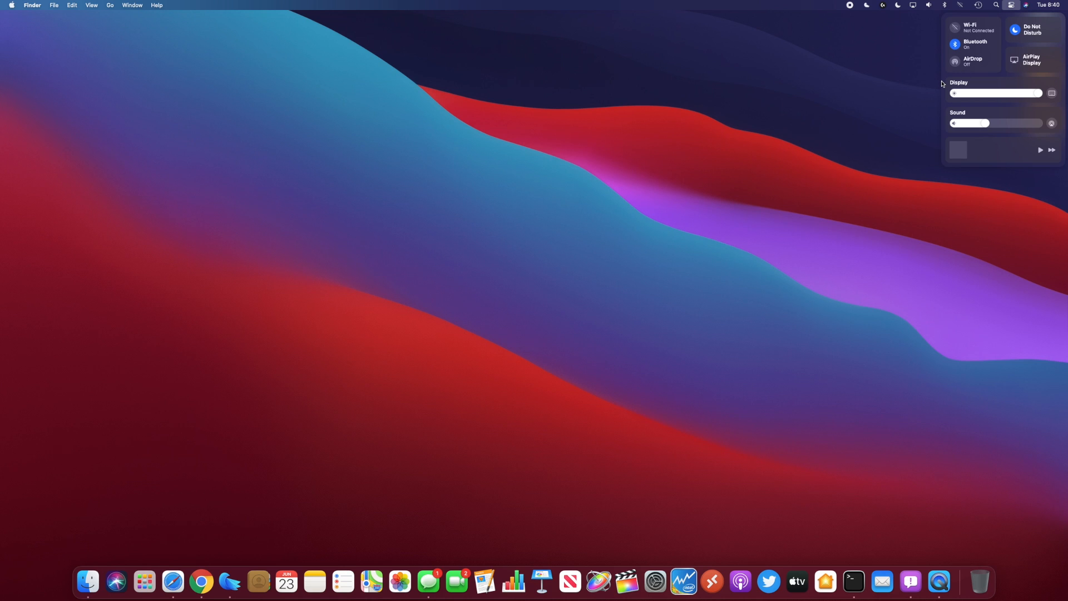
pyautogui.moveTo(980, 29)
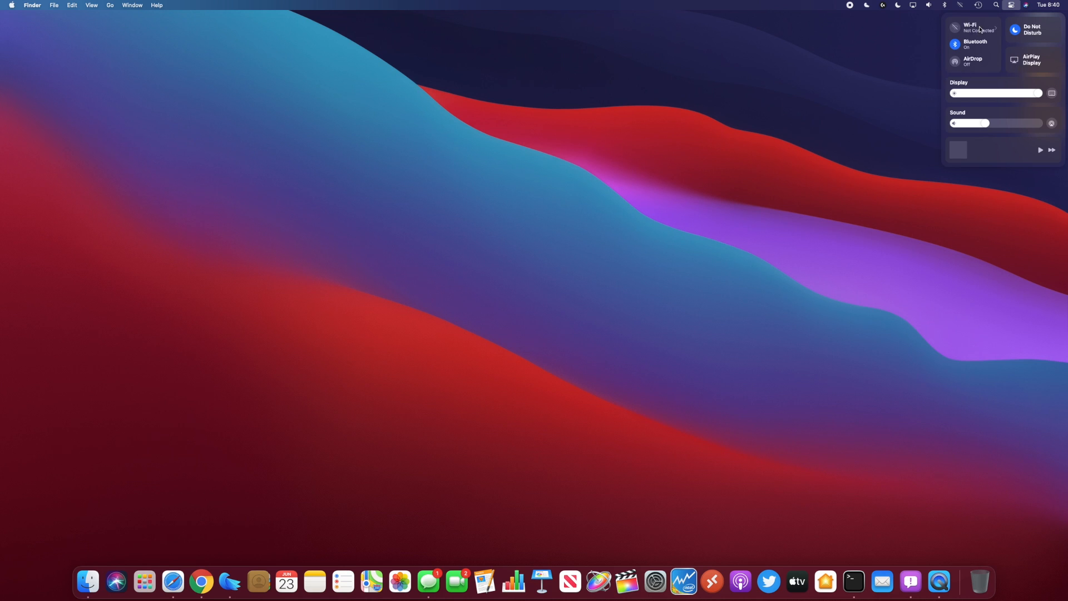
pyautogui.moveTo(993, 31)
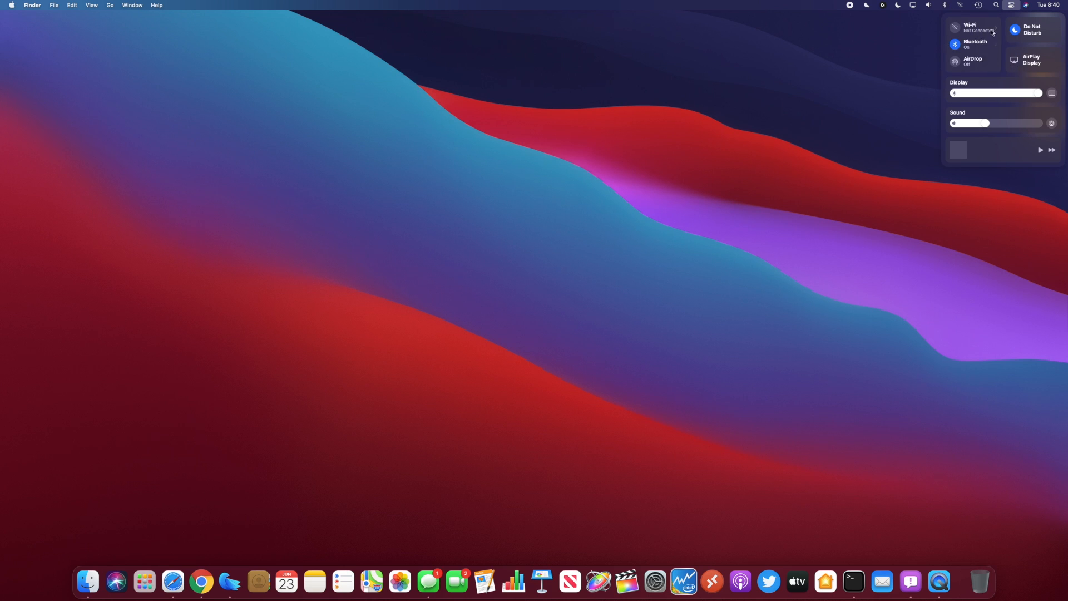
pyautogui.moveTo(1031, 69)
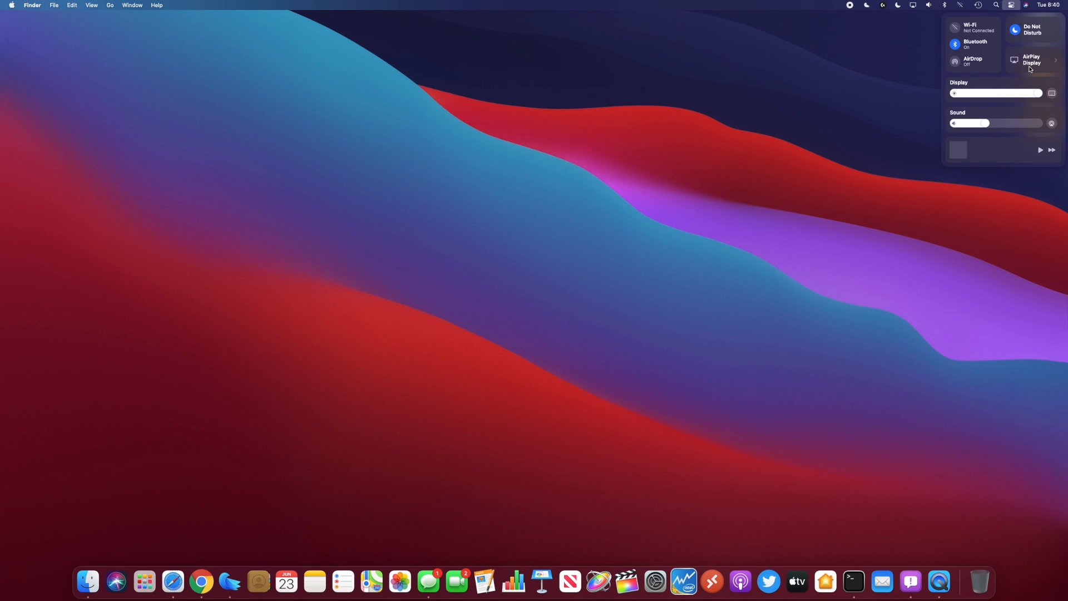
pyautogui.moveTo(999, 134)
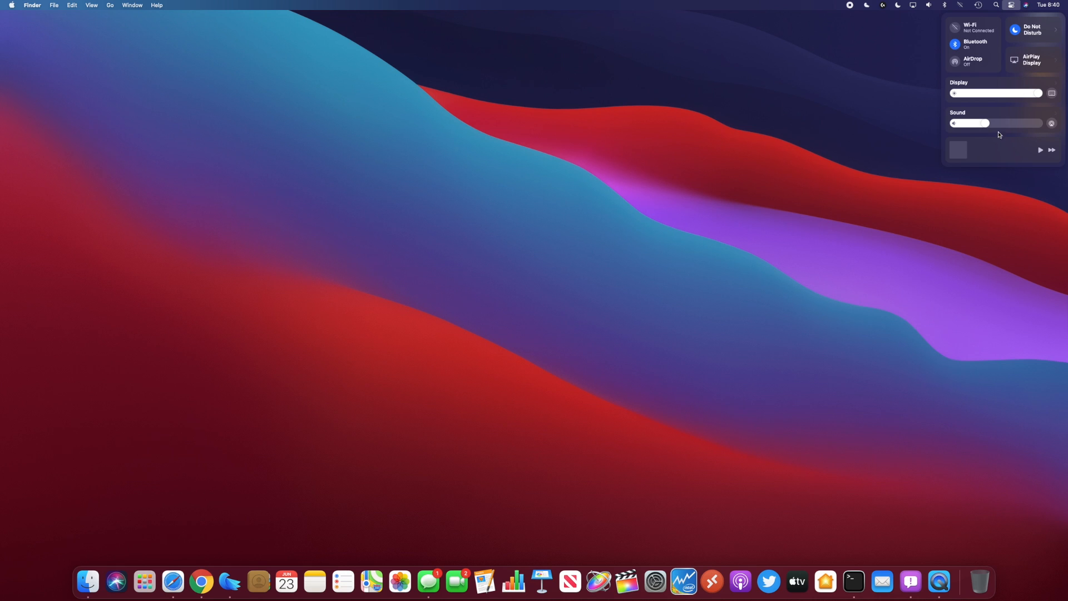
pyautogui.moveTo(889, 26)
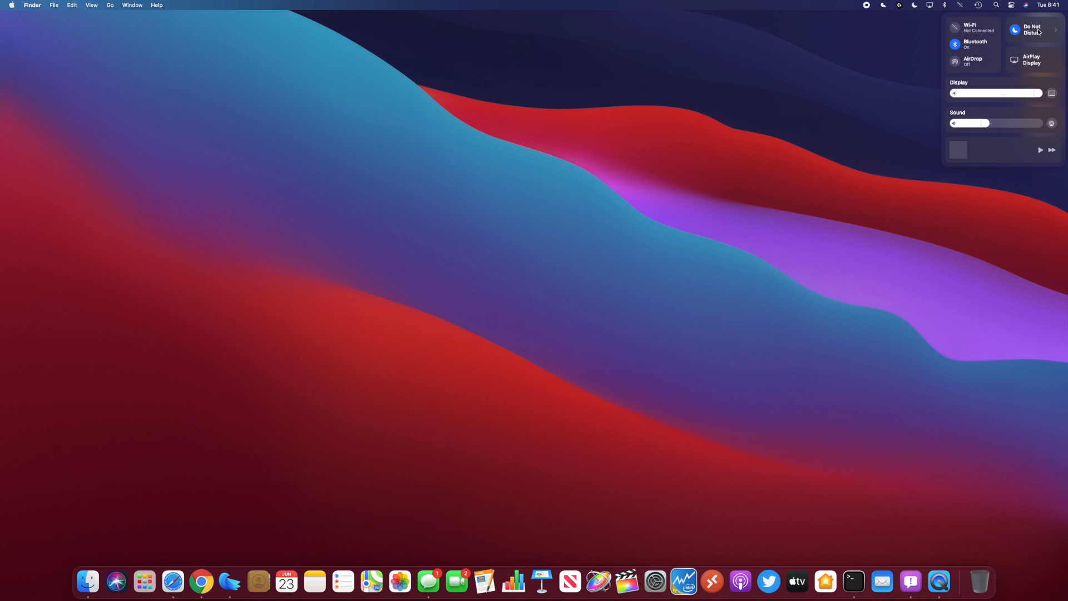
pyautogui.moveTo(908, 81)
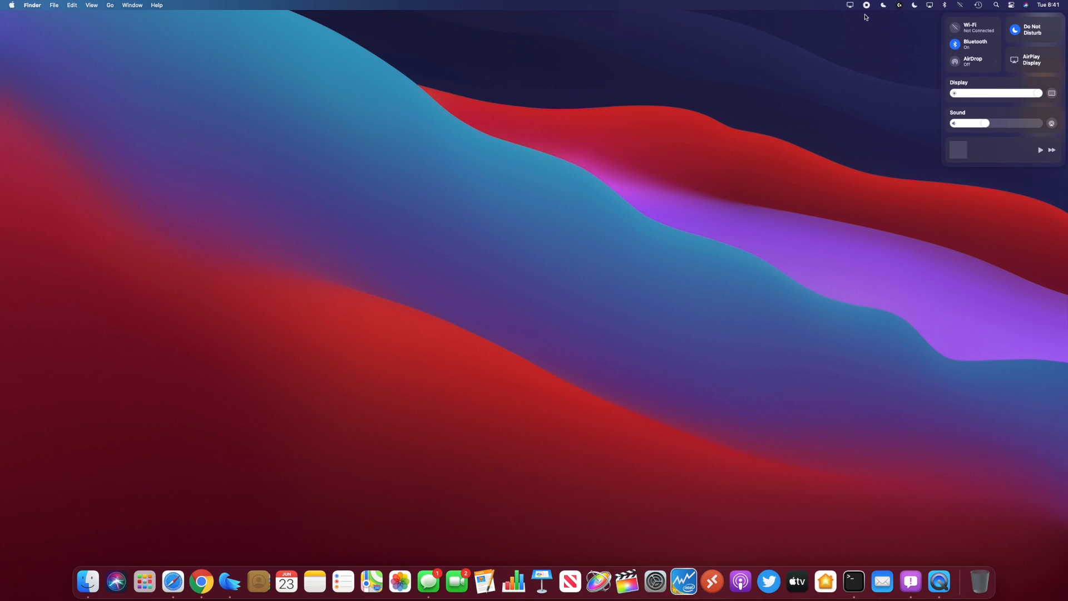
pyautogui.click(850, 5)
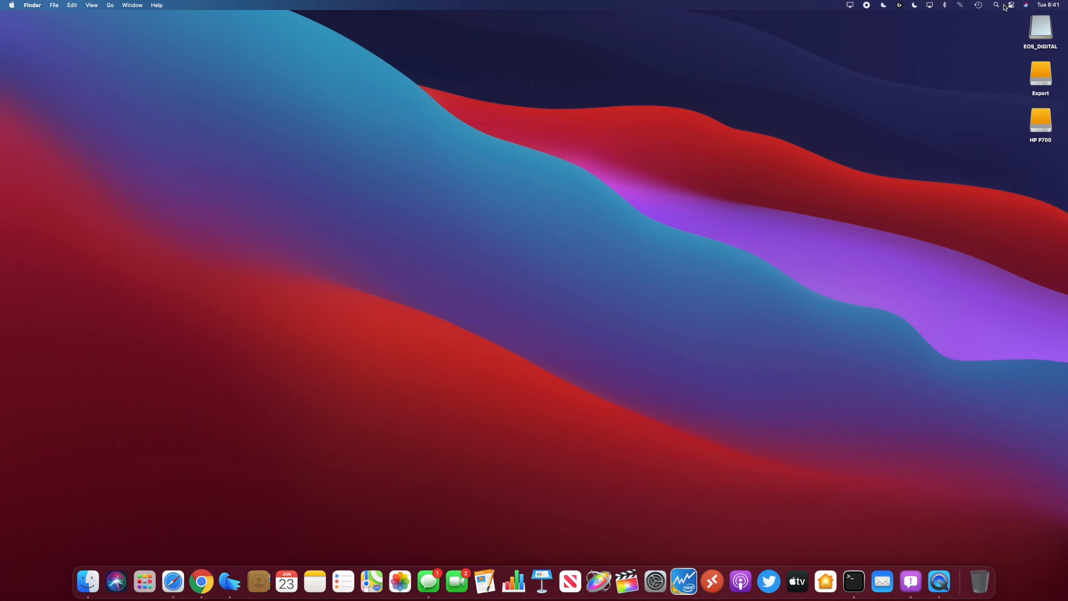
pyautogui.click(1011, 5)
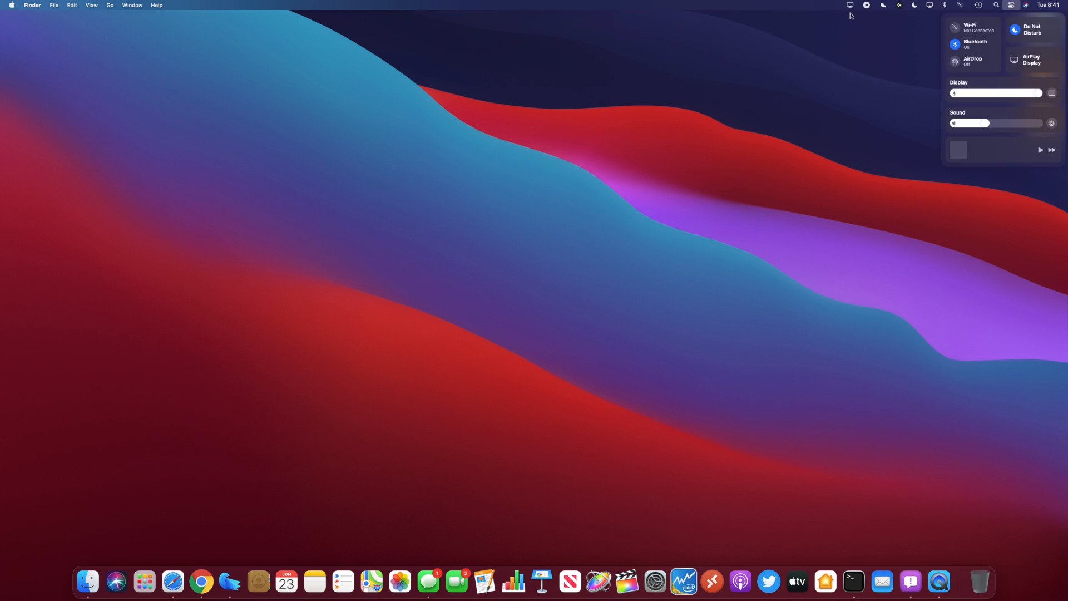
pyautogui.click(849, 5)
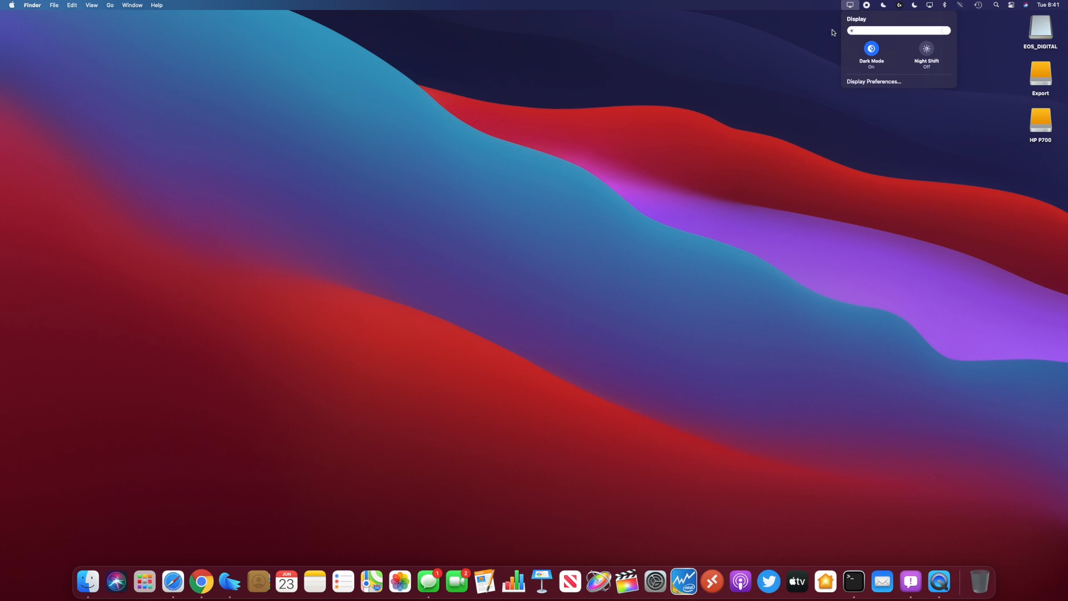
pyautogui.click(850, 5)
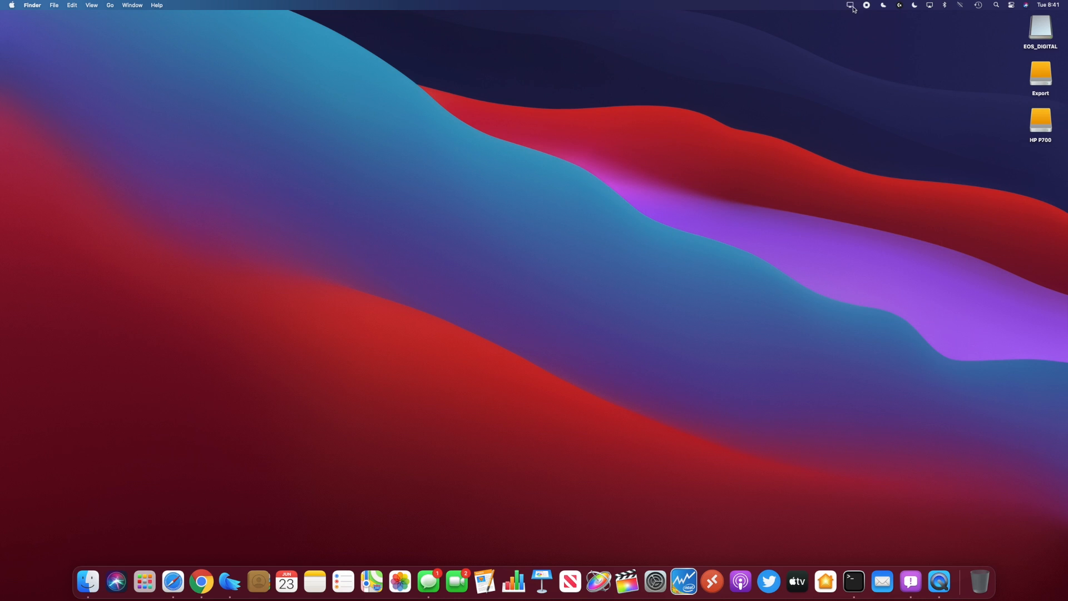
pyautogui.moveTo(845, 8)
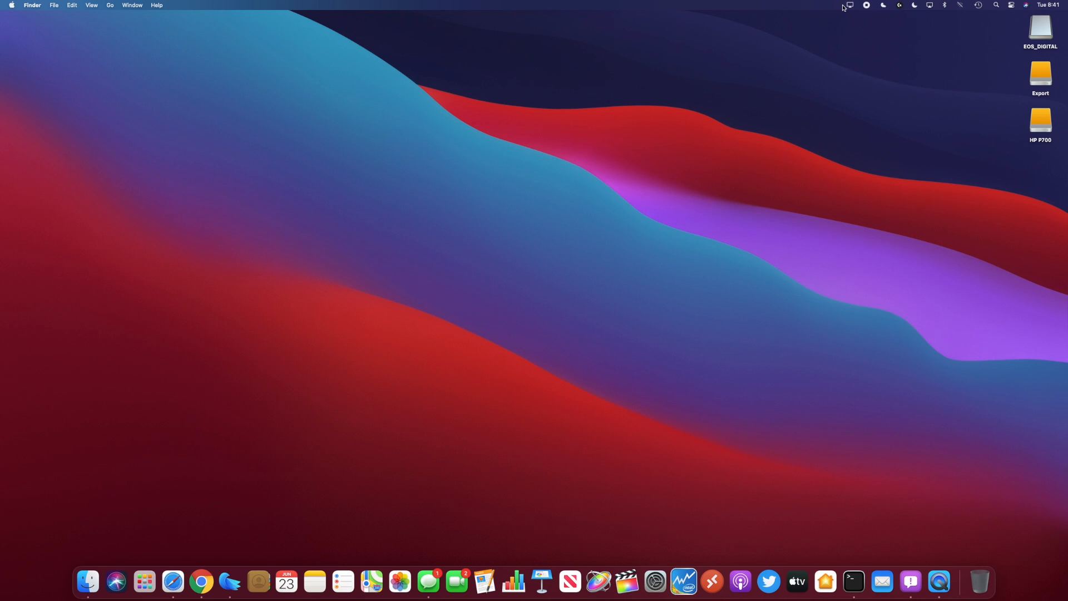
pyautogui.click(849, 5)
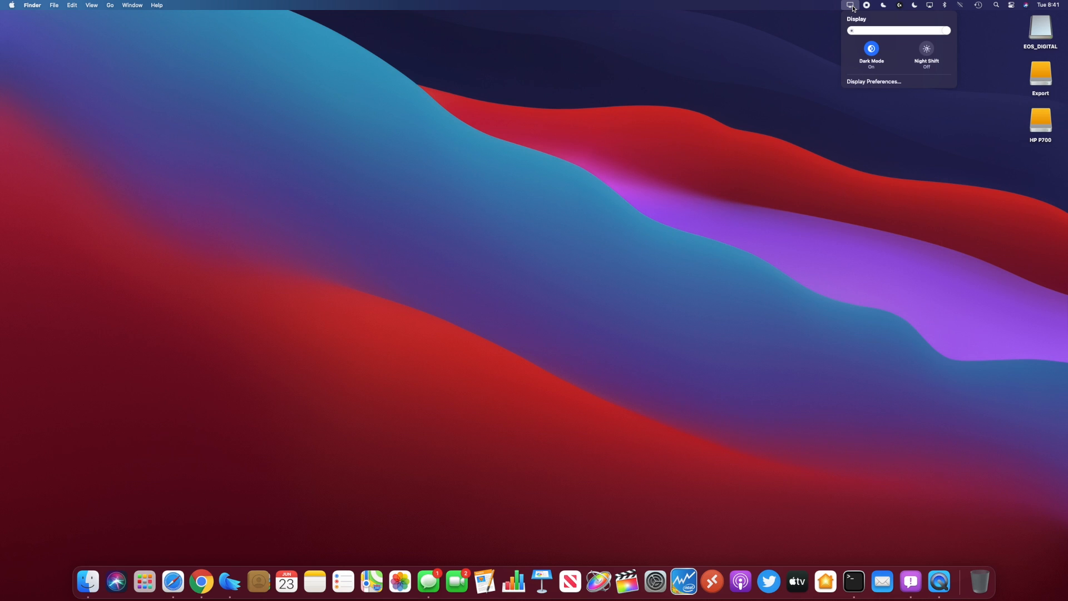
pyautogui.moveTo(802, 152)
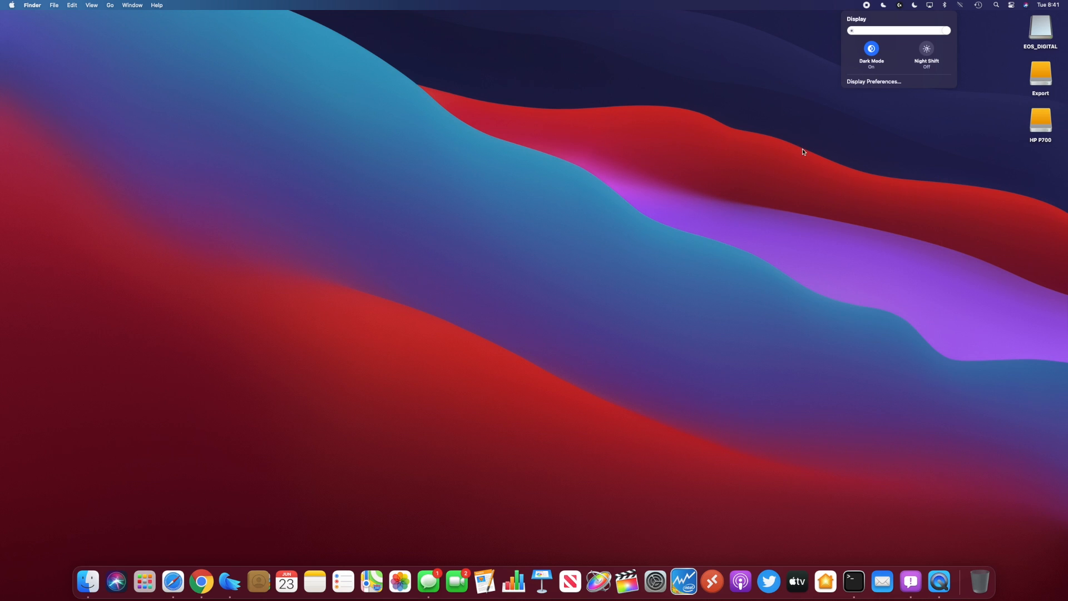
pyautogui.click(916, 143)
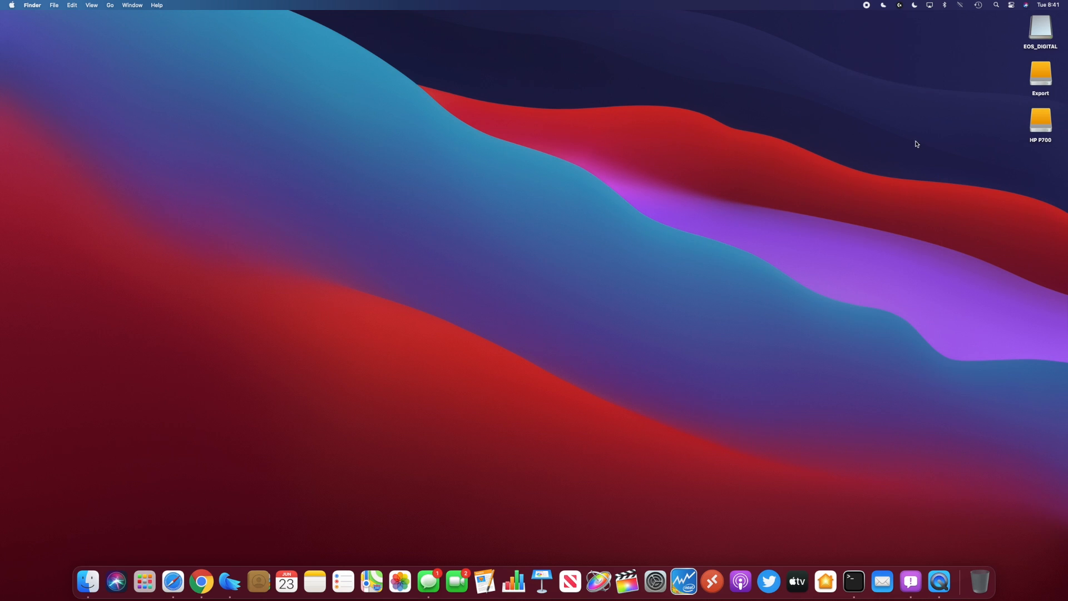
pyautogui.moveTo(918, 7)
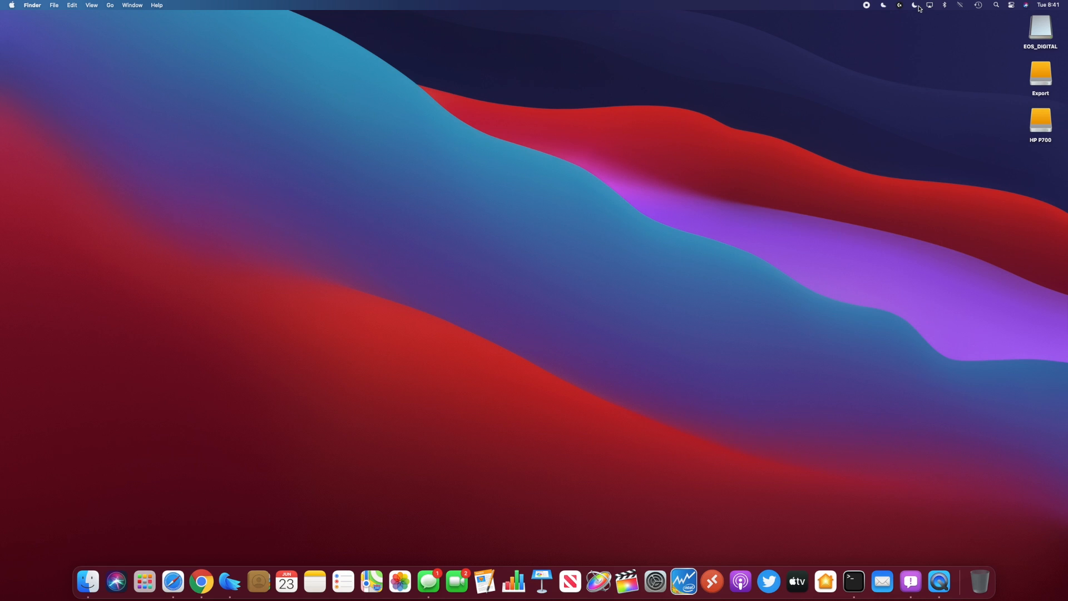
# Check the Do Not Disturb, Control Center and Wi-Fi menus, then show the paired Bluetooth devices.
pyautogui.click(914, 5)
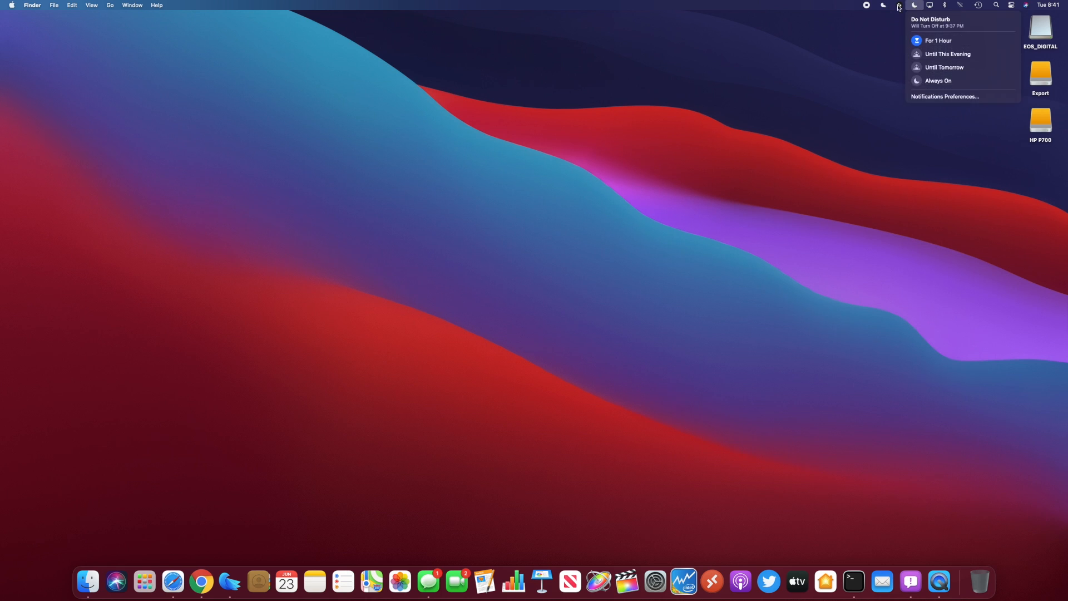
pyautogui.moveTo(963, 7)
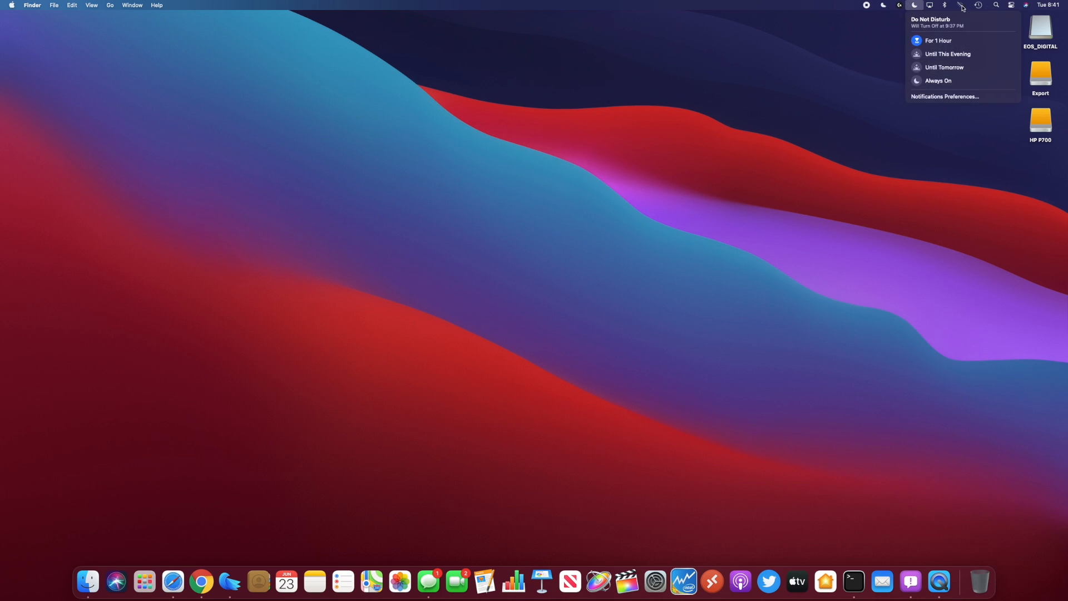
pyautogui.click(1011, 5)
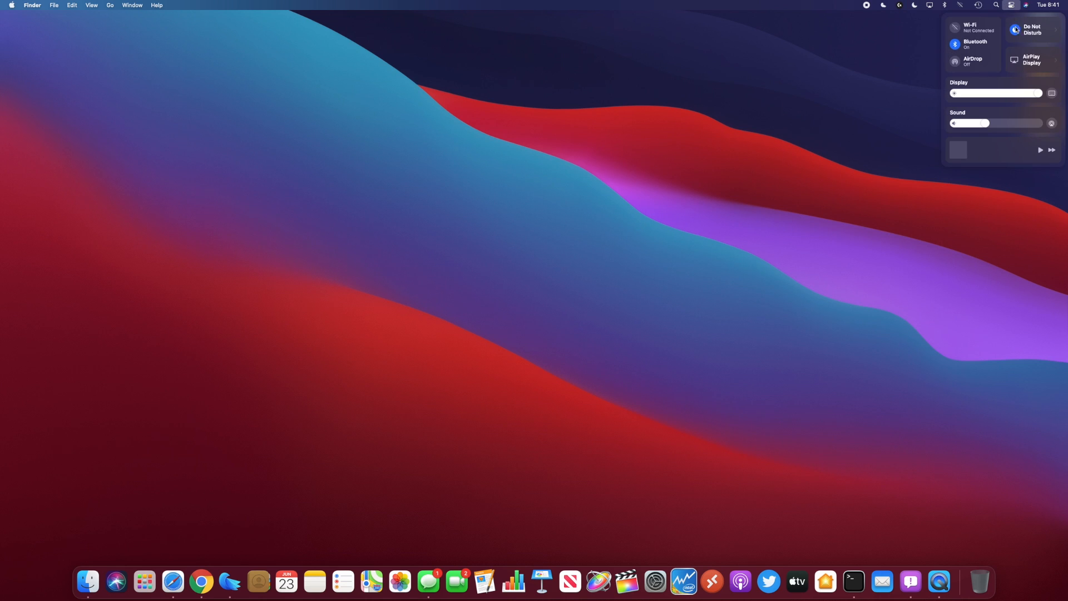
pyautogui.click(960, 5)
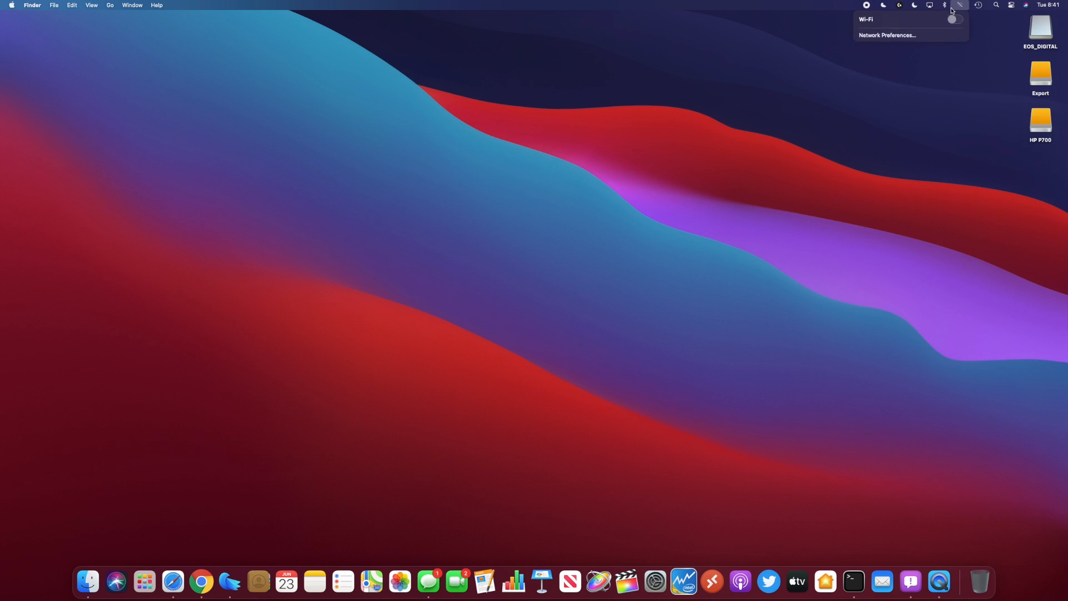
pyautogui.click(959, 5)
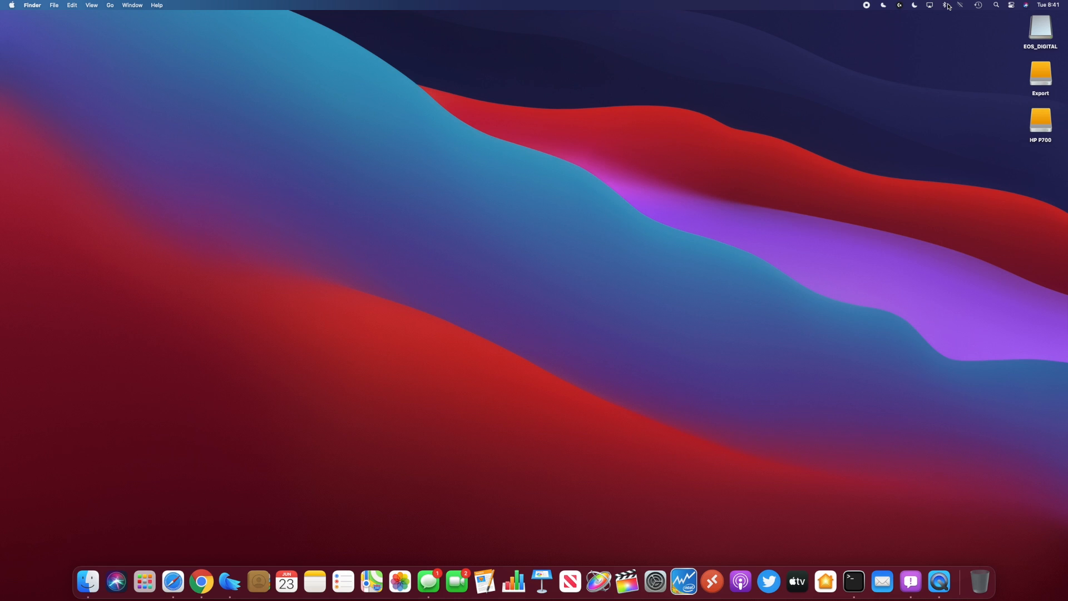
pyautogui.click(946, 5)
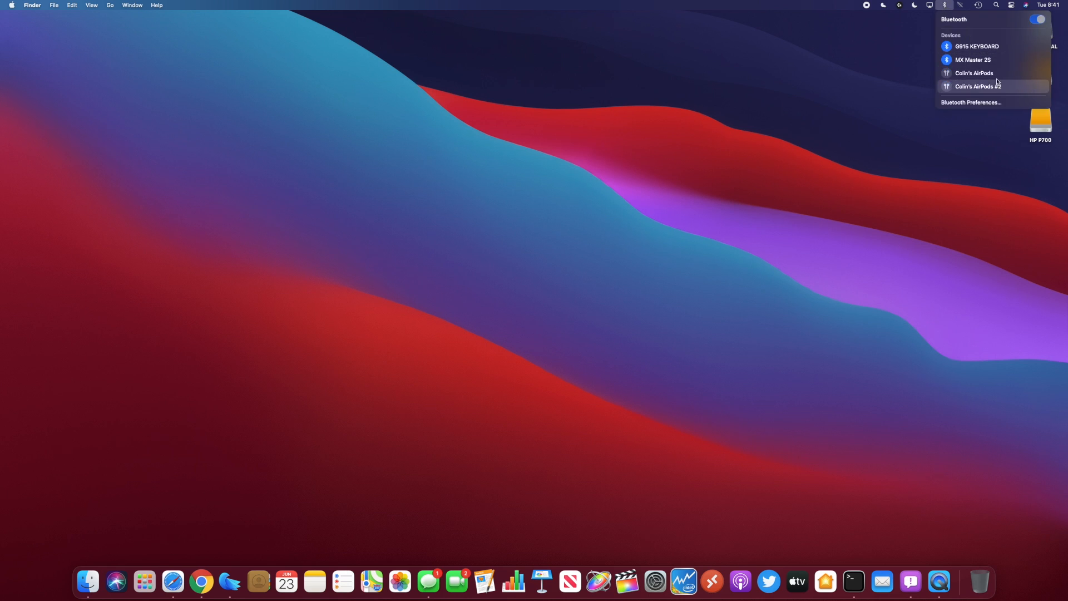
pyautogui.moveTo(974, 59)
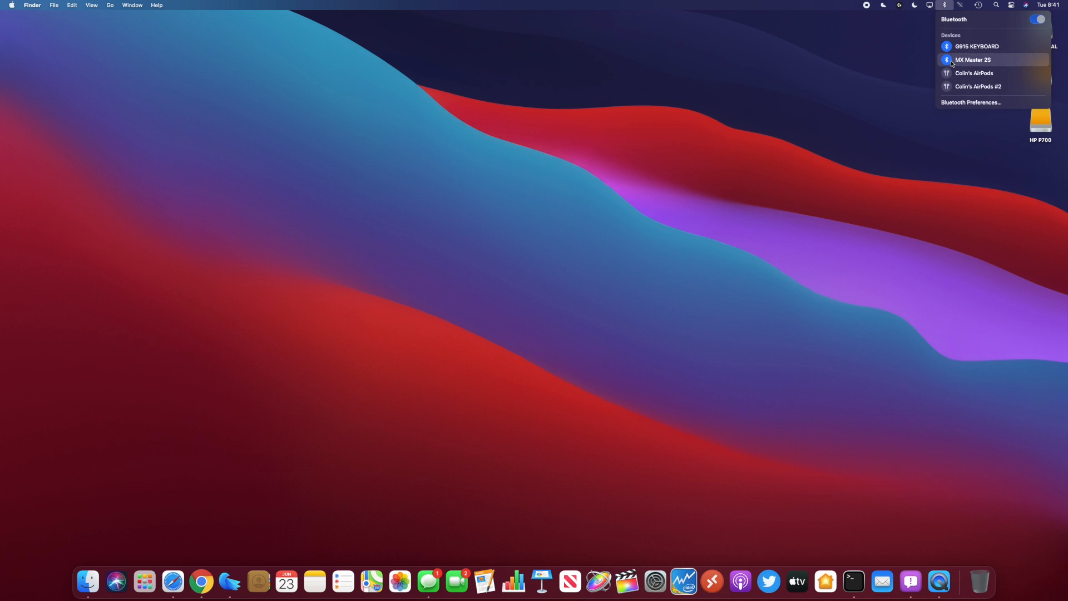
pyautogui.moveTo(962, 87)
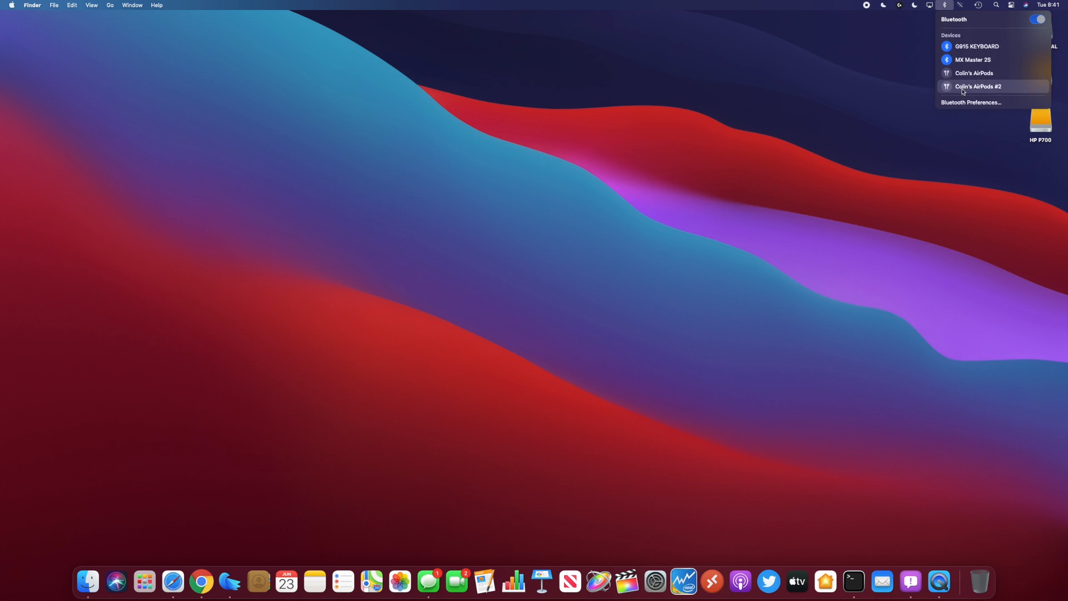
pyautogui.moveTo(957, 82)
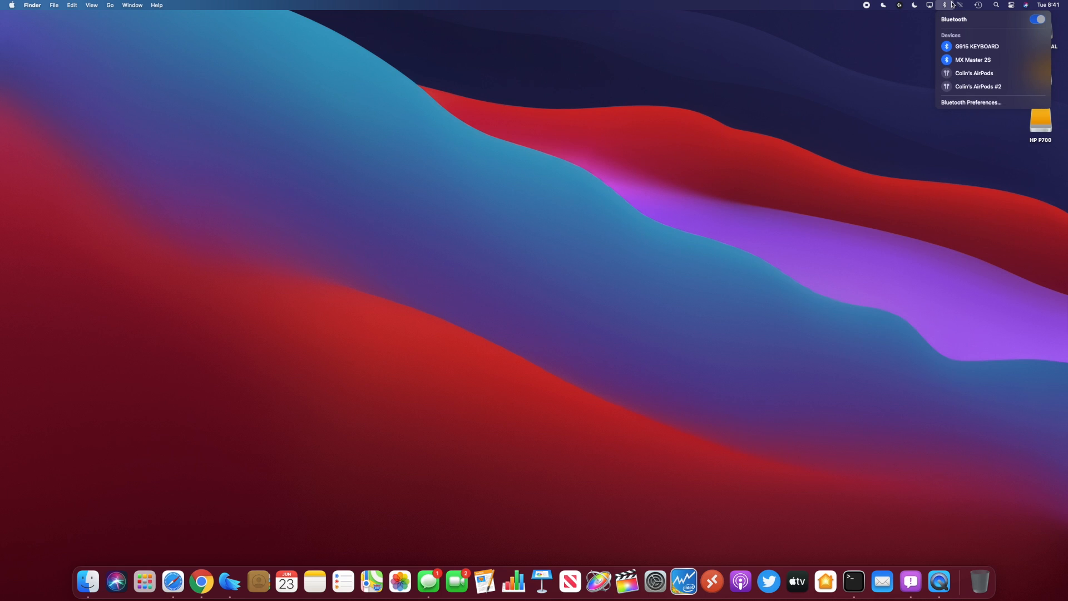
pyautogui.moveTo(940, 6)
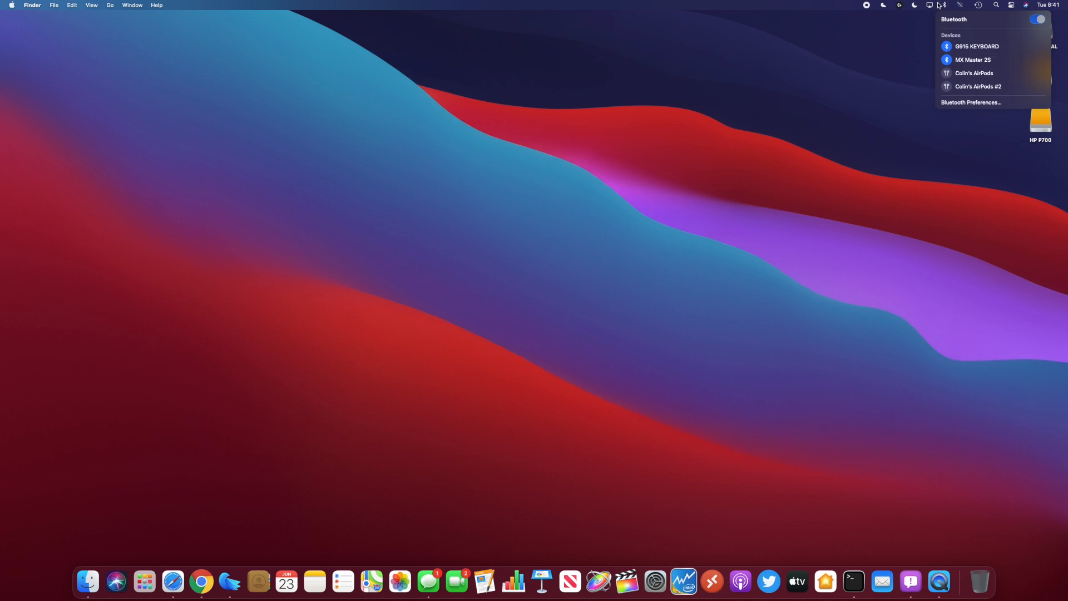
# Show Notification Center and dismiss the Wi-Fi Calling notification, leaving calendar and weather widgets.
pyautogui.click(1049, 5)
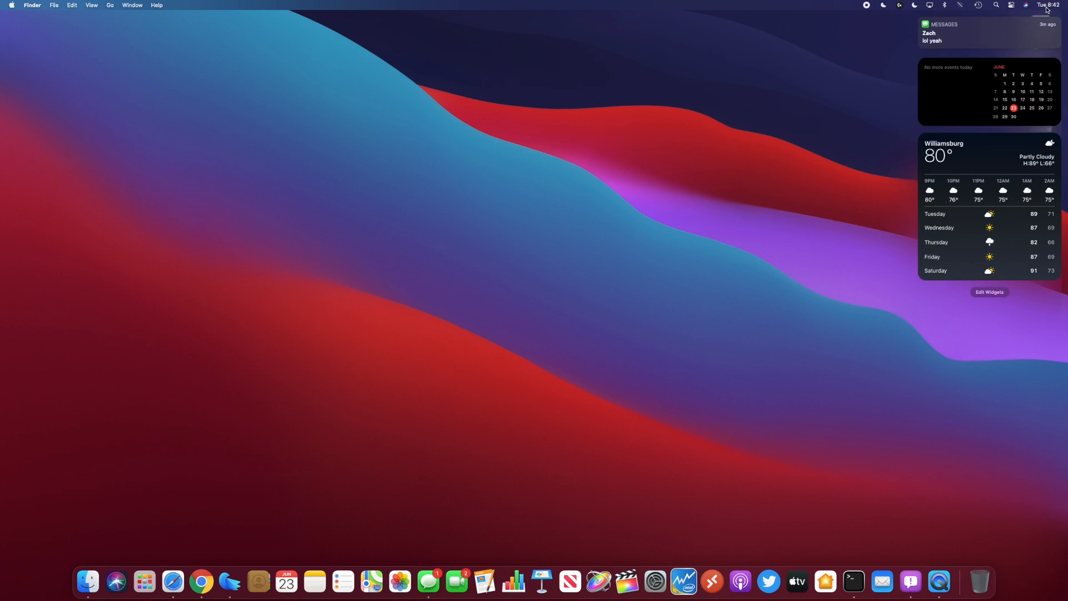
pyautogui.moveTo(953, 186)
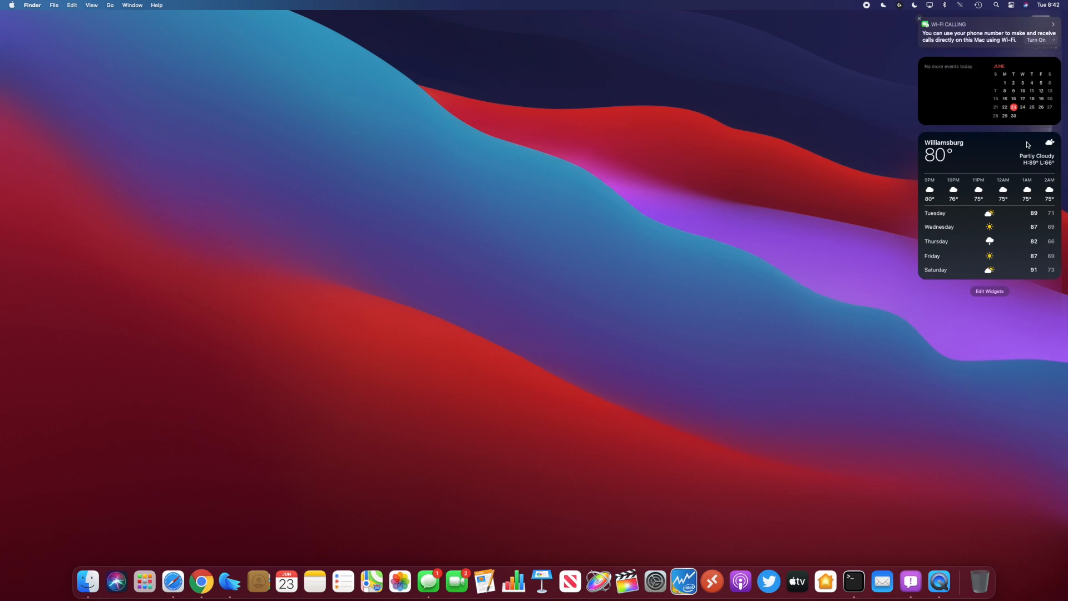
pyautogui.click(920, 18)
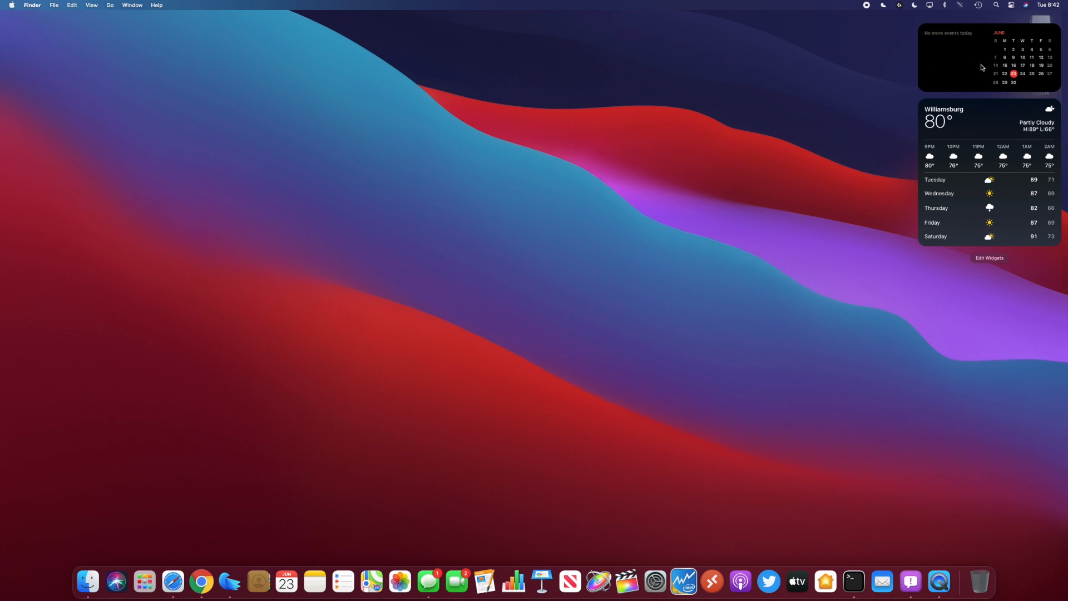
pyautogui.moveTo(955, 143)
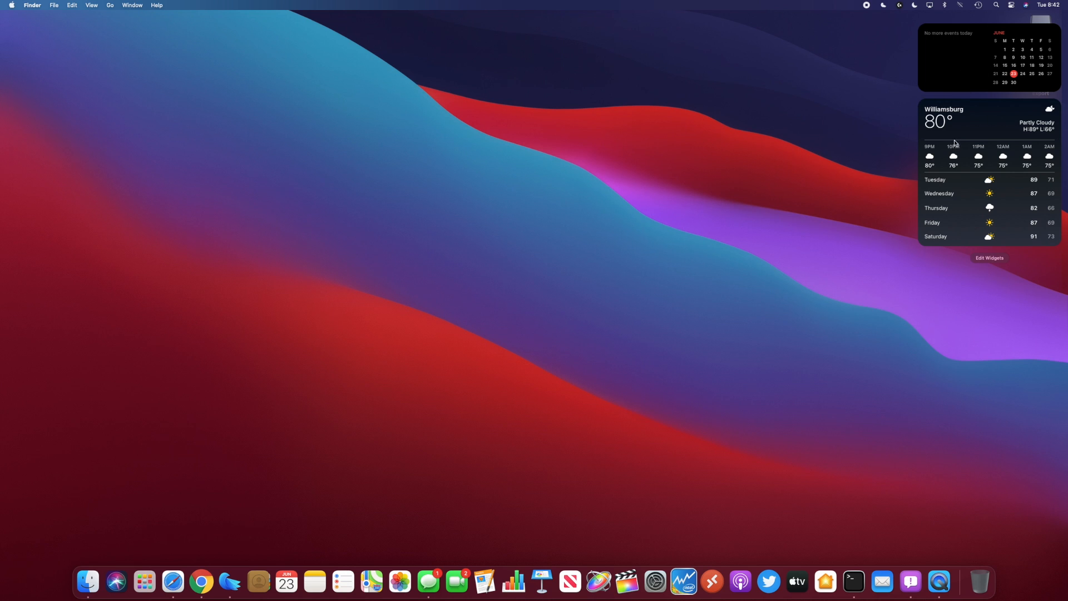
pyautogui.moveTo(1011, 312)
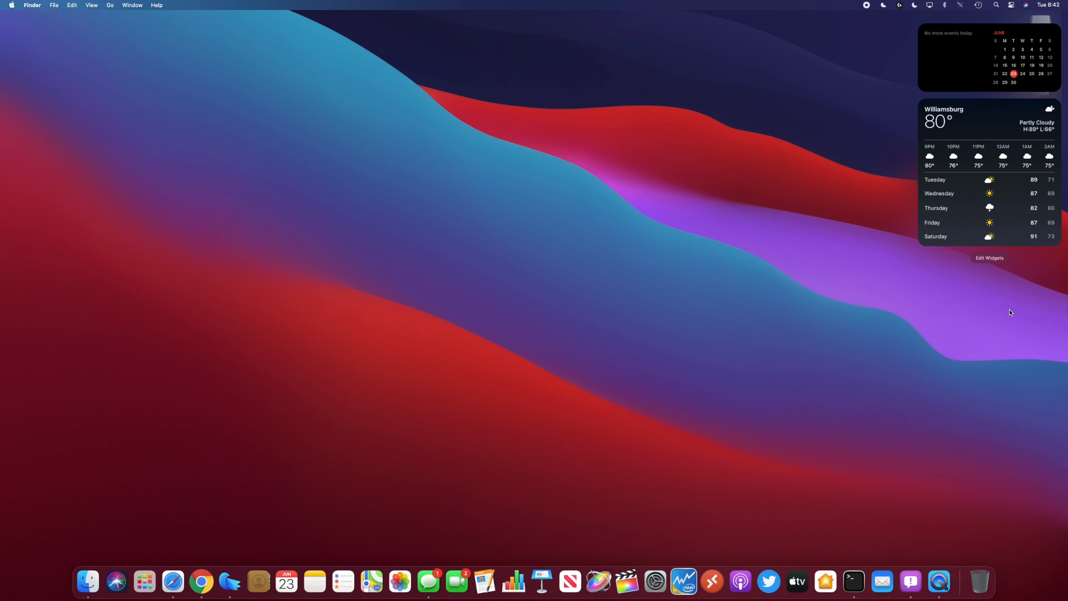
# Look through the Edit Widgets gallery, then finish editing and return to the desktop.
pyautogui.click(989, 257)
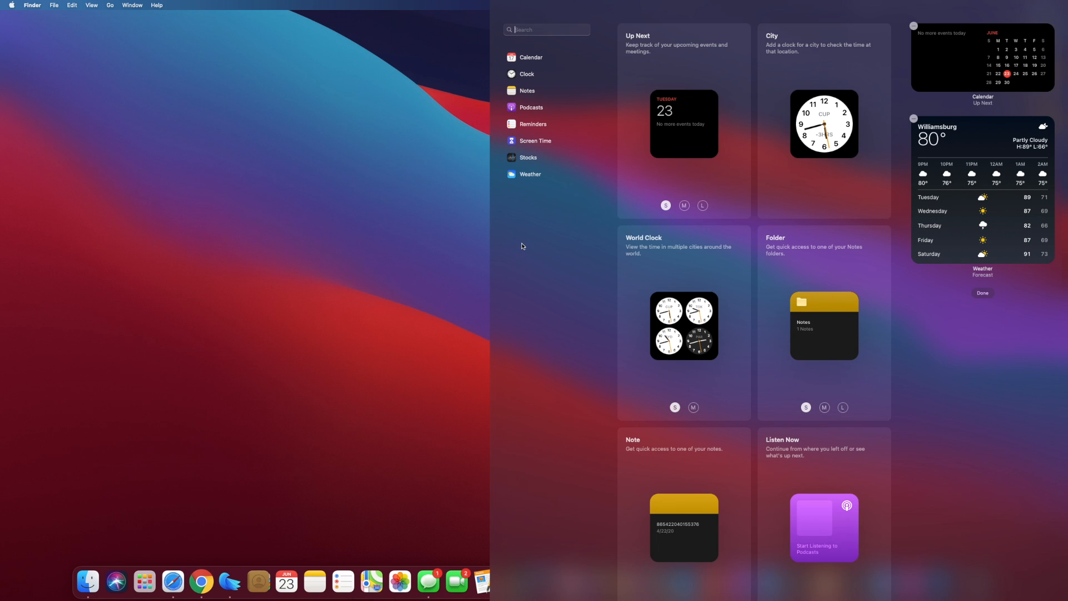
pyautogui.moveTo(468, 231)
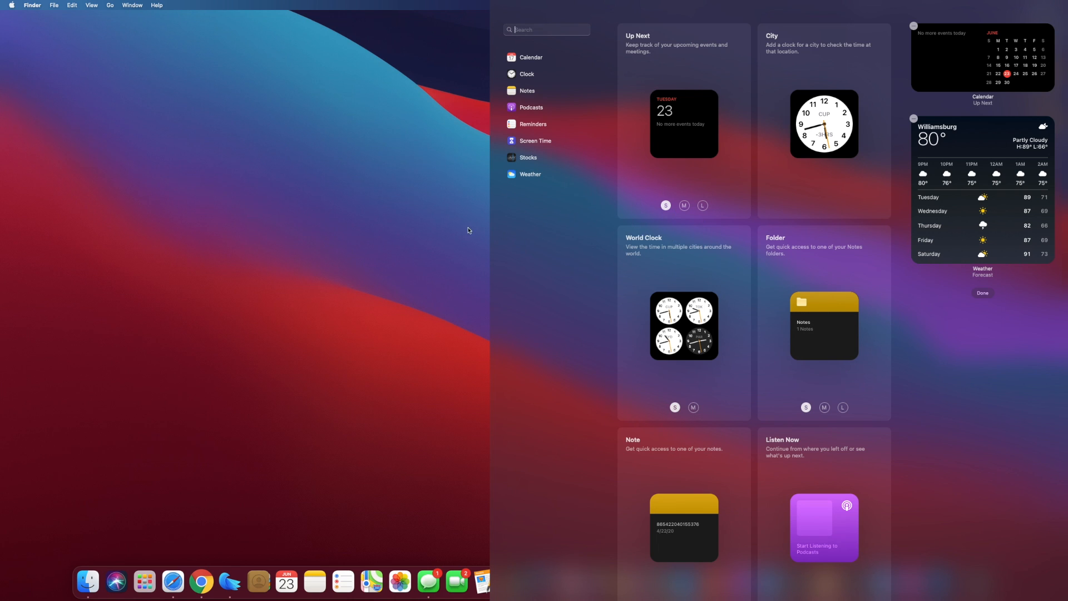
pyautogui.moveTo(455, 218)
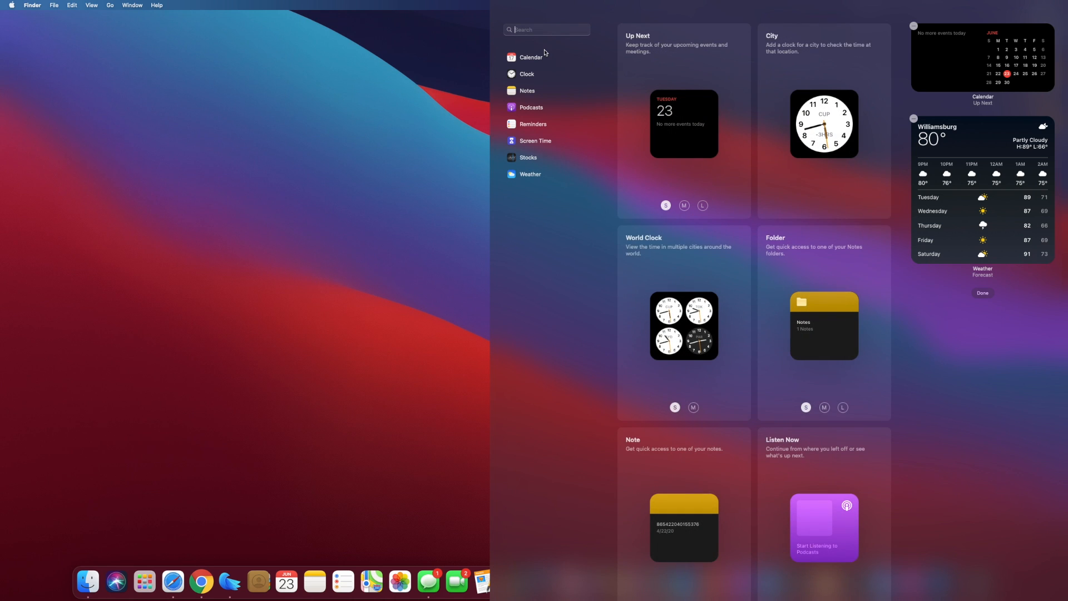
pyautogui.click(531, 58)
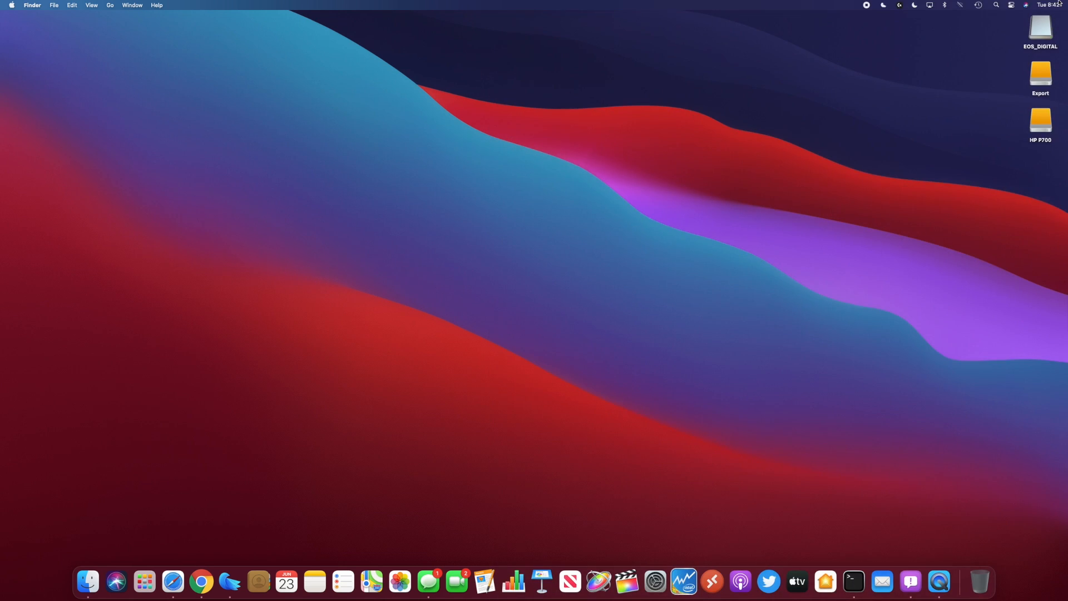
pyautogui.moveTo(719, 316)
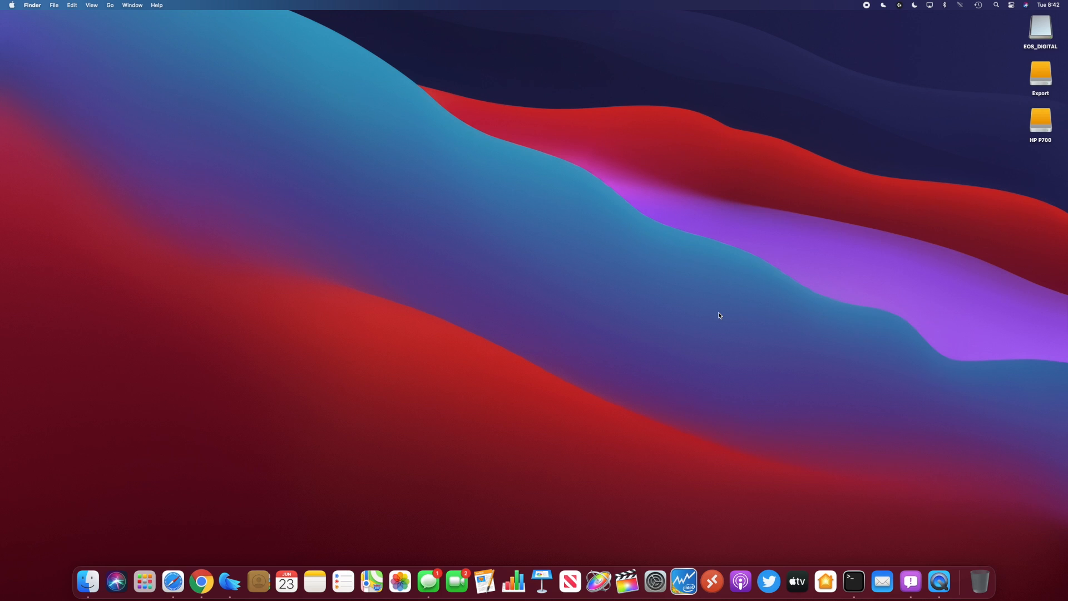
pyautogui.moveTo(633, 412)
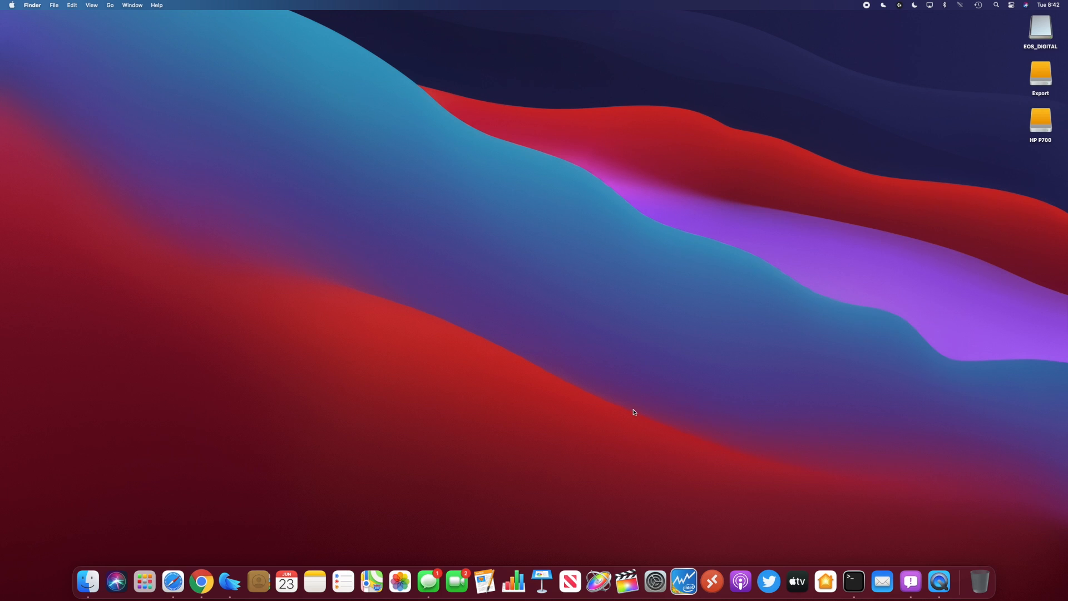
pyautogui.moveTo(173, 581)
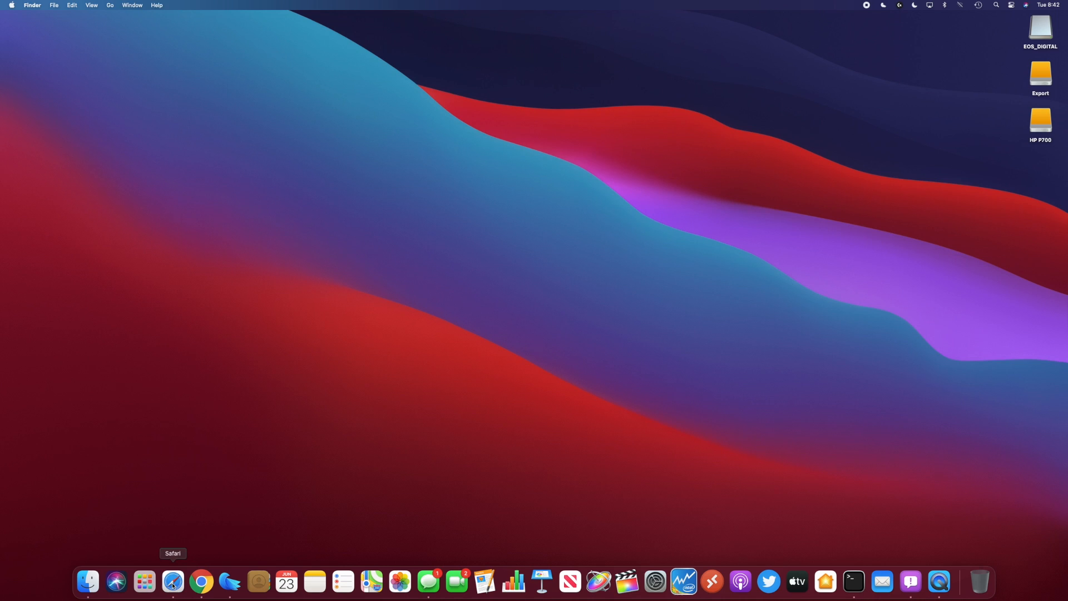
# Launch Safari and try the start page background picture options, cancelling the custom image picker.
pyautogui.click(172, 582)
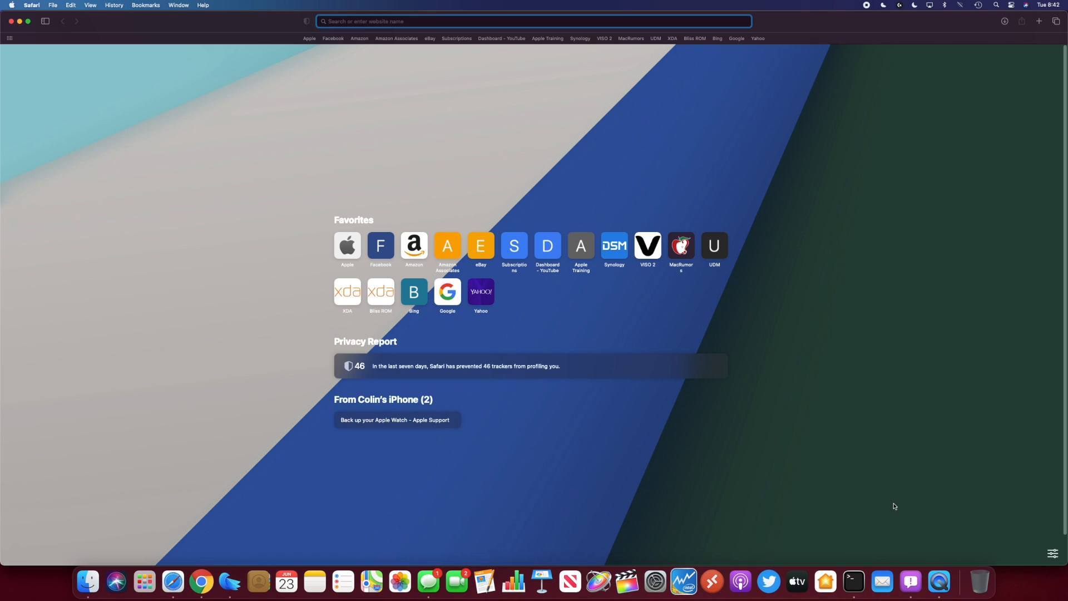
pyautogui.moveTo(728, 331)
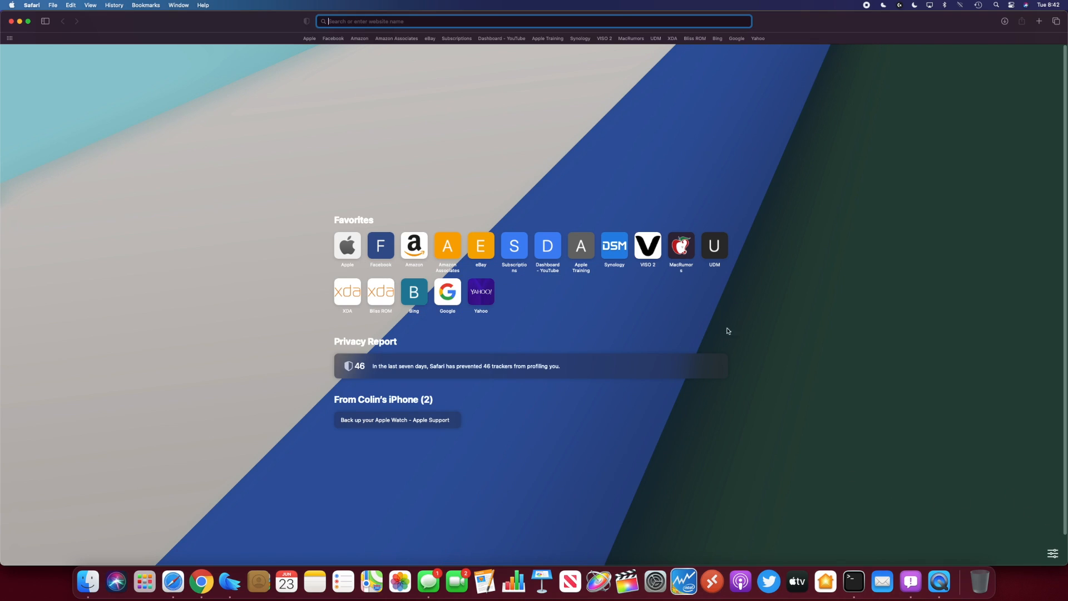
pyautogui.click(1054, 554)
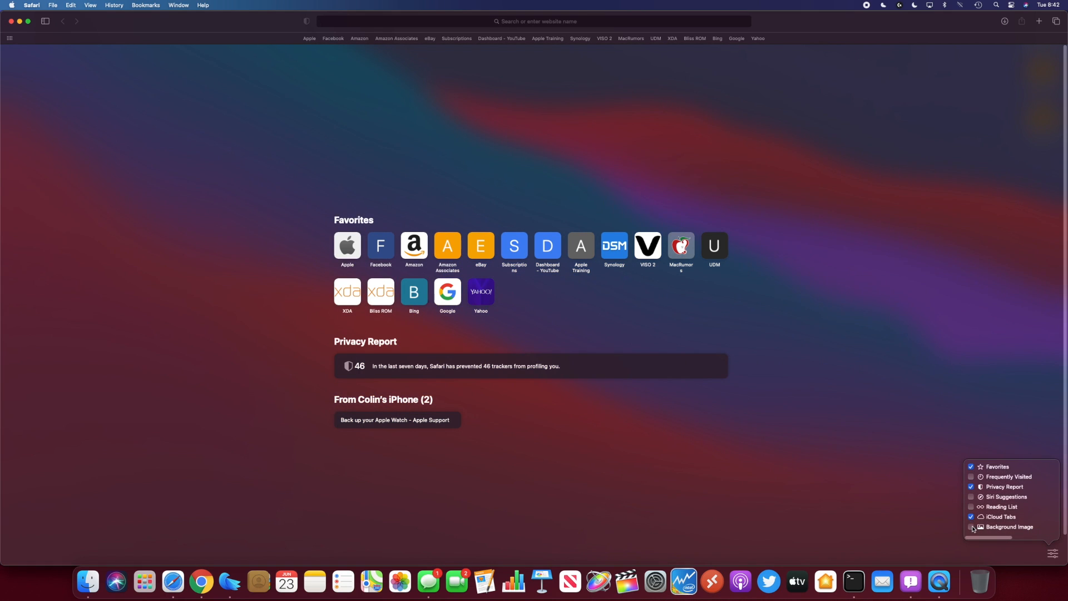
pyautogui.click(971, 527)
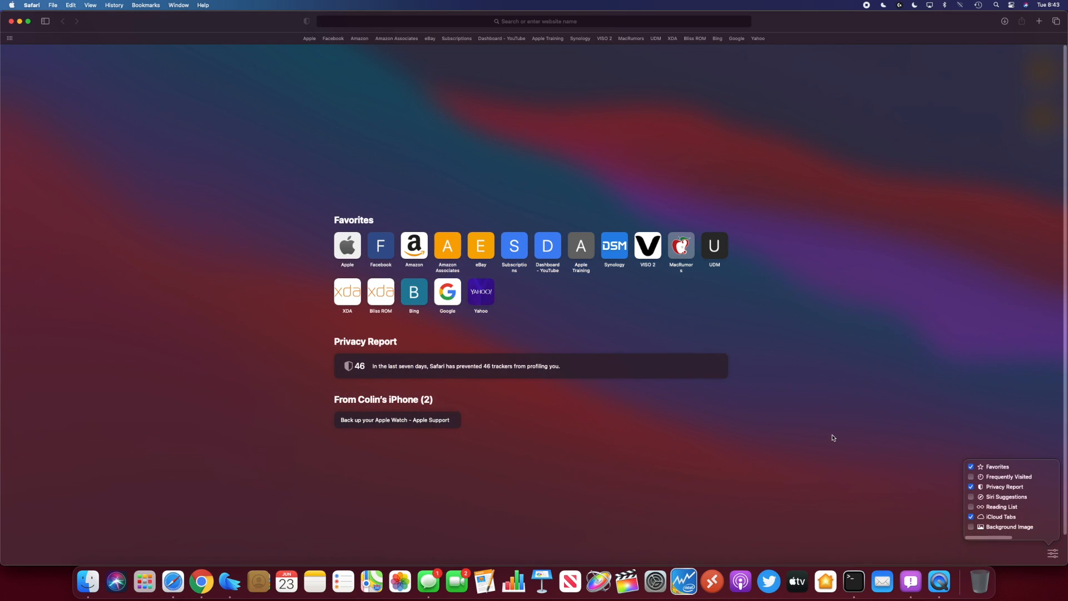
pyautogui.moveTo(345, 169)
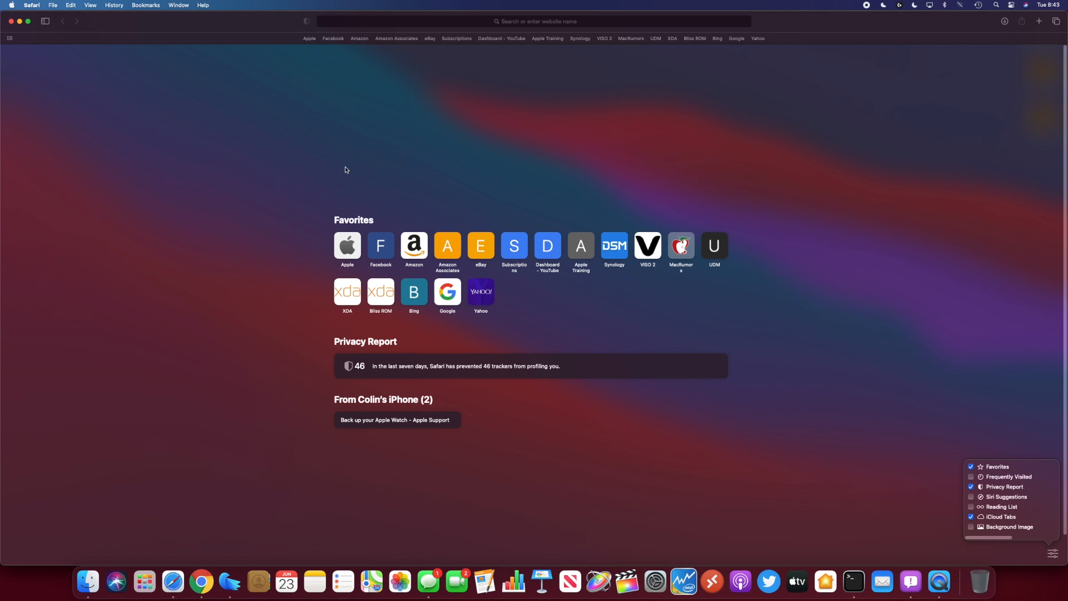
pyautogui.moveTo(984, 550)
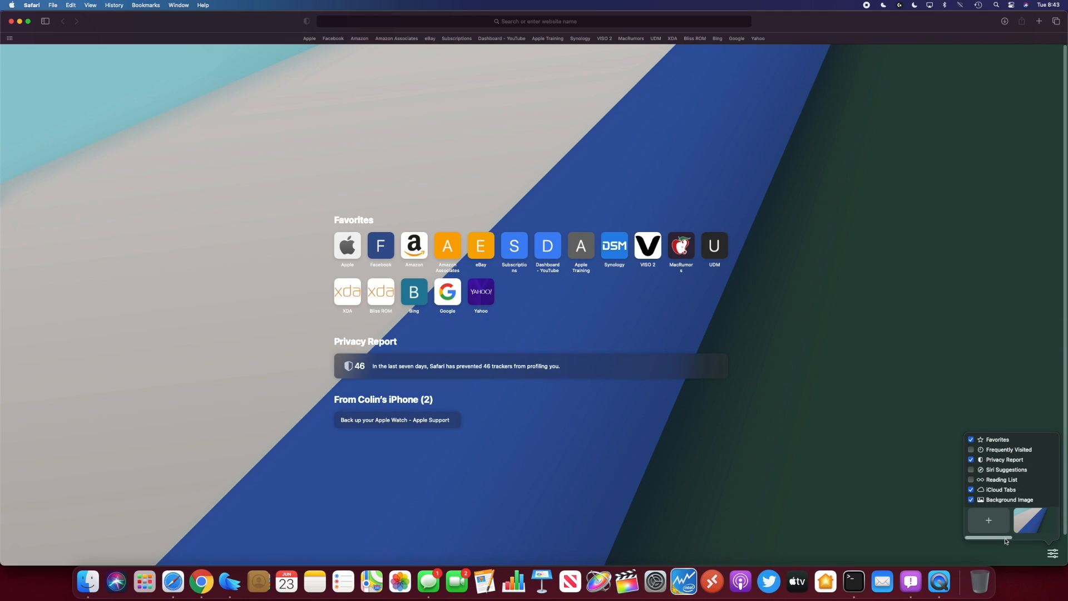
pyautogui.click(1032, 519)
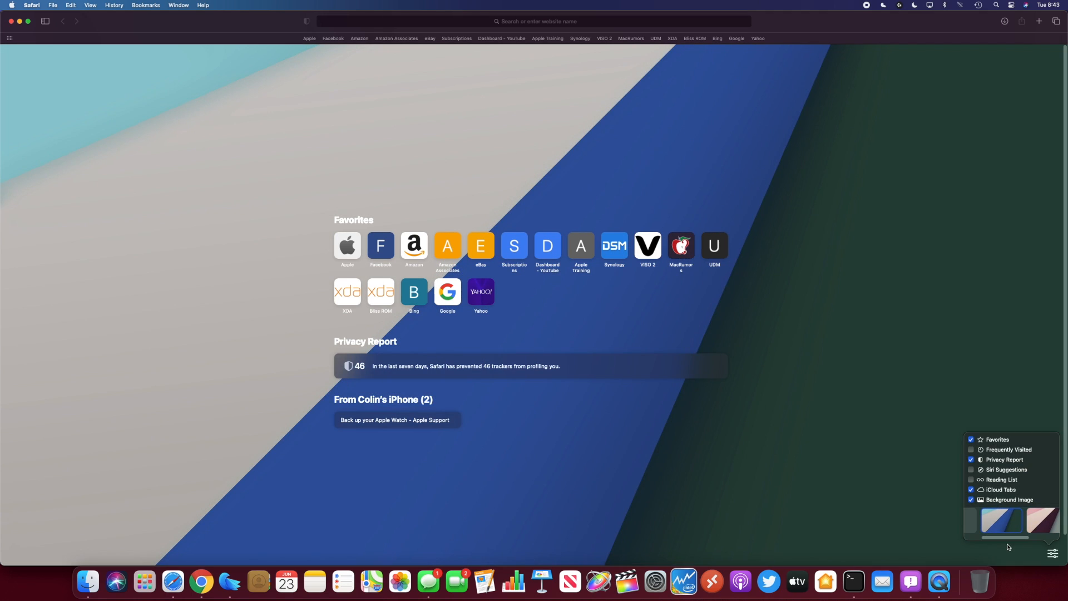
pyautogui.click(989, 520)
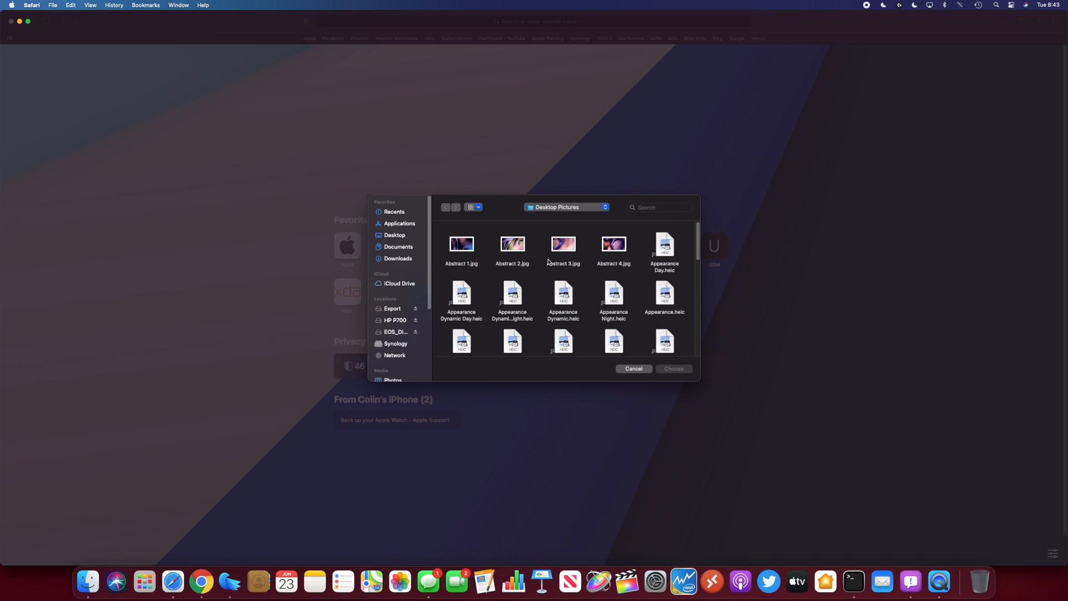
pyautogui.moveTo(588, 243)
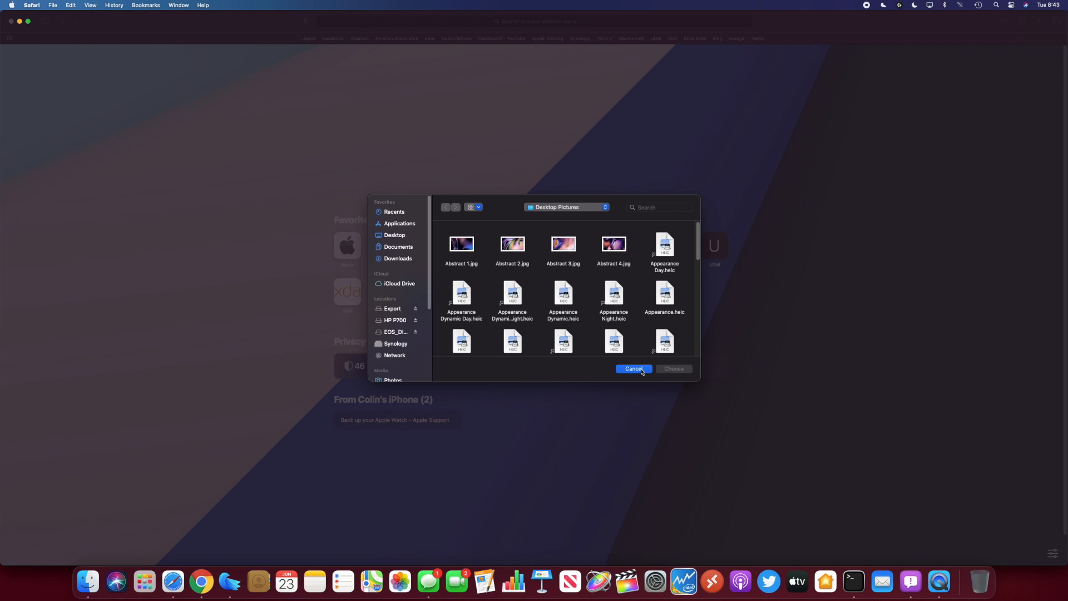
pyautogui.click(634, 369)
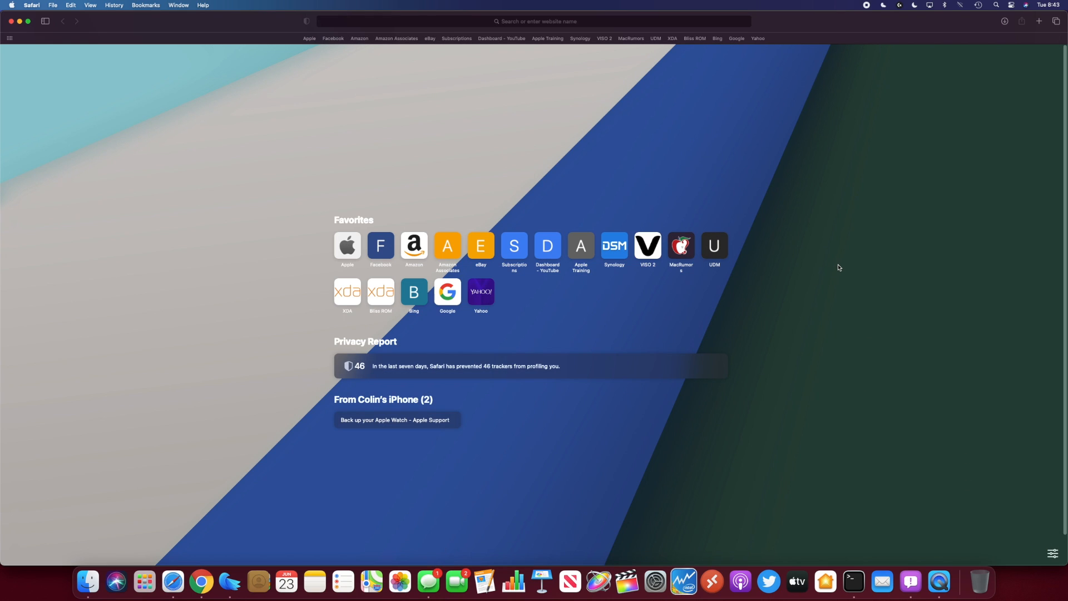
pyautogui.moveTo(890, 105)
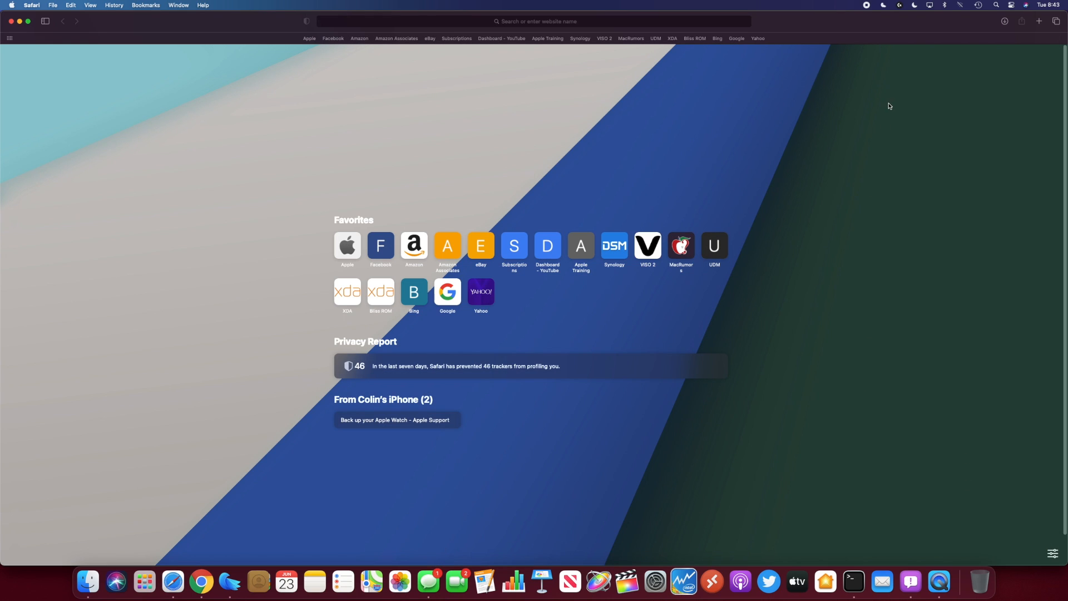
pyautogui.moveTo(1046, 567)
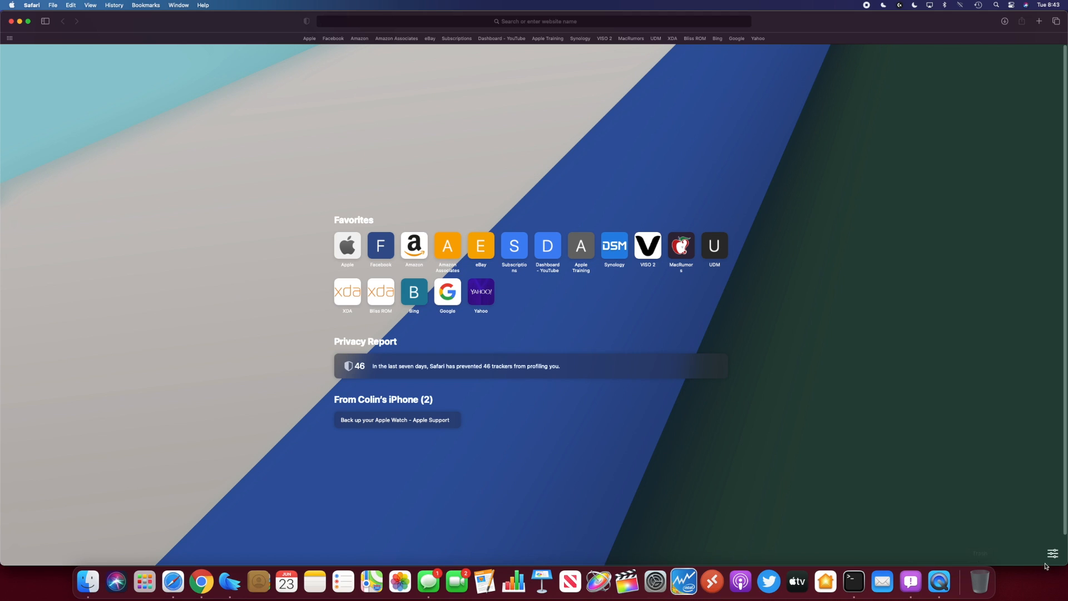
# Toggle start page sections such as Frequently Visited, leaving Favorites and Privacy Report enabled.
pyautogui.click(1053, 553)
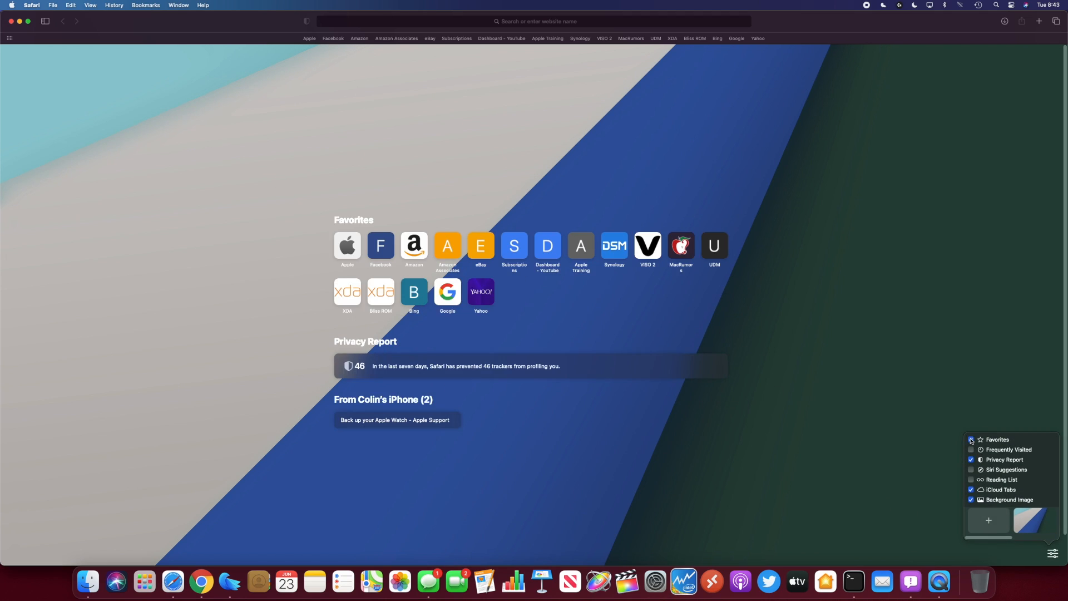
pyautogui.click(971, 440)
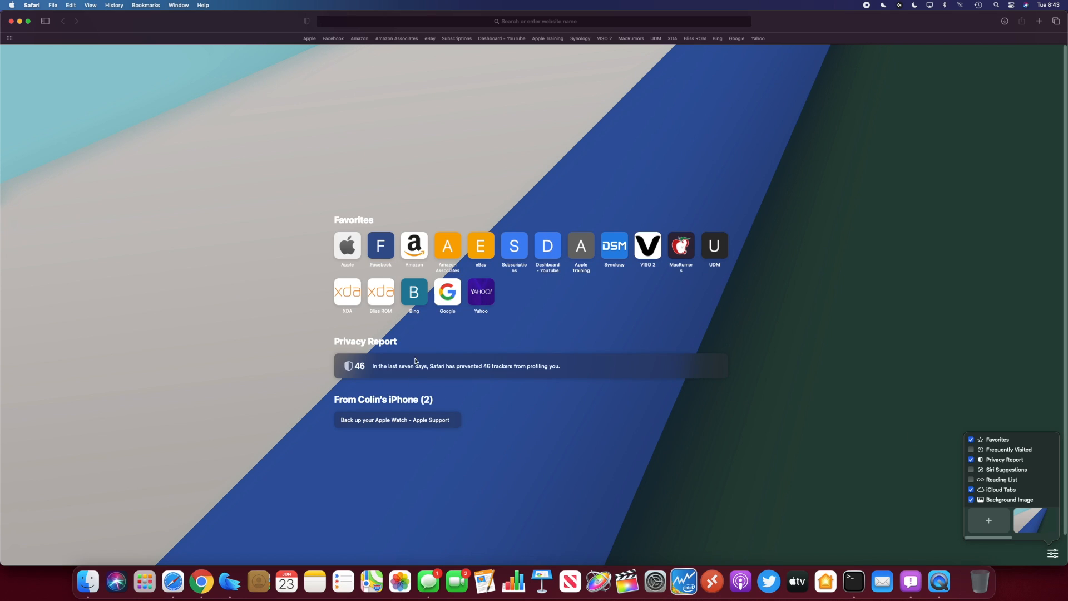
pyautogui.click(972, 452)
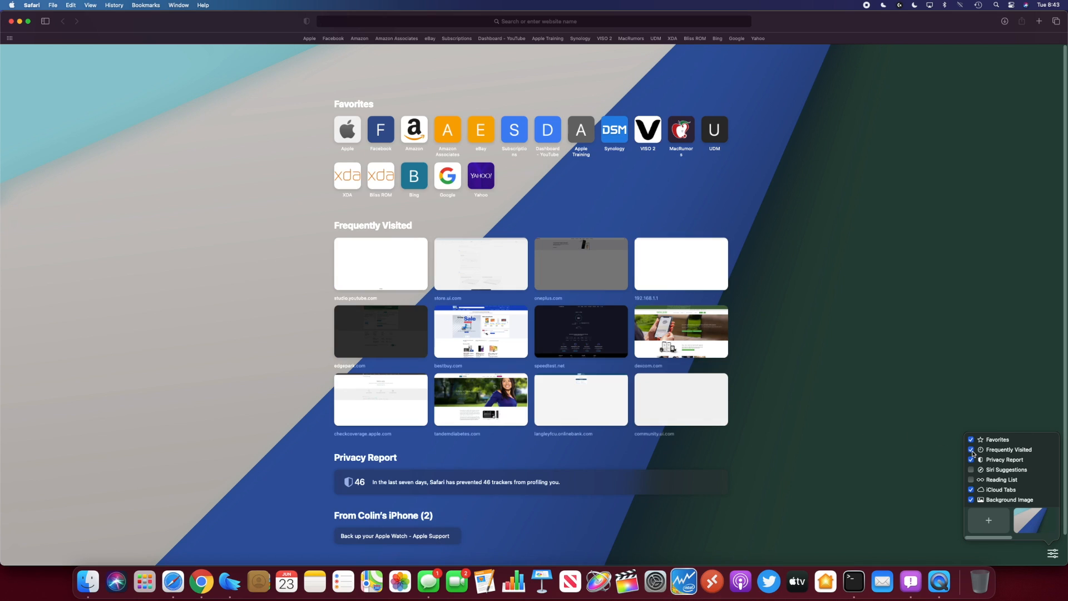
pyautogui.click(970, 450)
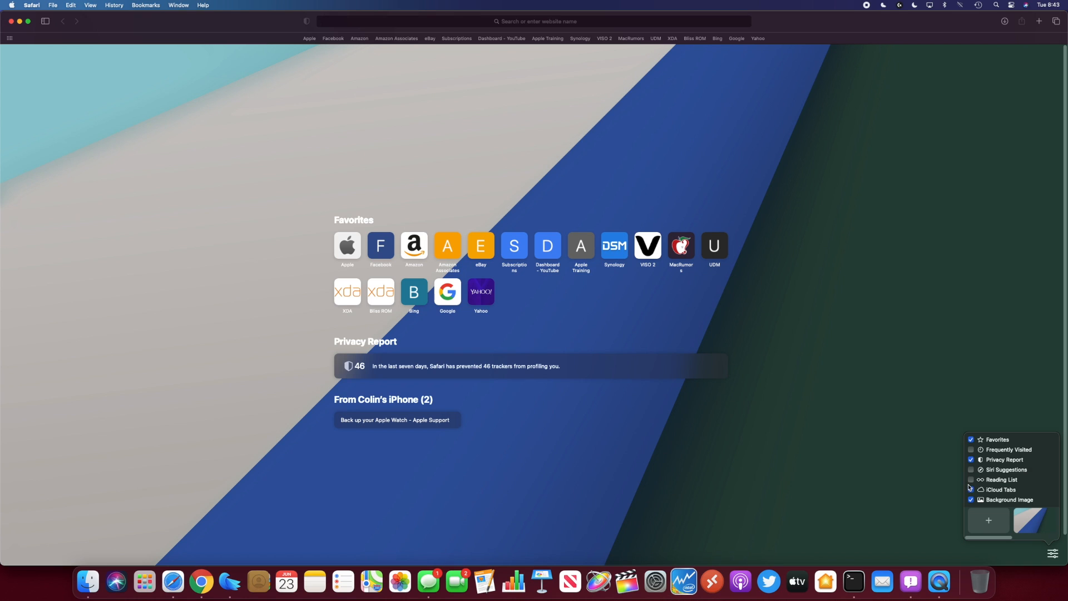
pyautogui.click(971, 489)
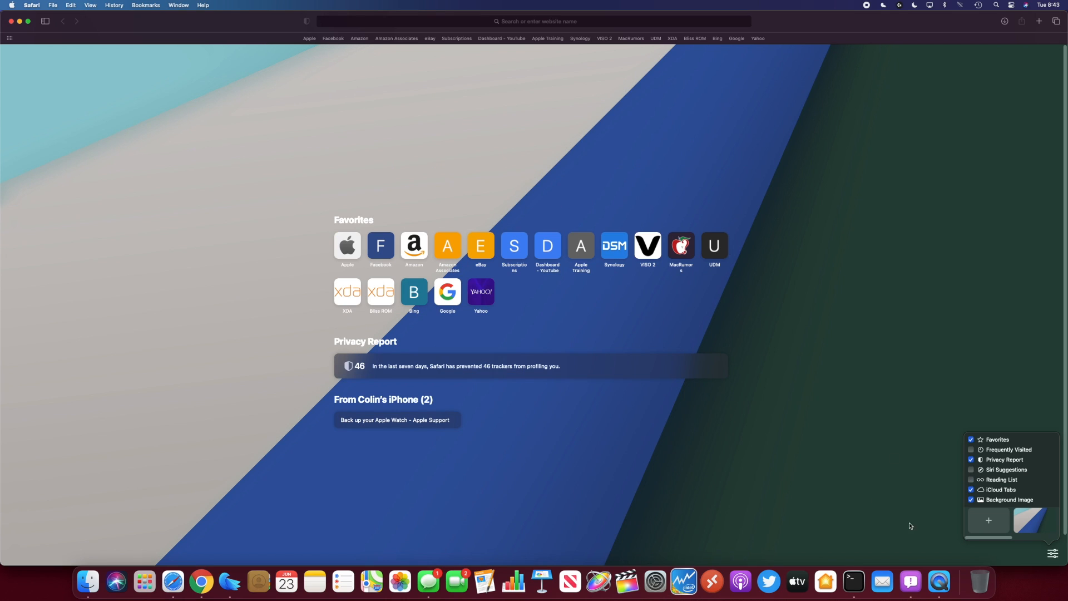
pyautogui.moveTo(612, 280)
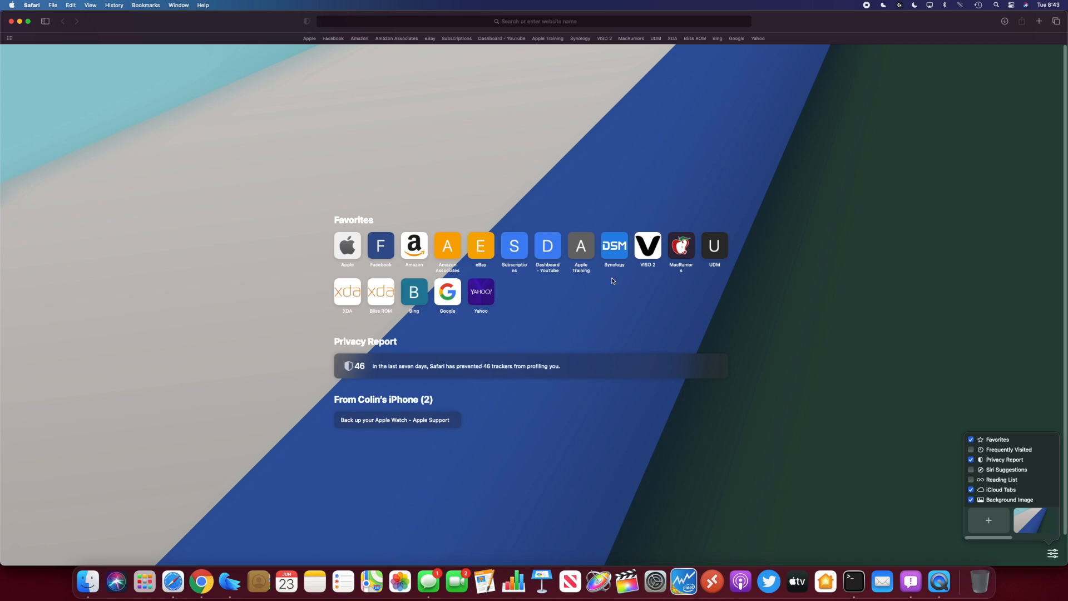
pyautogui.moveTo(966, 202)
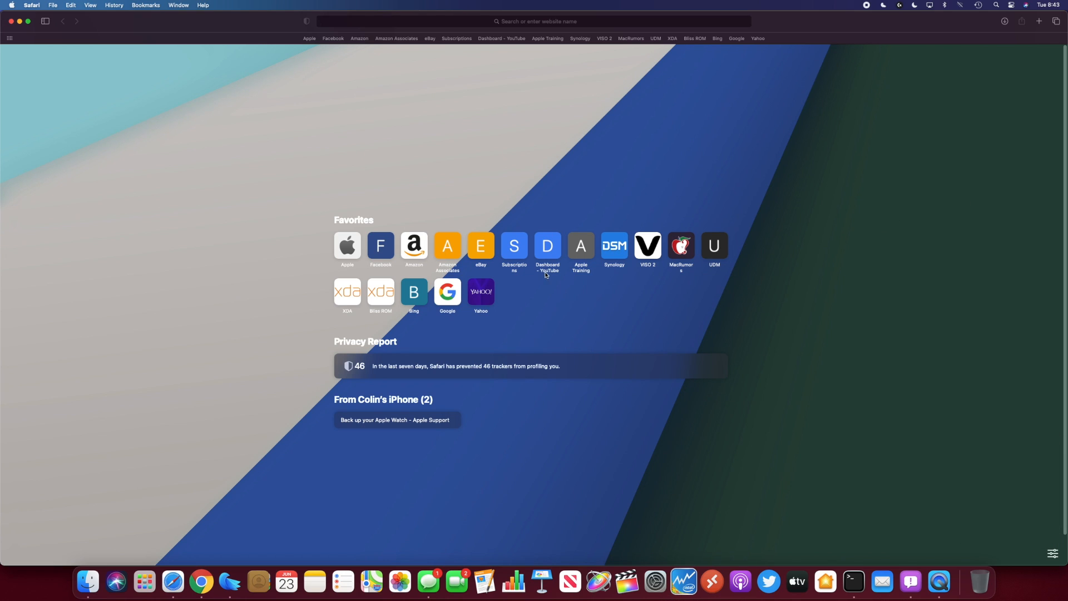
pyautogui.moveTo(425, 372)
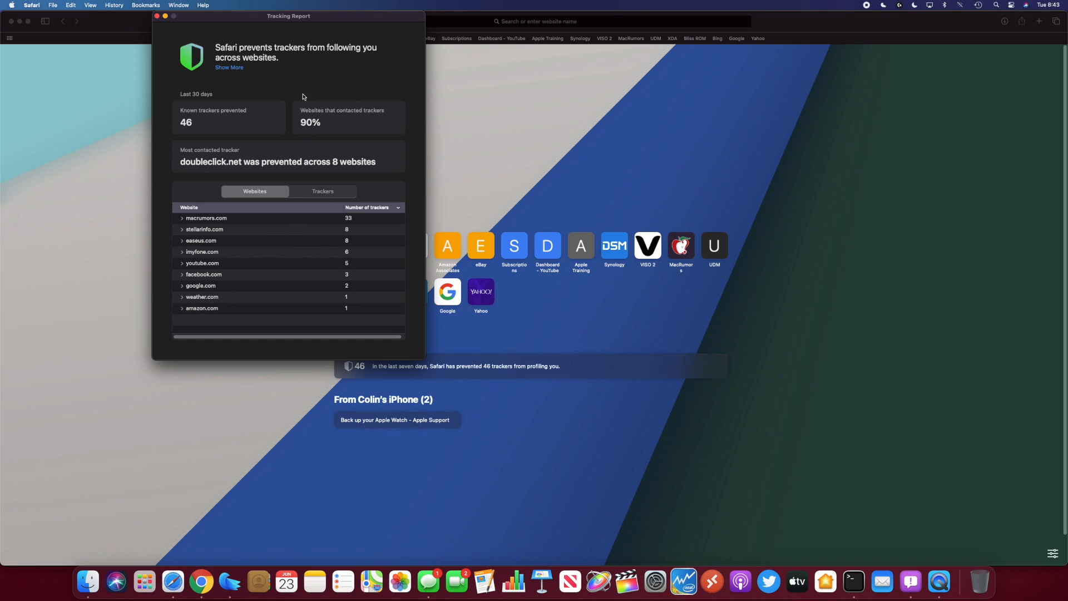
pyautogui.moveTo(370, 123)
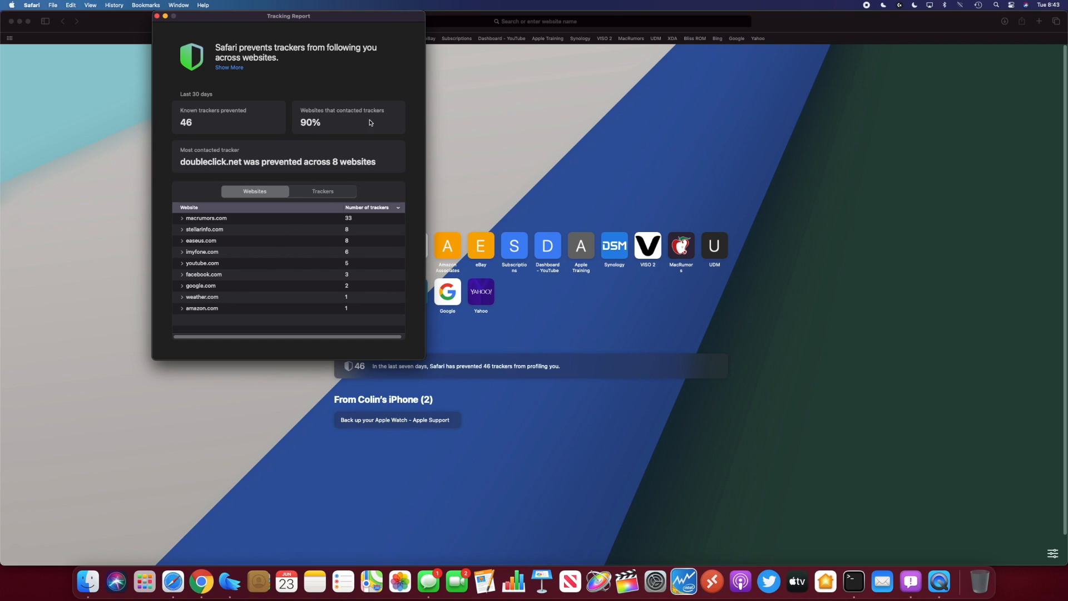
pyautogui.moveTo(346, 250)
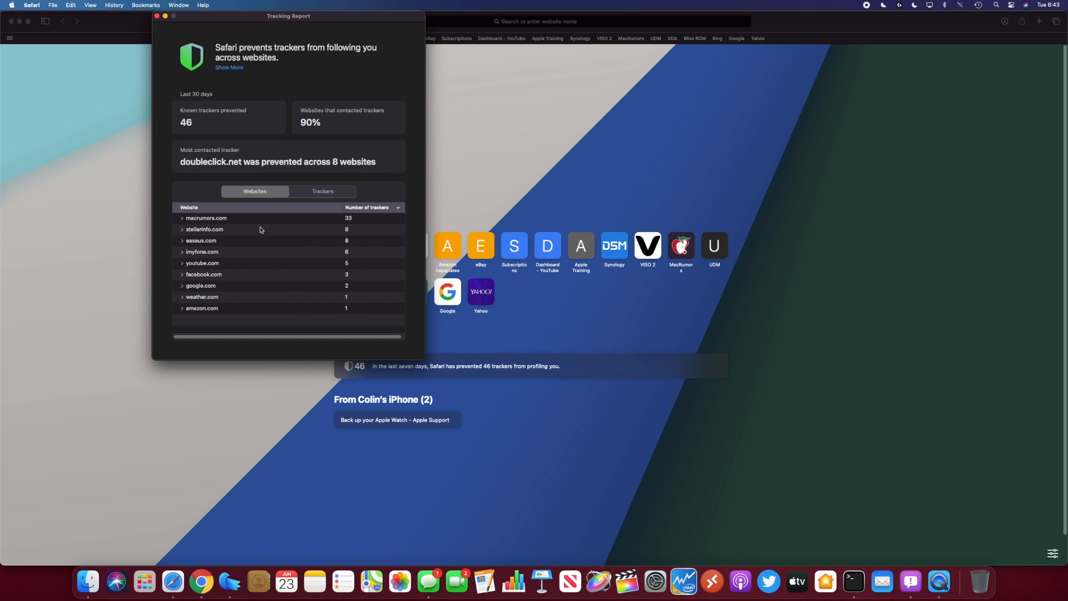
# Review macrumors.com and the prevented Trackers list in the Privacy Report, then close it.
pyautogui.click(206, 218)
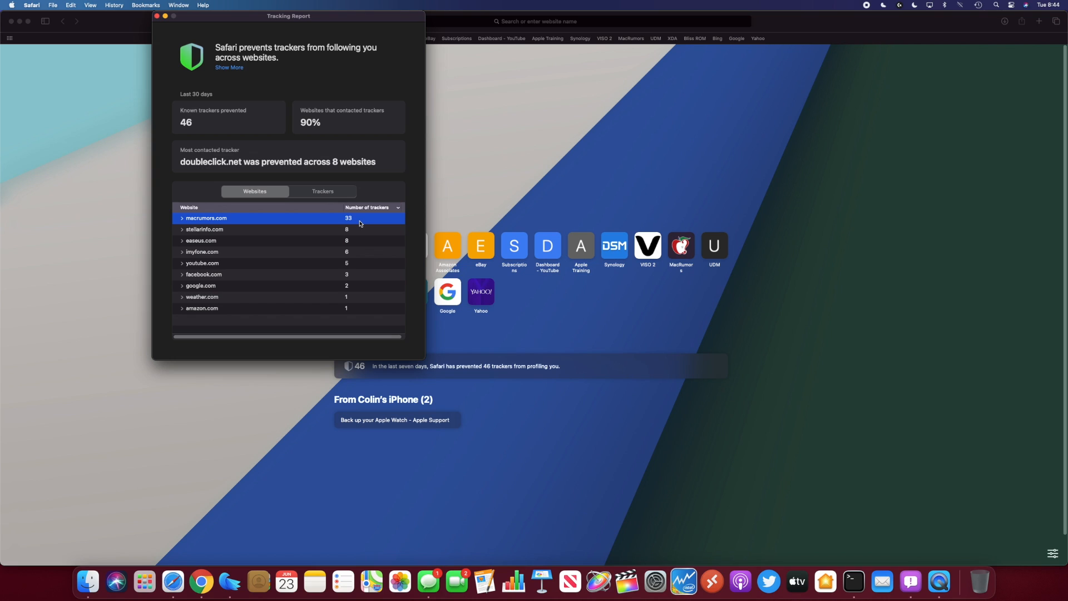
pyautogui.moveTo(222, 128)
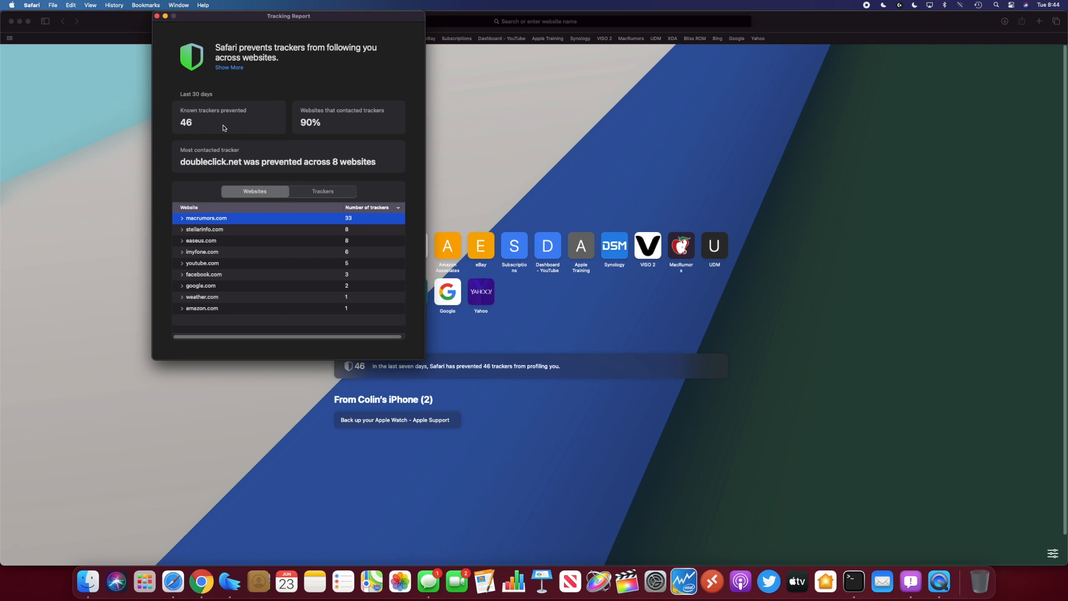
pyautogui.moveTo(231, 82)
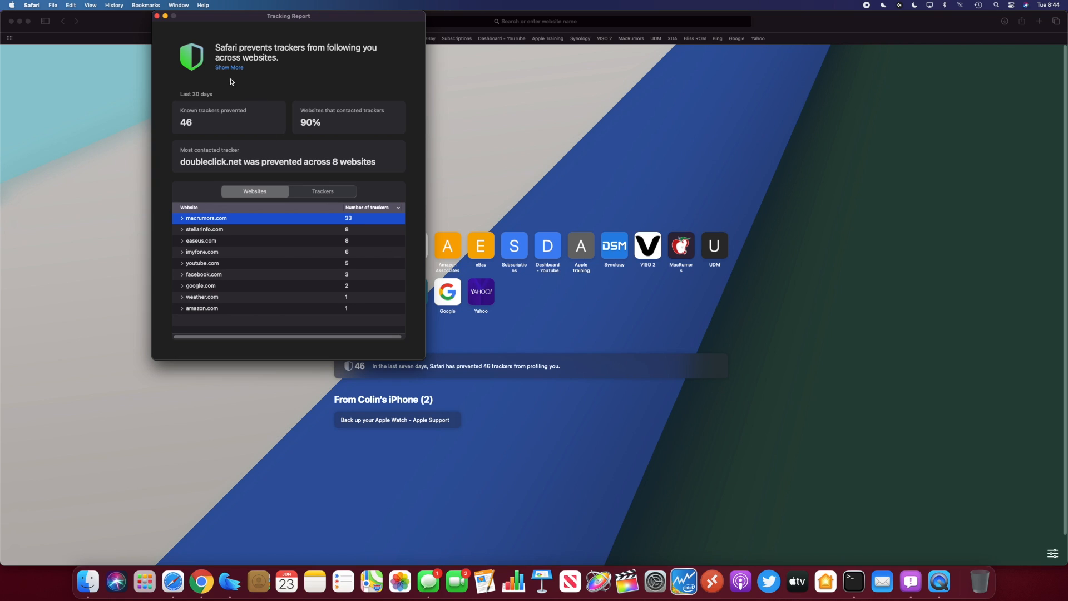
pyautogui.moveTo(199, 109)
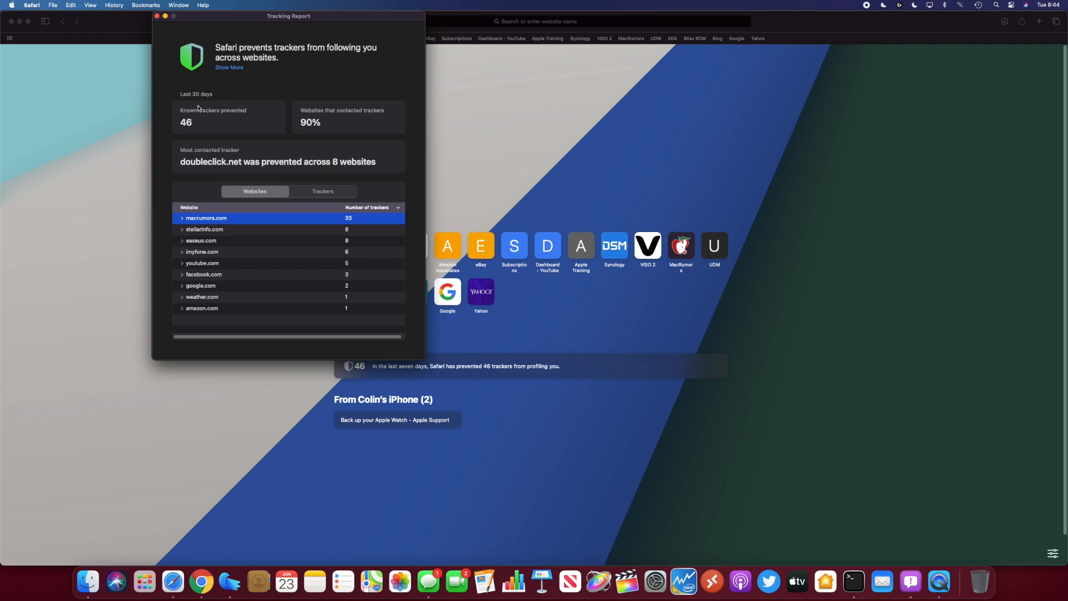
pyautogui.moveTo(203, 169)
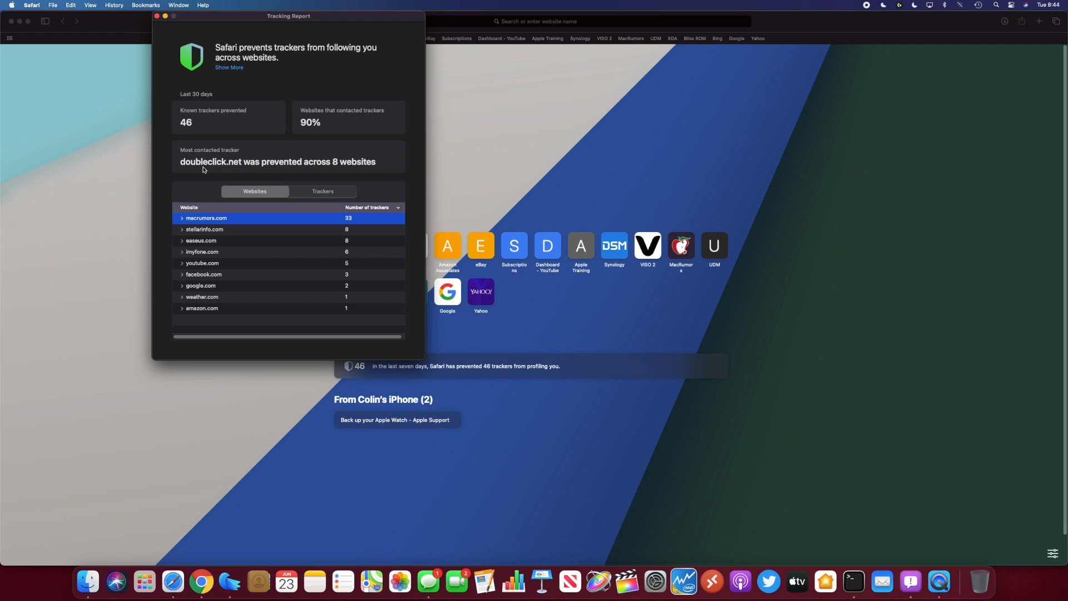
pyautogui.moveTo(285, 176)
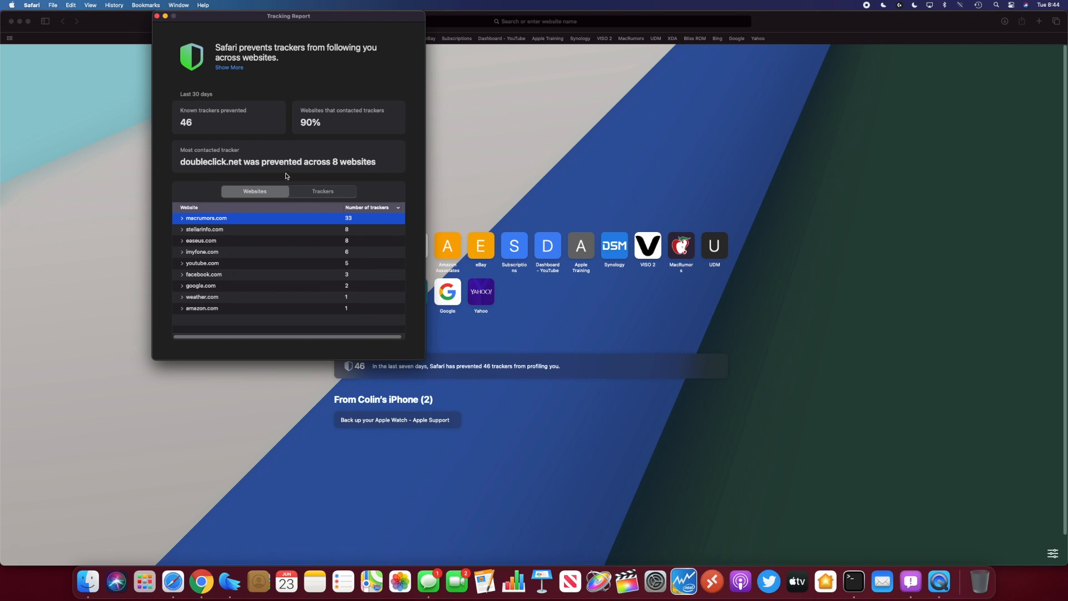
pyautogui.click(322, 192)
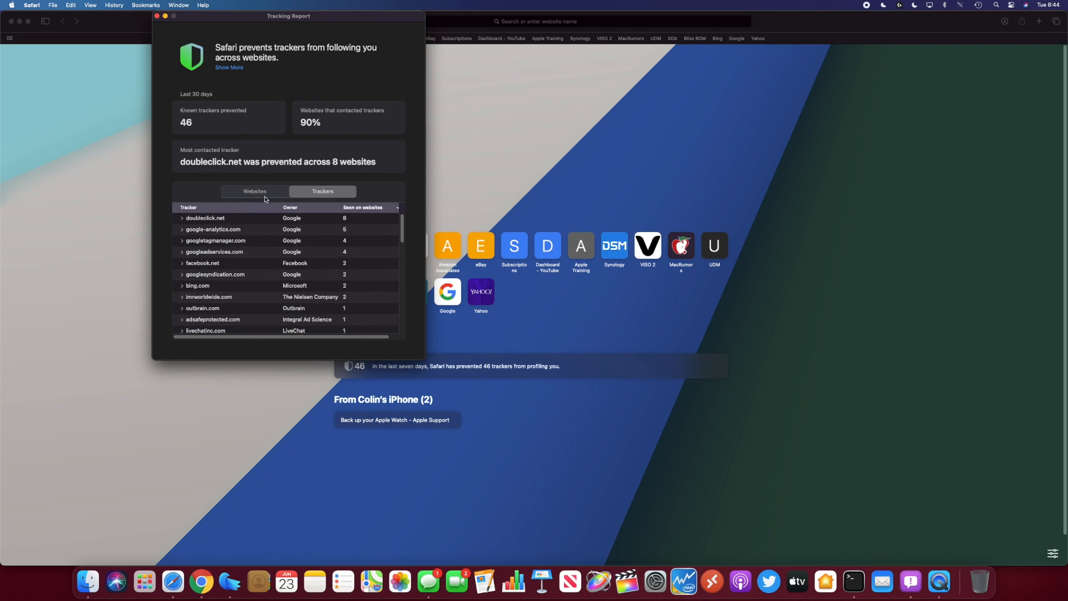
pyautogui.click(157, 15)
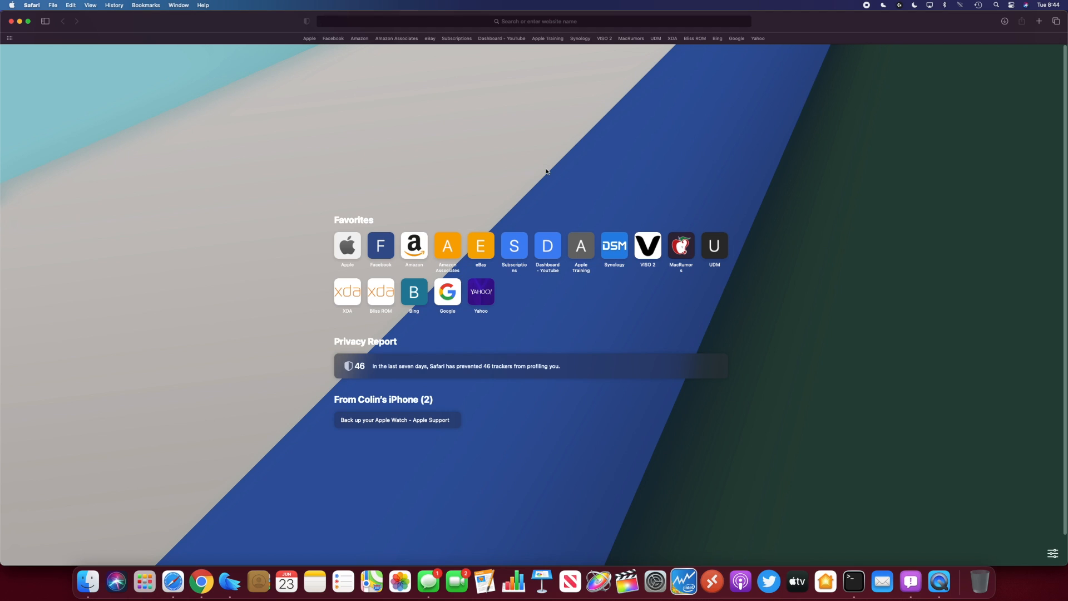
pyautogui.moveTo(758, 48)
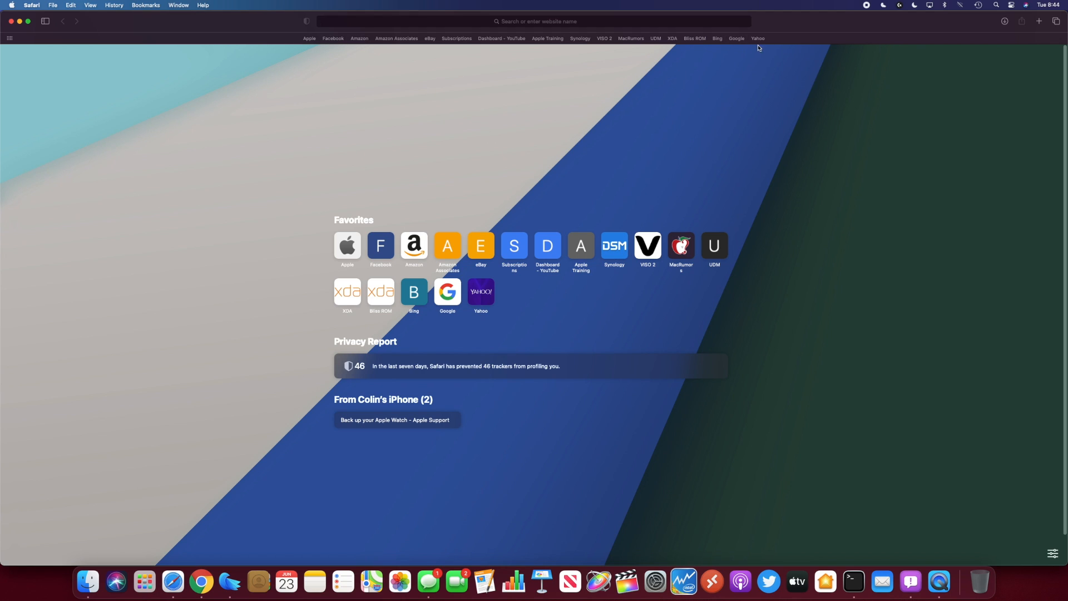
# Visit forum.xda-developers.com, check its prevented trackers via the privacy shield, and view downloads.
pyautogui.write('forum.xda-developers.com')
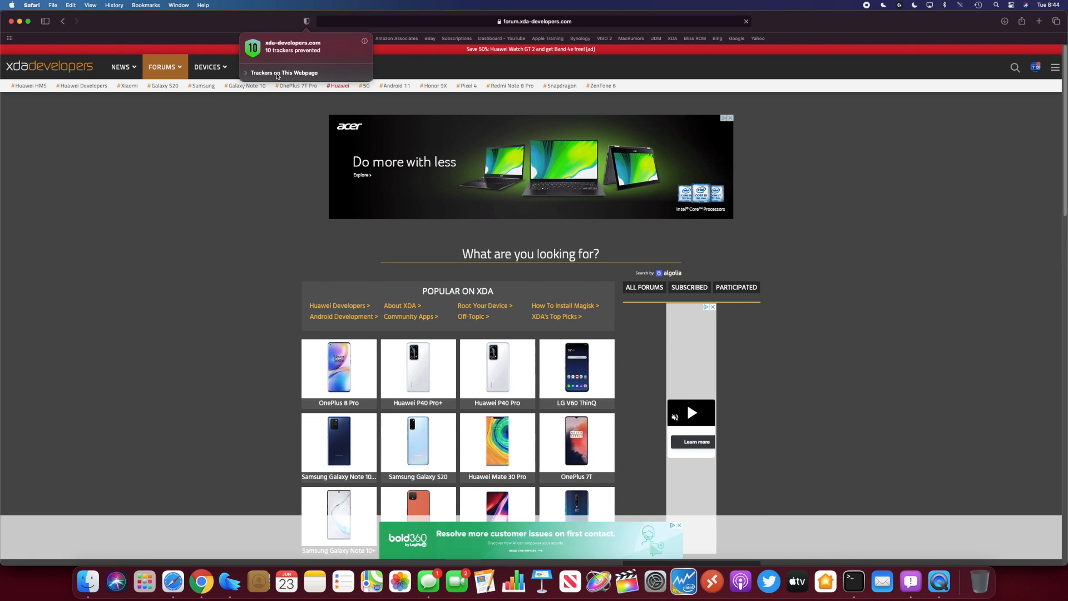
pyautogui.click(284, 73)
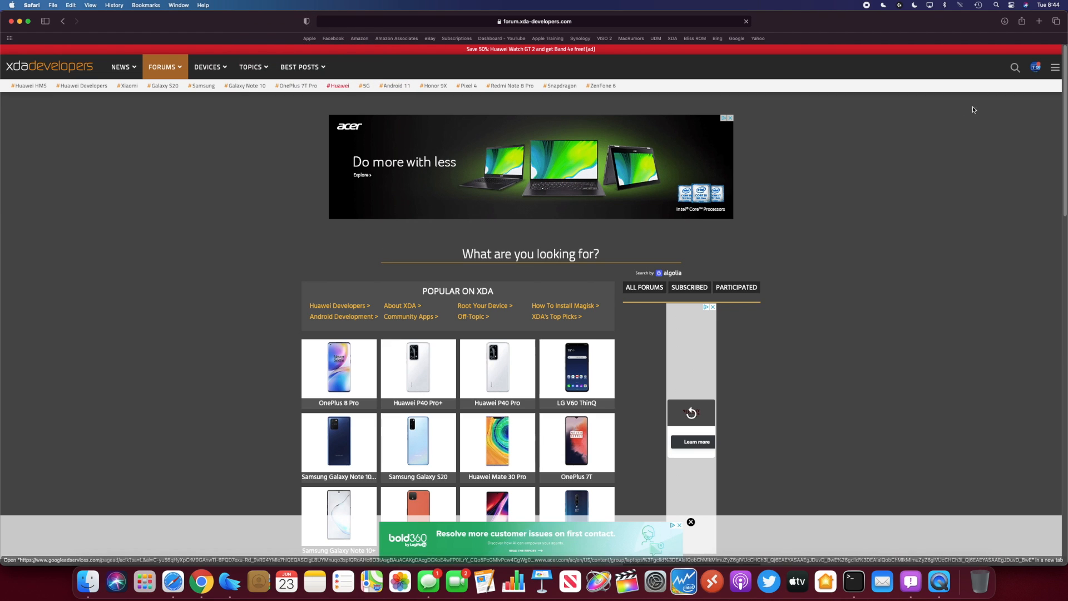
pyautogui.moveTo(1004, 21)
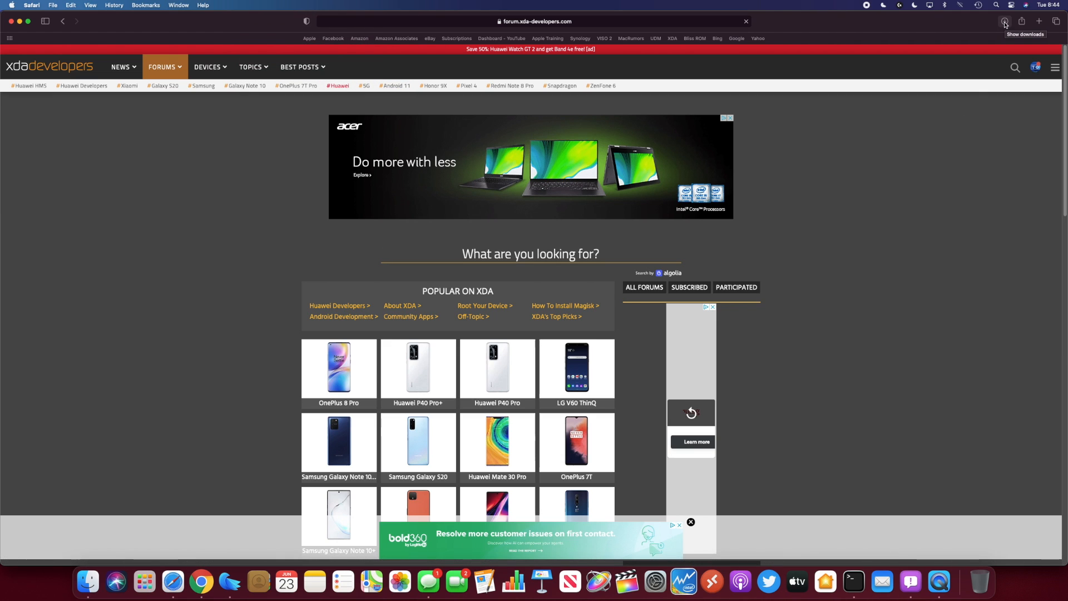
pyautogui.click(1005, 22)
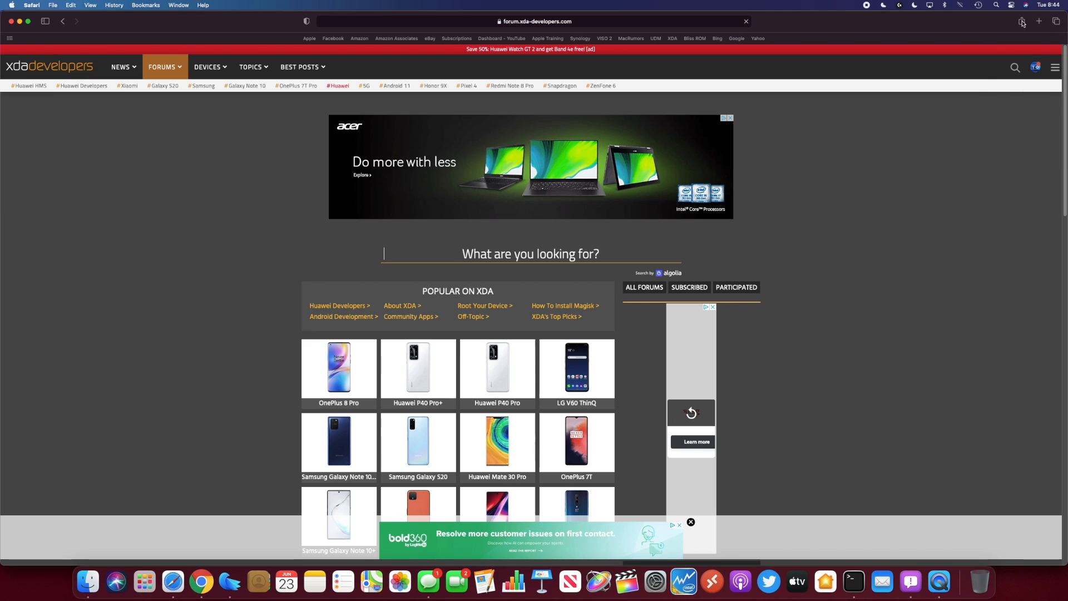
pyautogui.click(1038, 21)
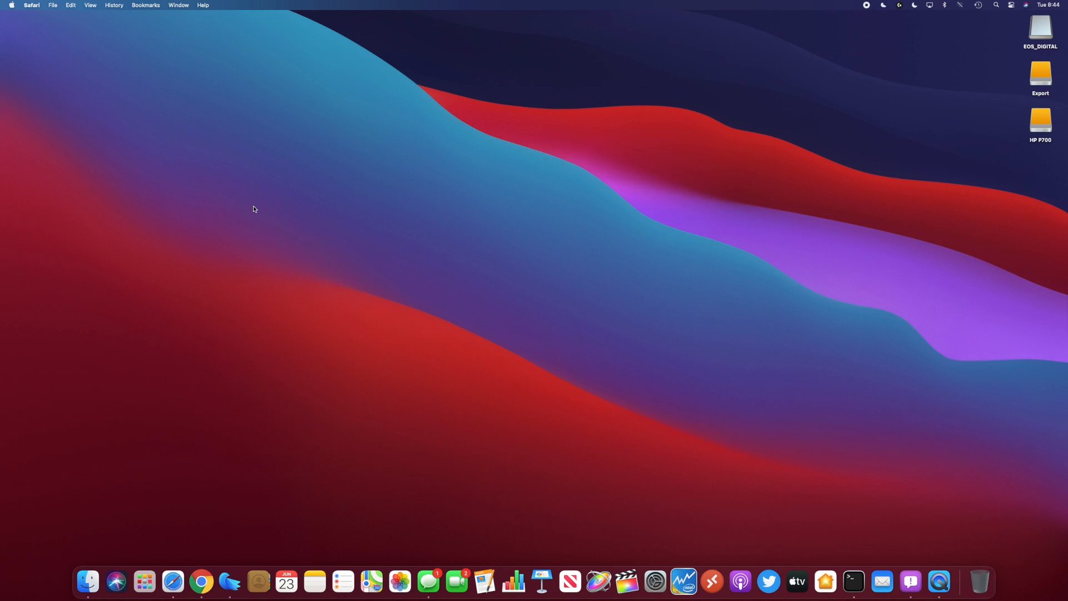
pyautogui.moveTo(440, 224)
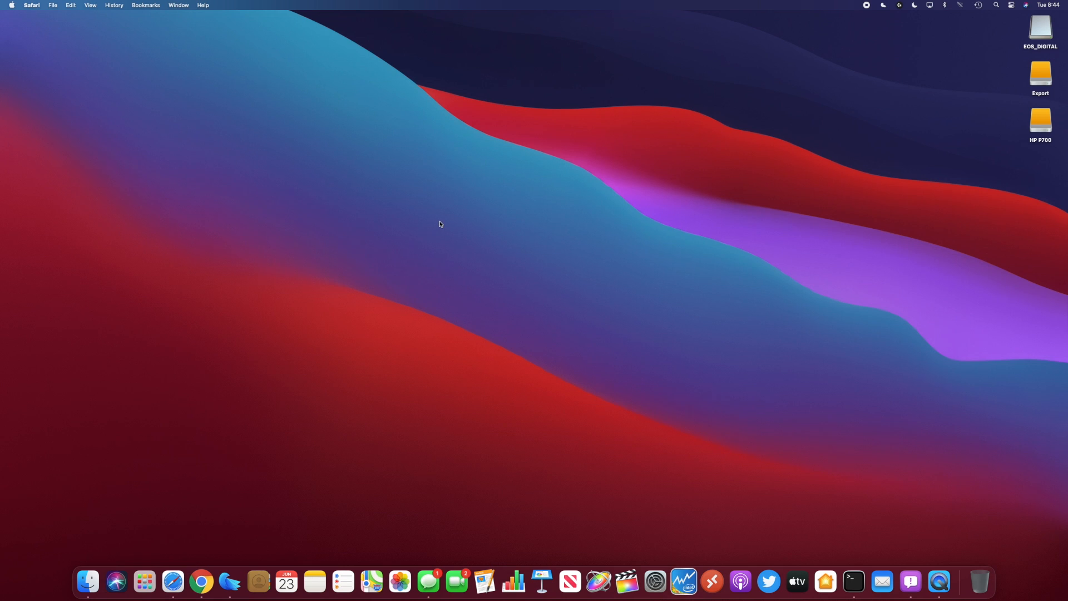
pyautogui.moveTo(200, 582)
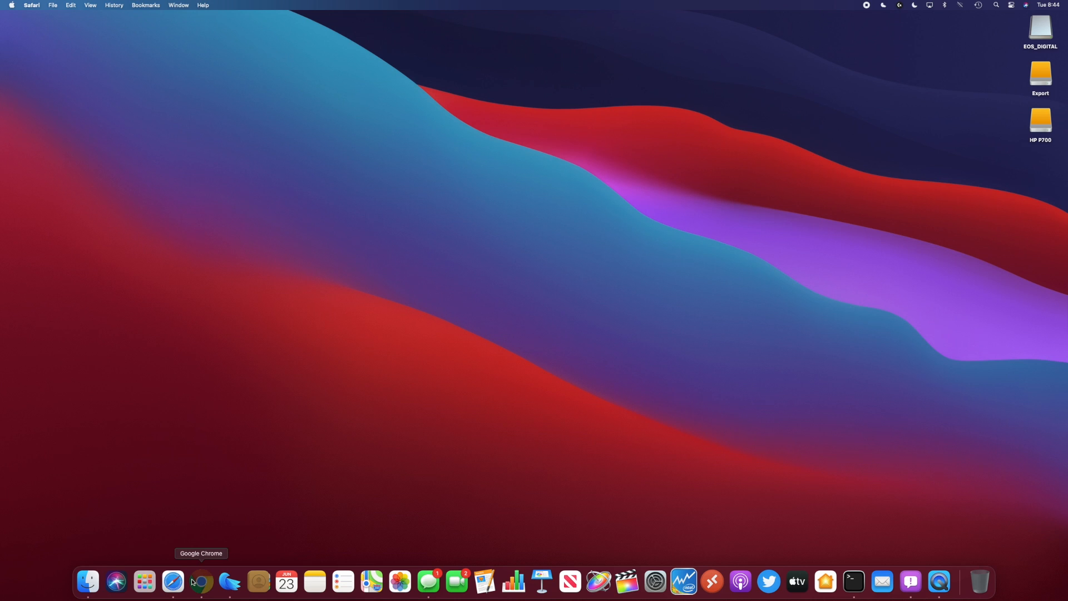
# Make Google Chrome the active app from the Dock with no window open.
pyautogui.click(200, 585)
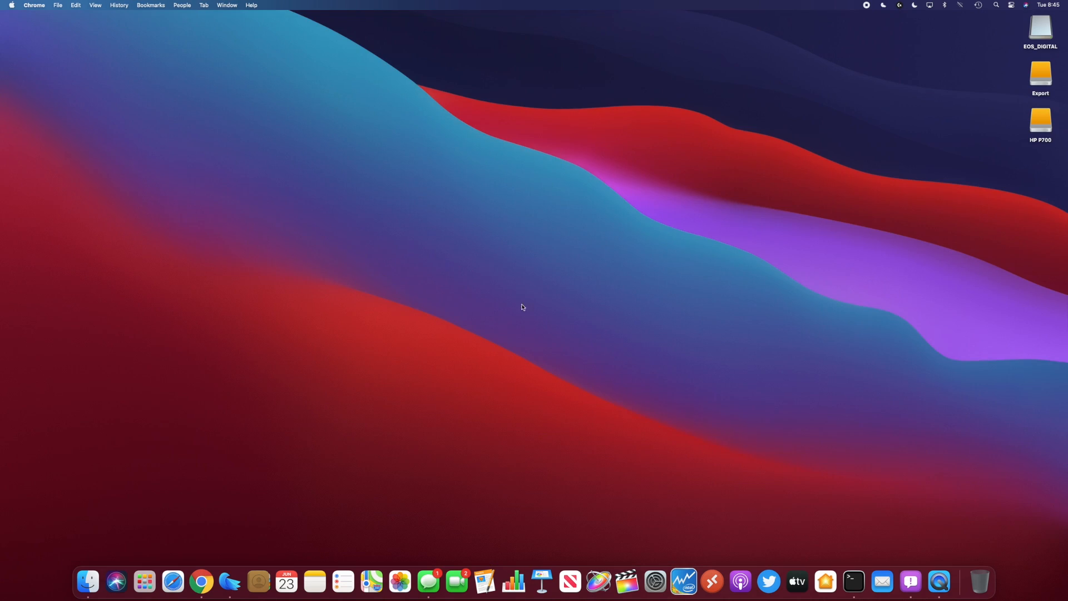
pyautogui.moveTo(172, 581)
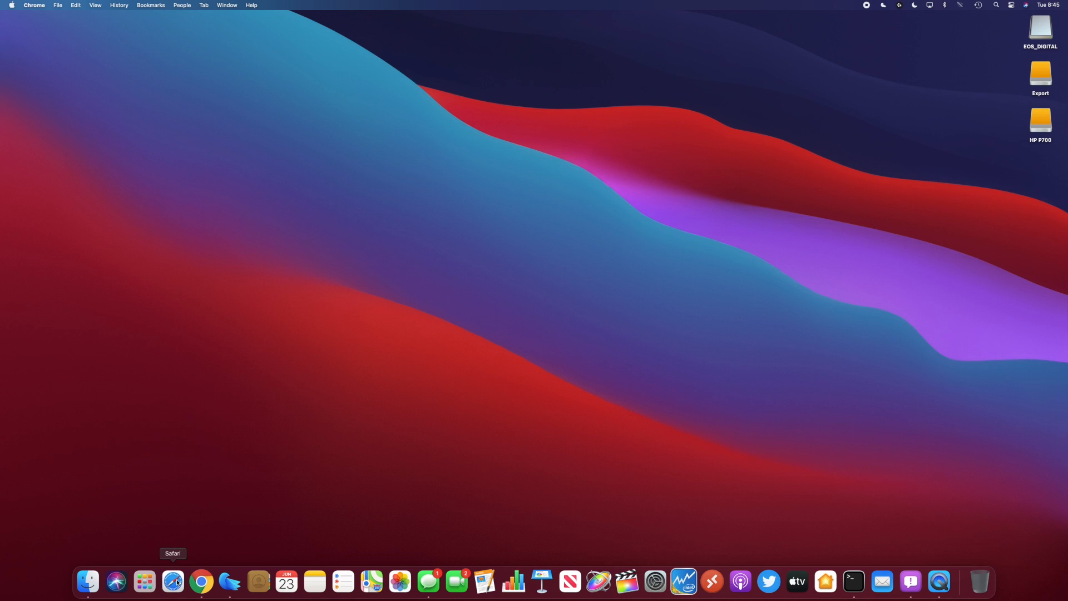
pyautogui.moveTo(485, 582)
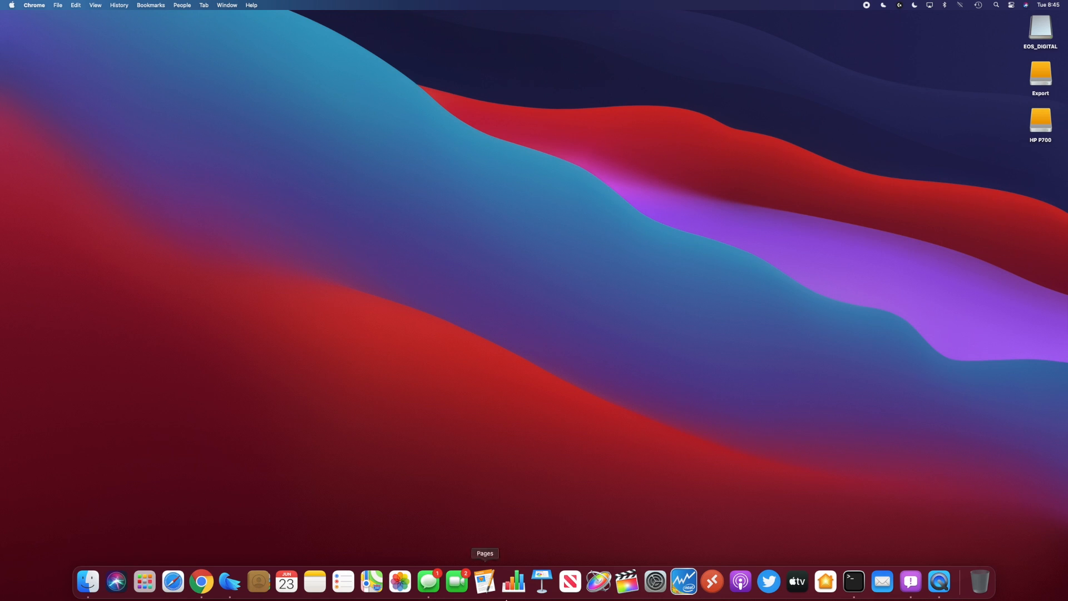
pyautogui.moveTo(428, 582)
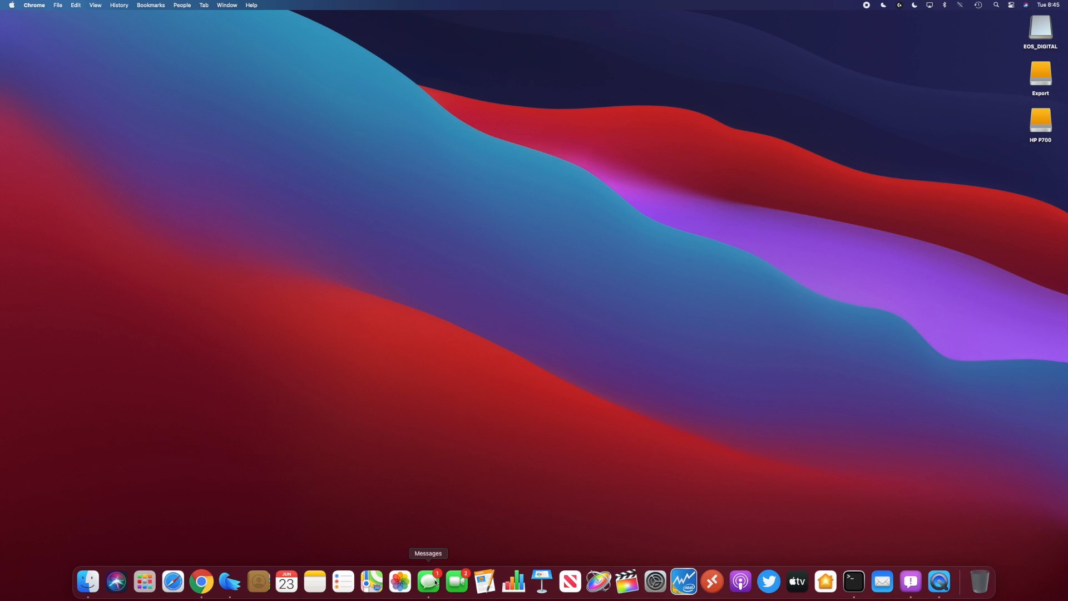
pyautogui.moveTo(521, 440)
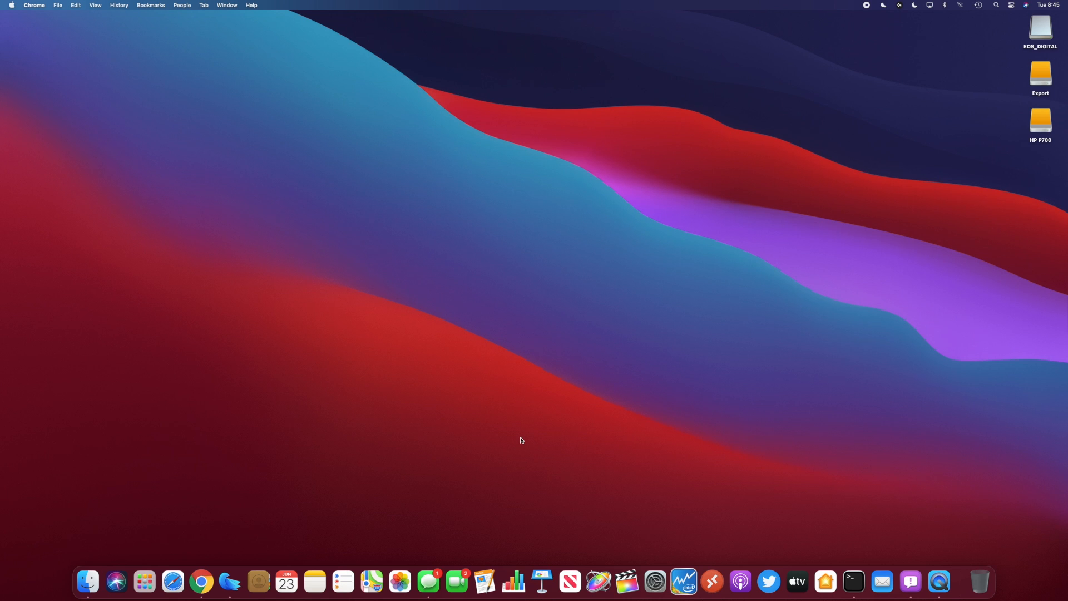
pyautogui.moveTo(546, 457)
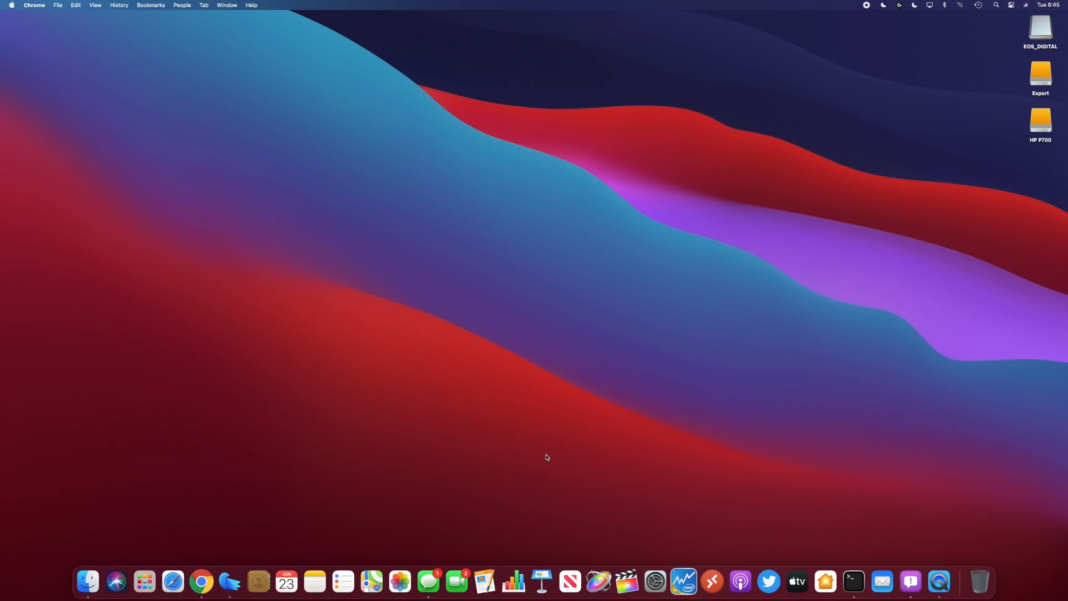
pyautogui.moveTo(582, 461)
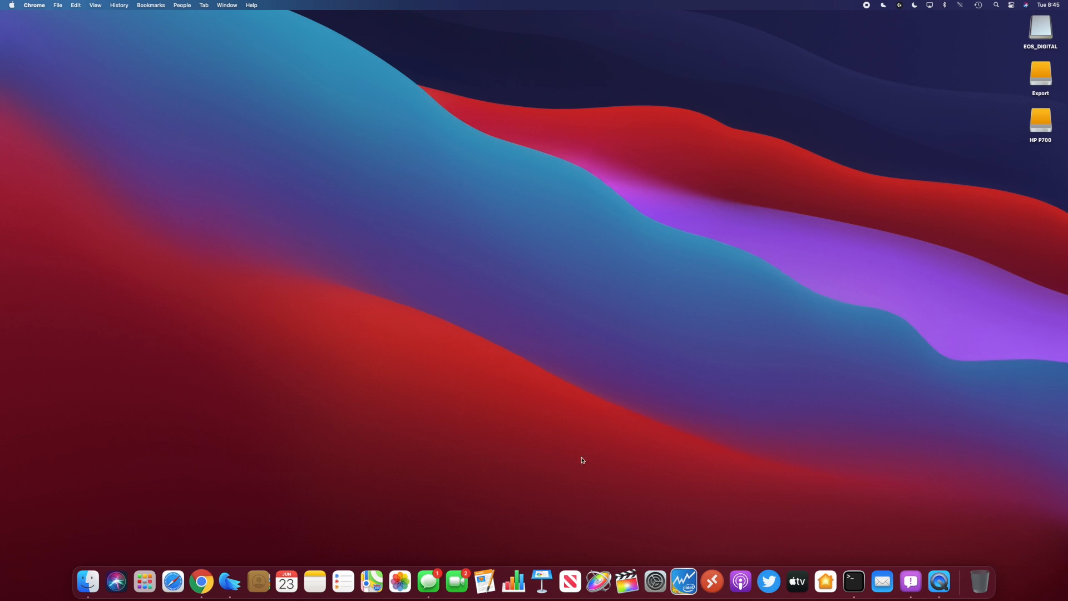
pyautogui.moveTo(465, 481)
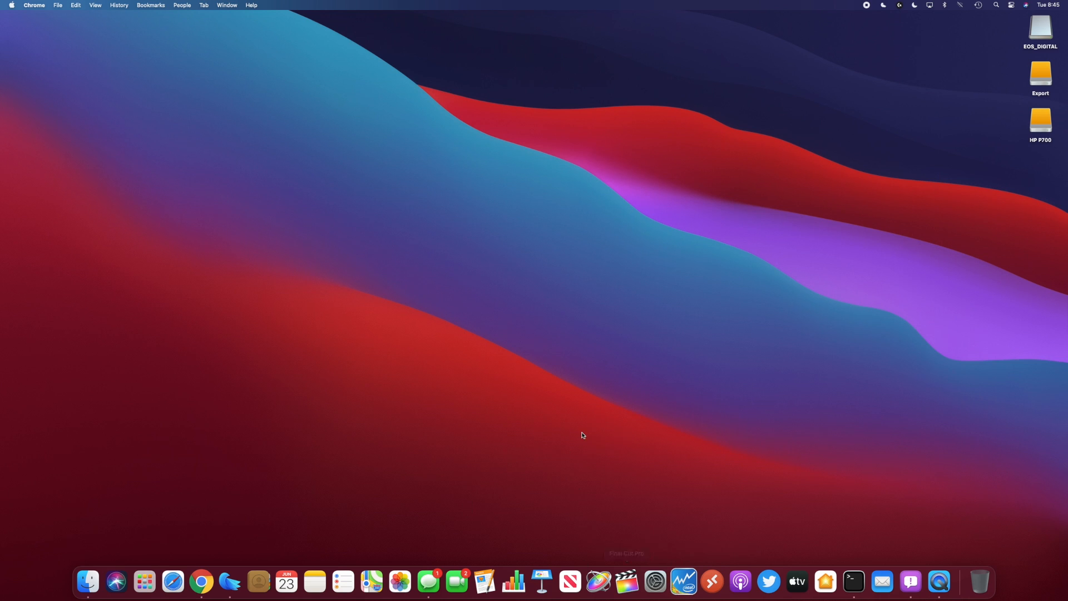
pyautogui.moveTo(580, 415)
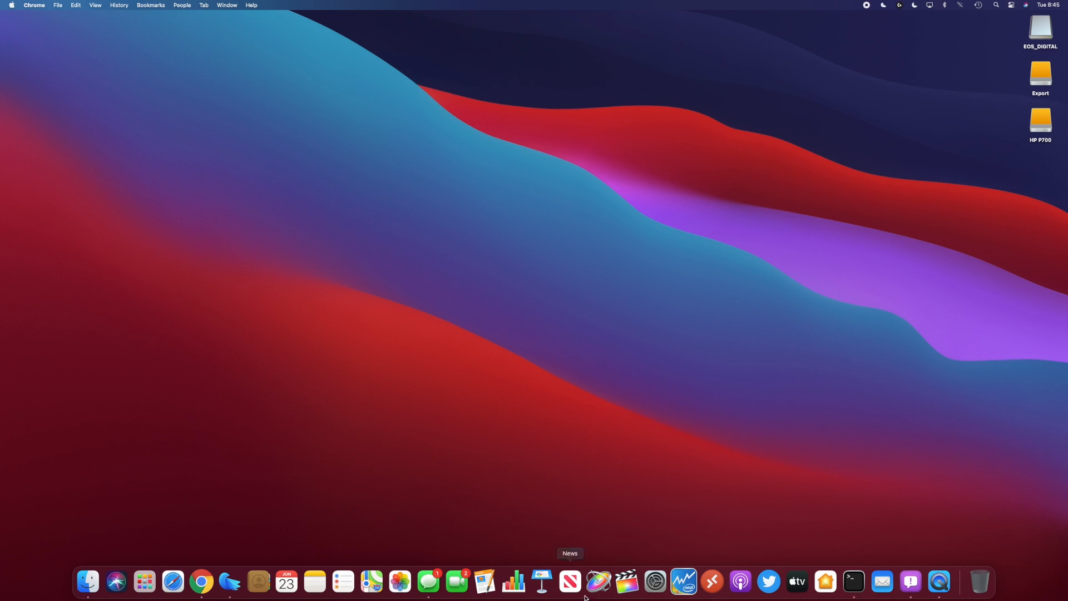
pyautogui.moveTo(628, 471)
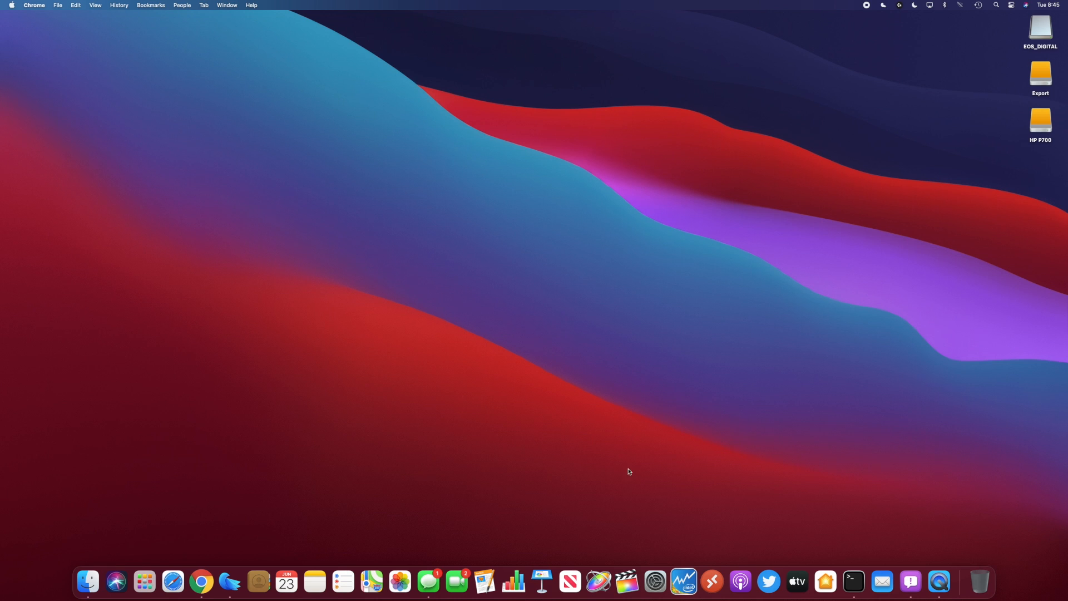
pyautogui.moveTo(625, 583)
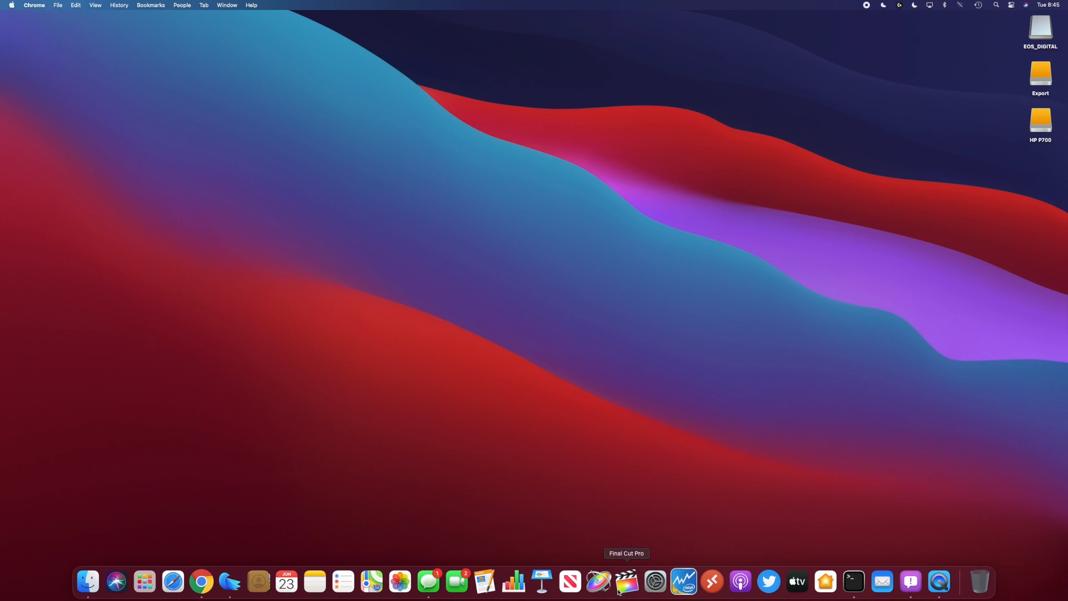
pyautogui.moveTo(234, 457)
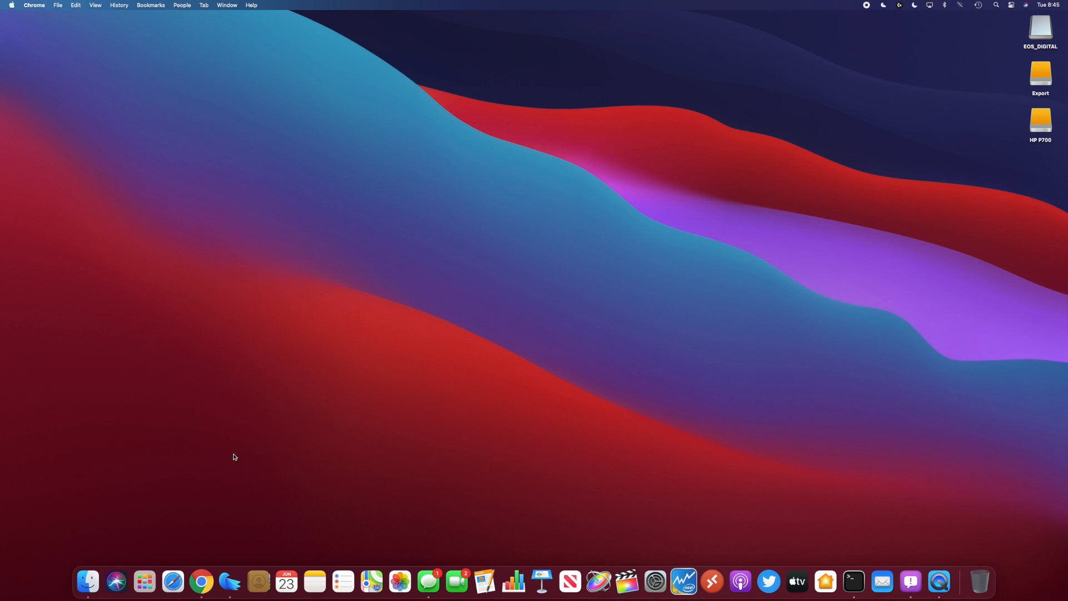
pyautogui.moveTo(543, 287)
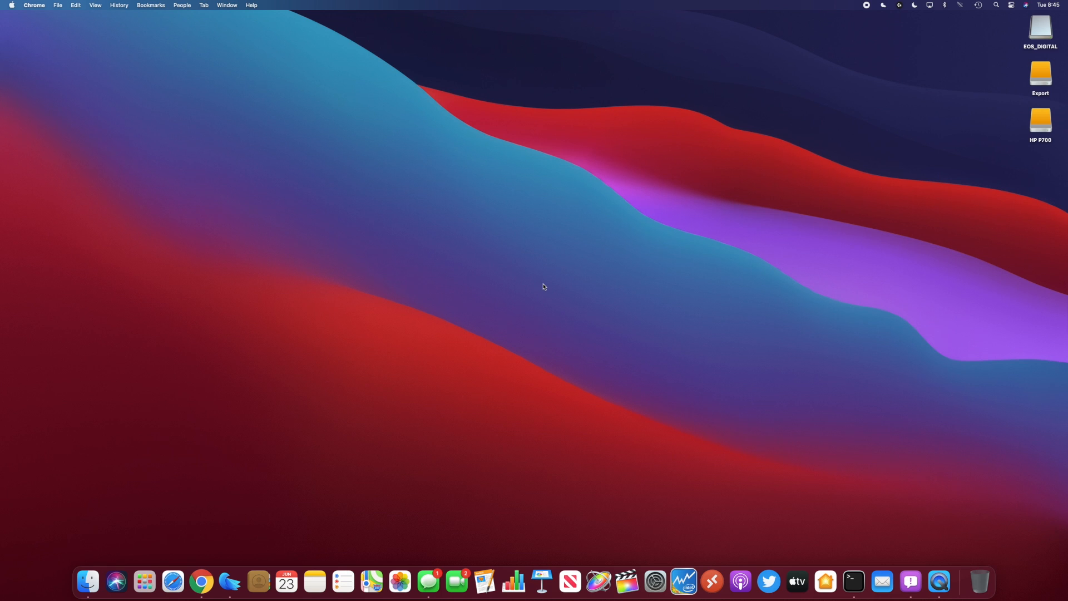
pyautogui.moveTo(867, 9)
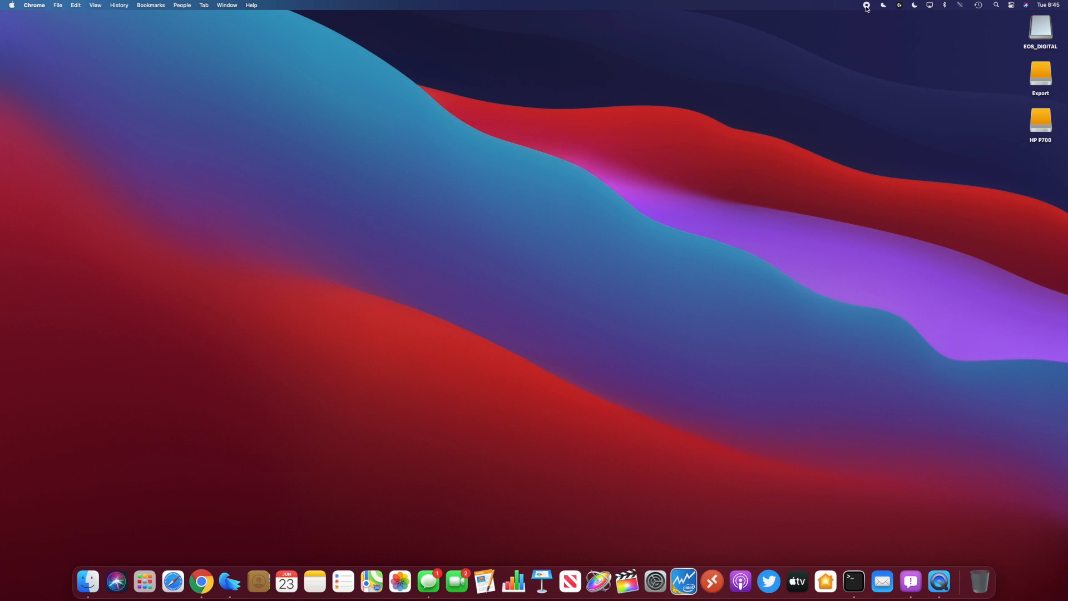